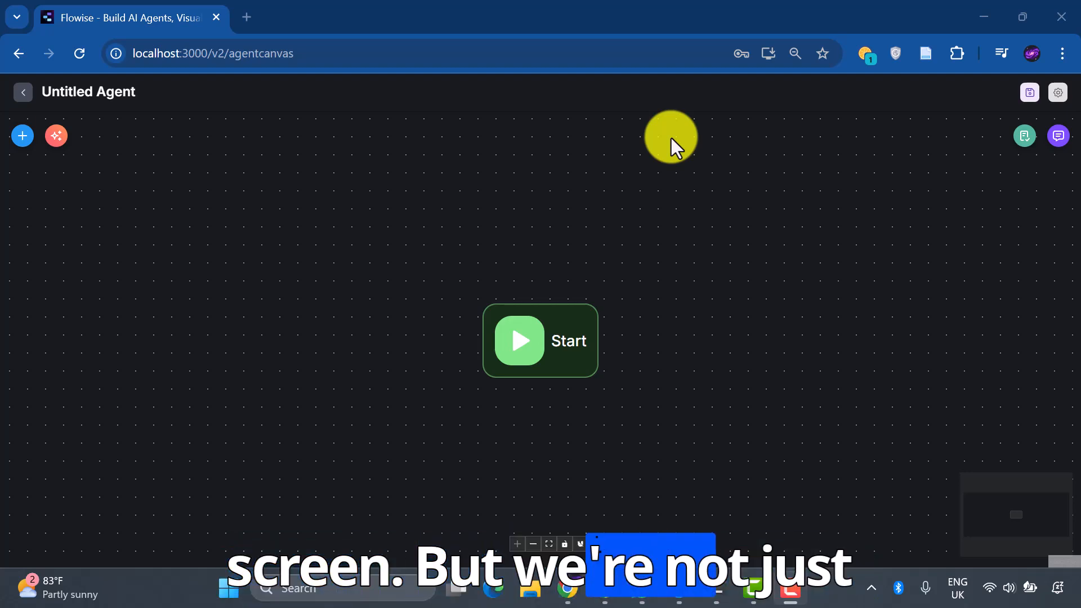
pyautogui.moveTo(572, 338)
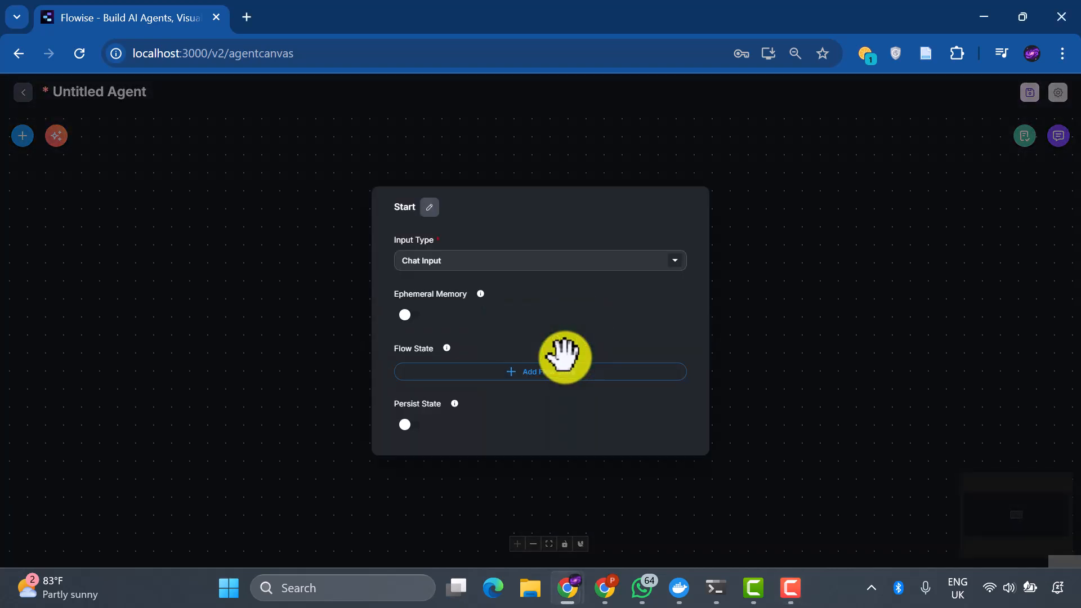
pyautogui.moveTo(604, 379)
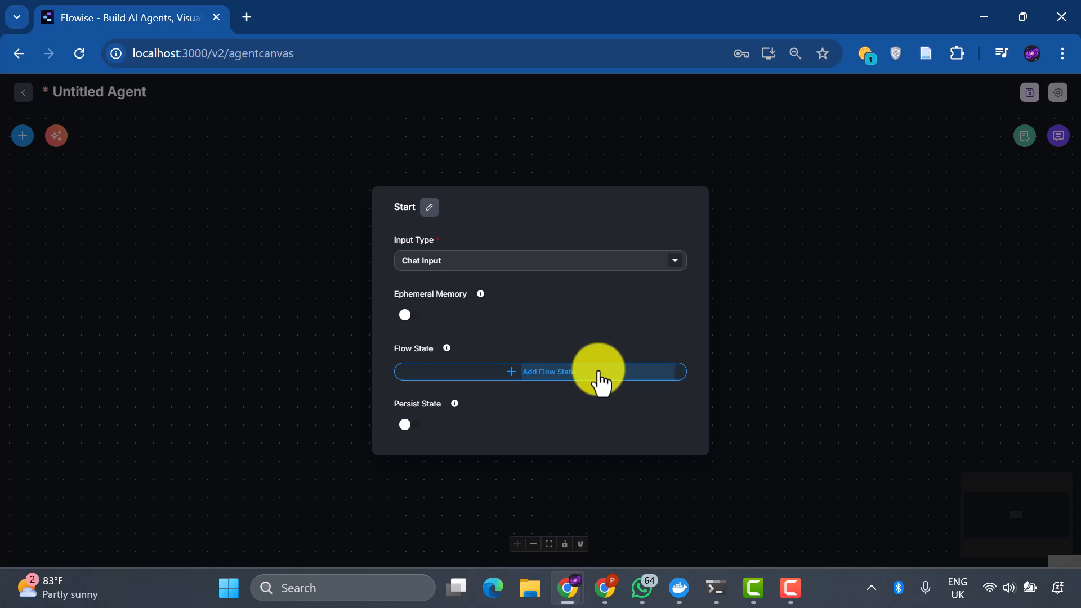
# Add a flow state entry to the Start node with key 'query' and close its settings.
pyautogui.click(540, 371)
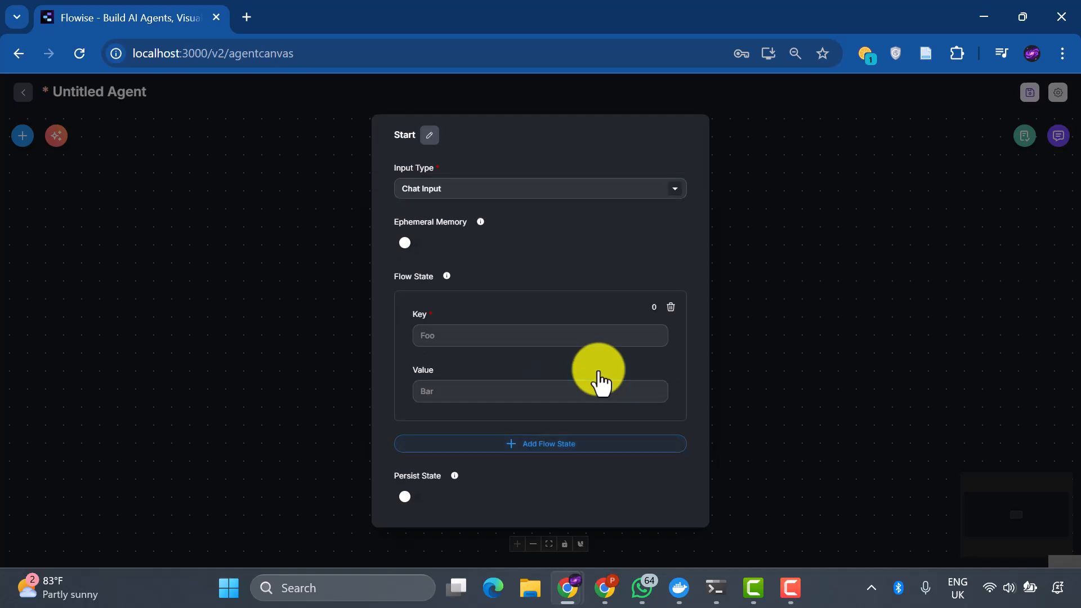
pyautogui.moveTo(572, 372)
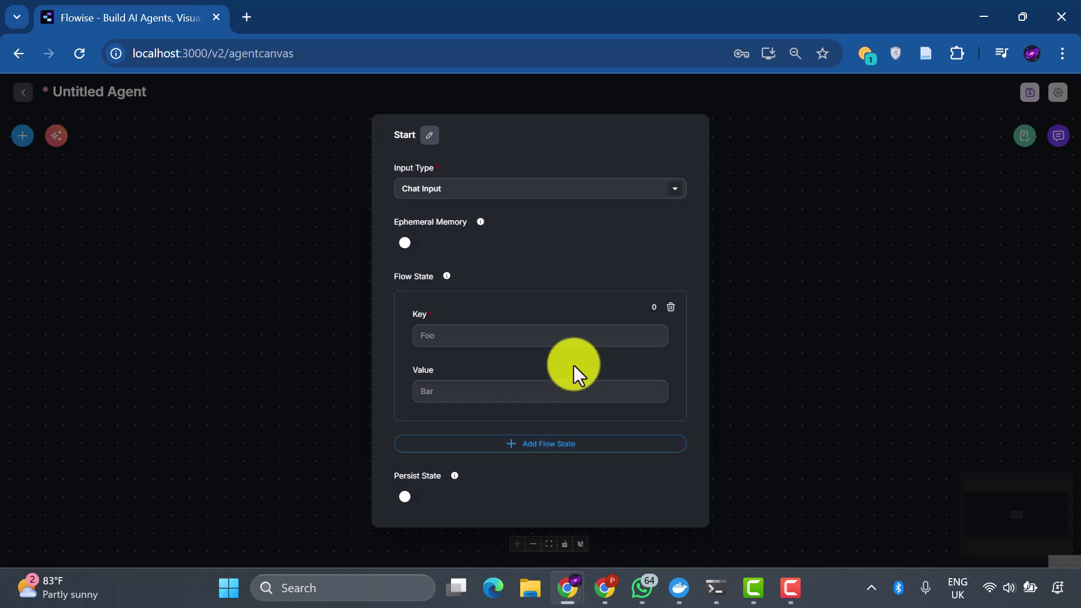
pyautogui.moveTo(551, 351)
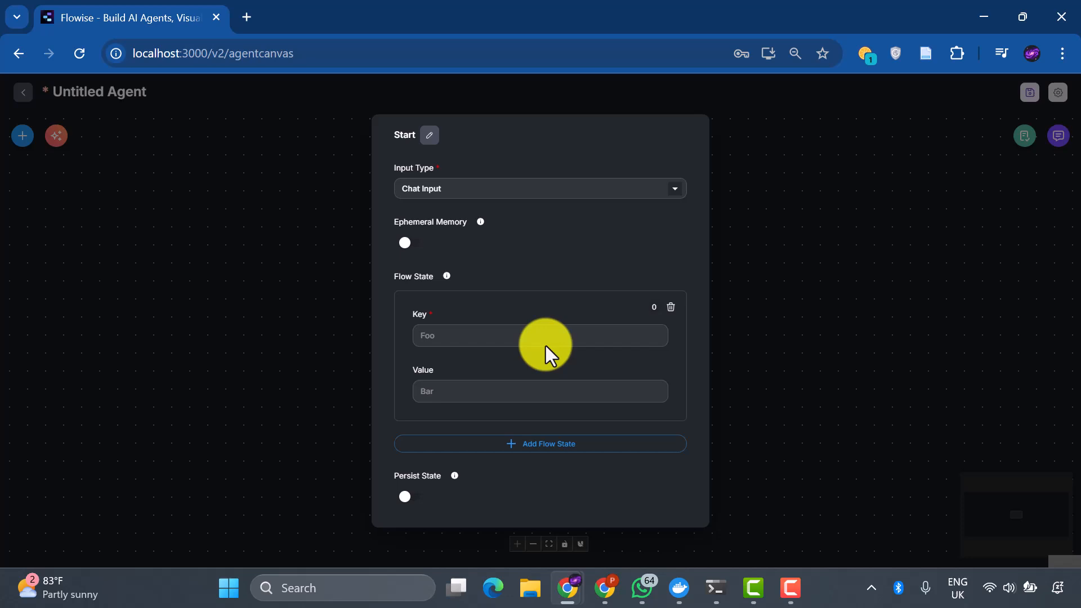
pyautogui.click(540, 336)
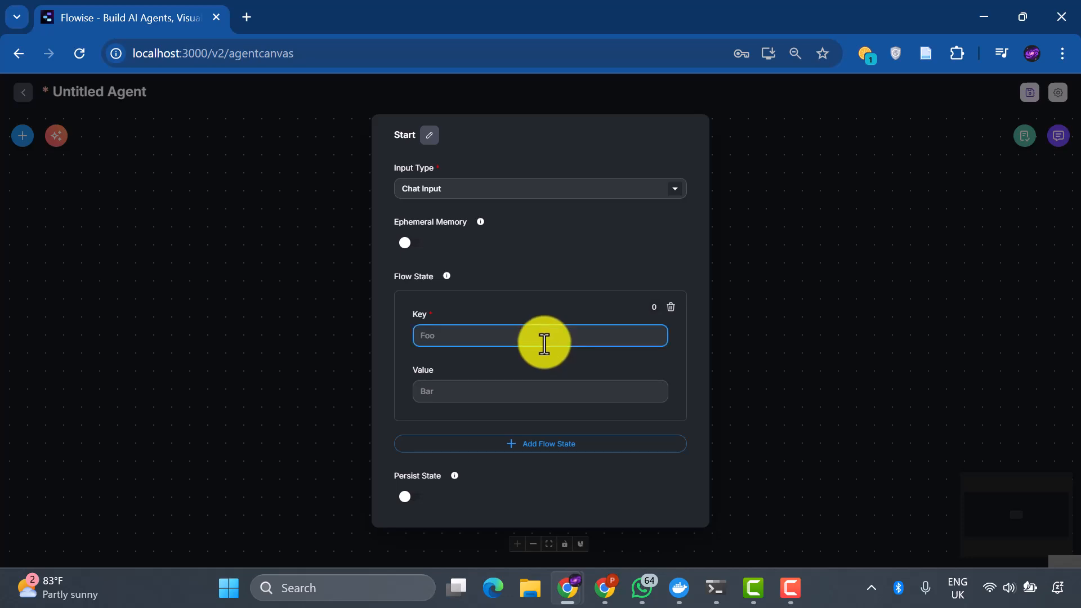
pyautogui.write('query')
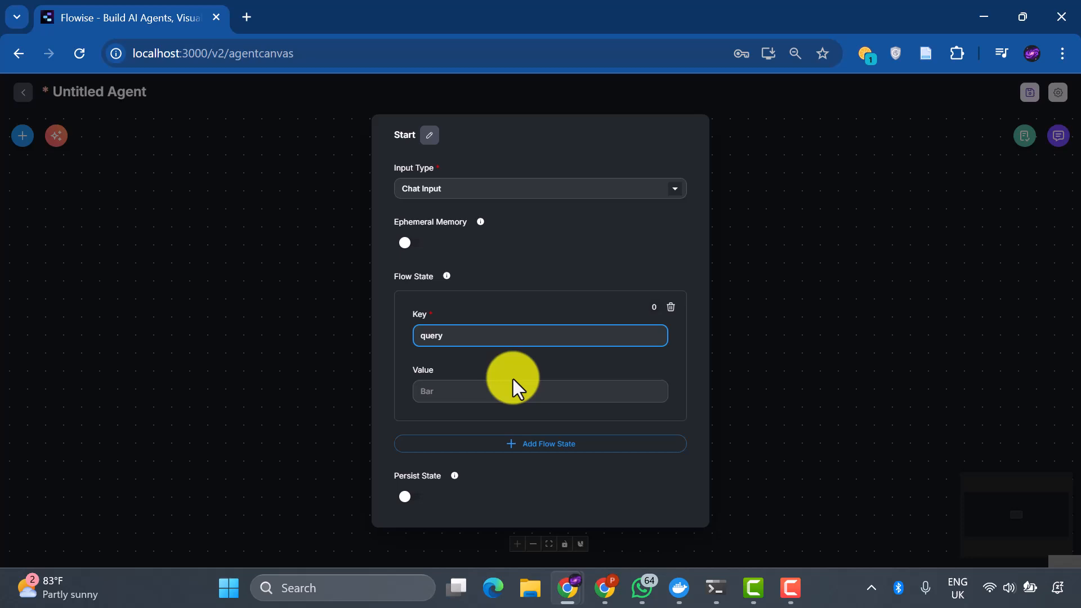
pyautogui.click(539, 391)
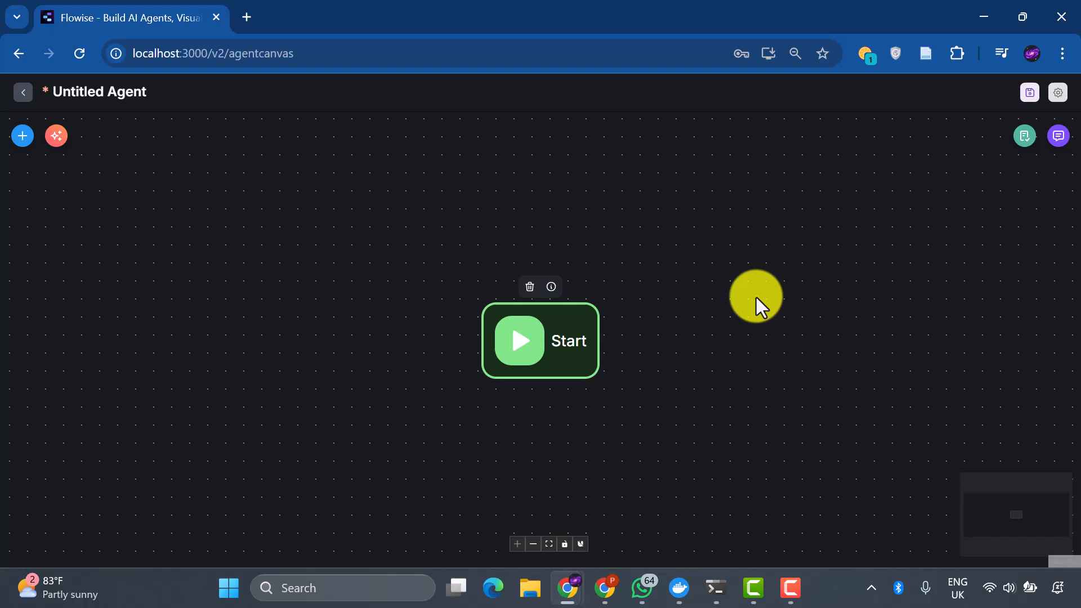
# Add a Condition Agent node from the node list, linked after the Start node.
pyautogui.click(21, 137)
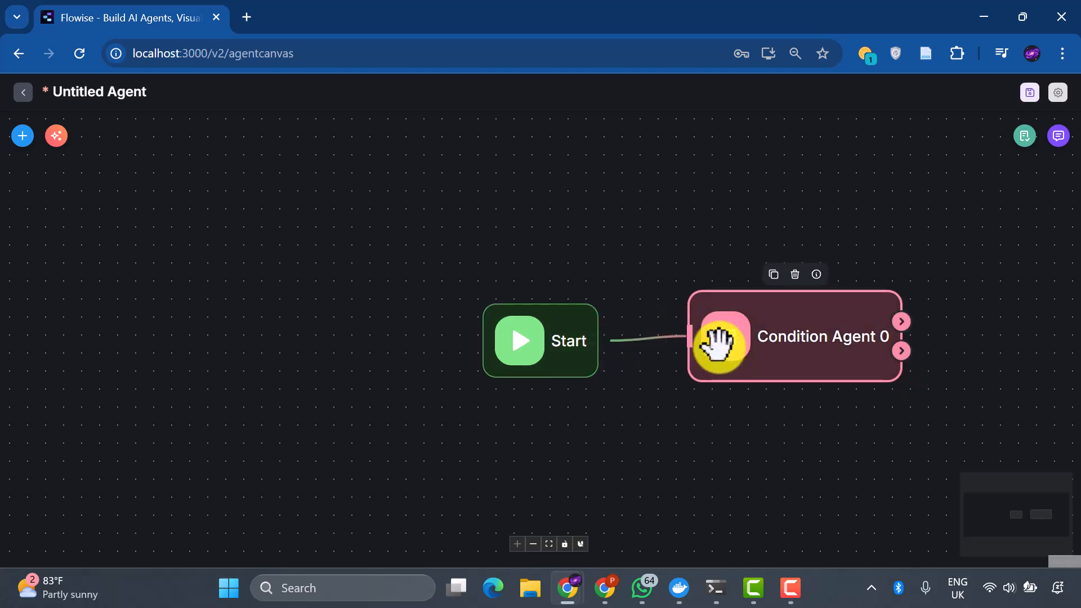
# Write Condition Agent 0's instructions: check if the user asks about an AI-related topic or a general query.
pyautogui.click(821, 337)
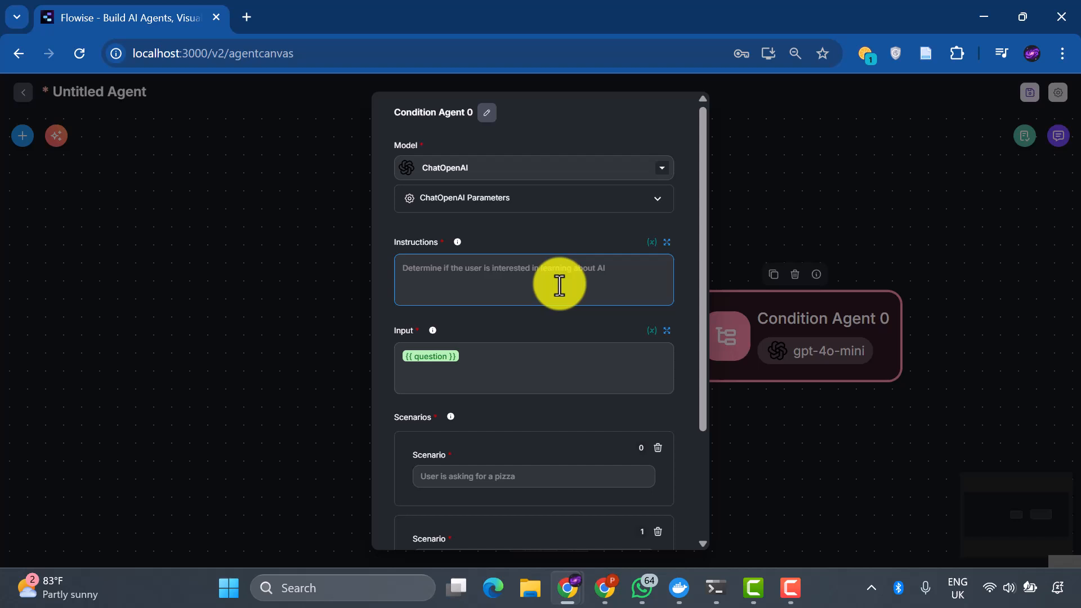
pyautogui.write('Check if user is asking about AI related topic, or just general query')
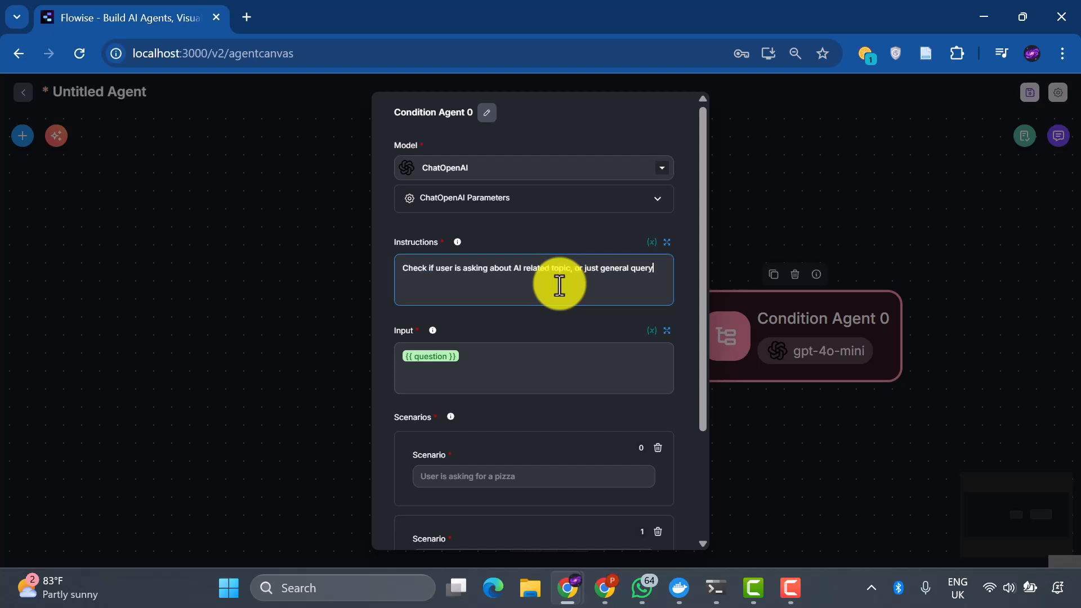
pyautogui.moveTo(616, 289)
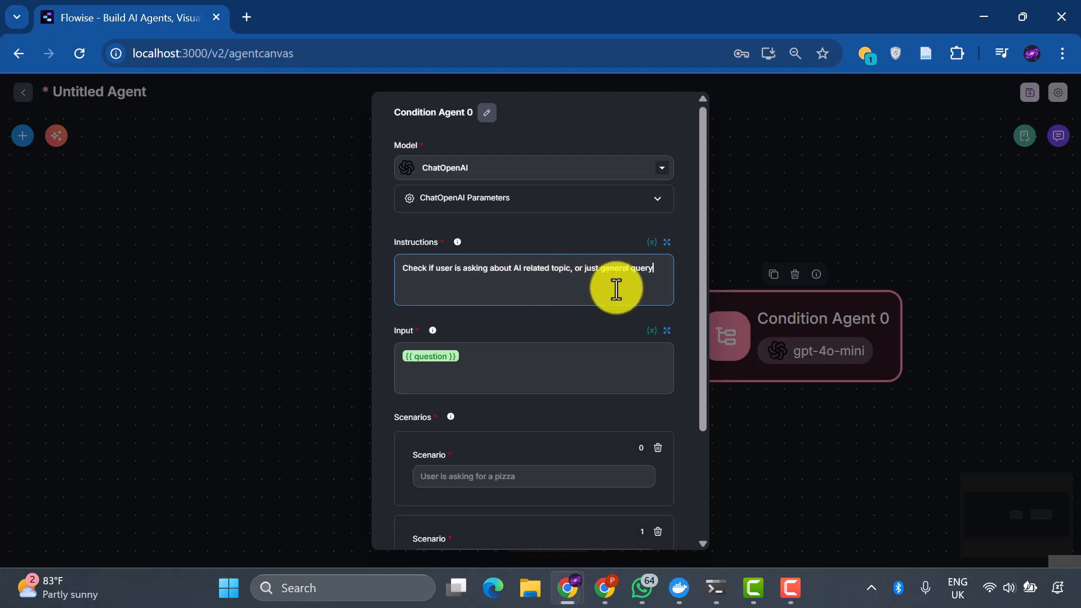
pyautogui.click(534, 368)
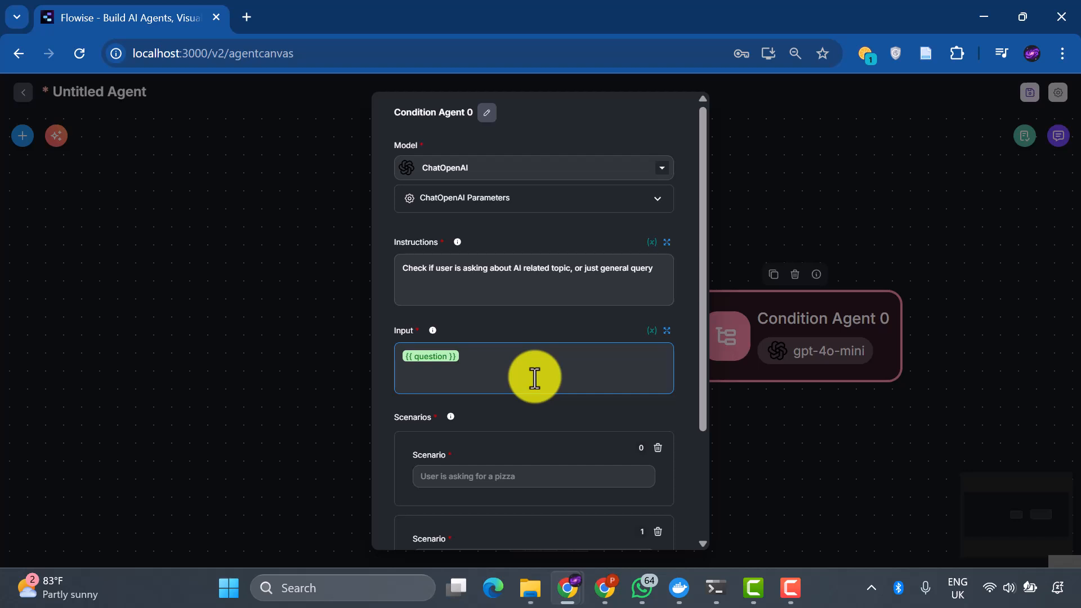
# Fill Scenario 0 with AI RELATED and Scenario 1 with GENERAL.
pyautogui.click(532, 428)
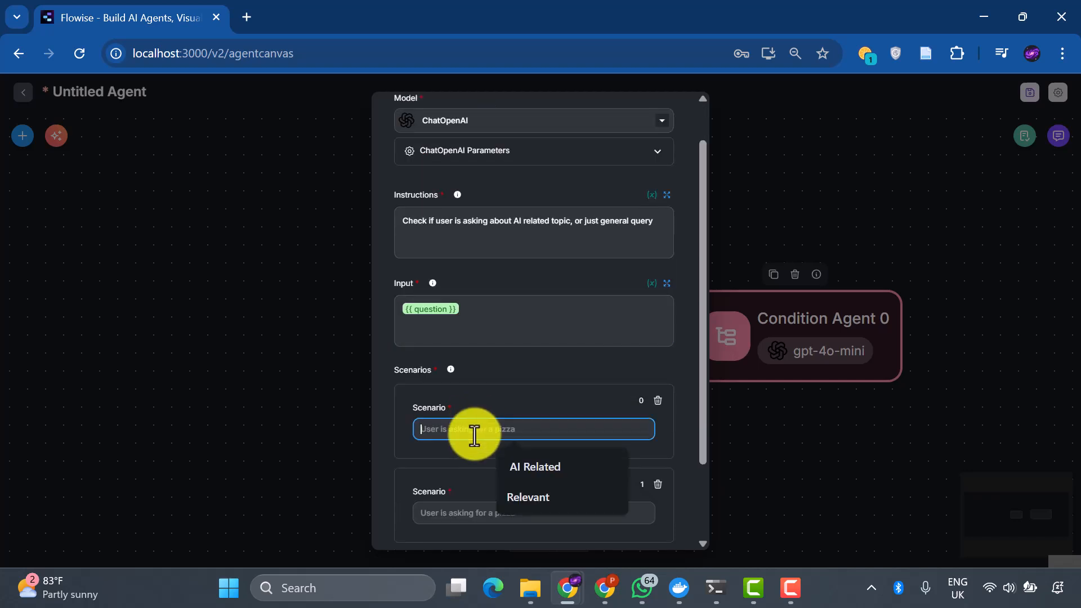
pyautogui.click(533, 466)
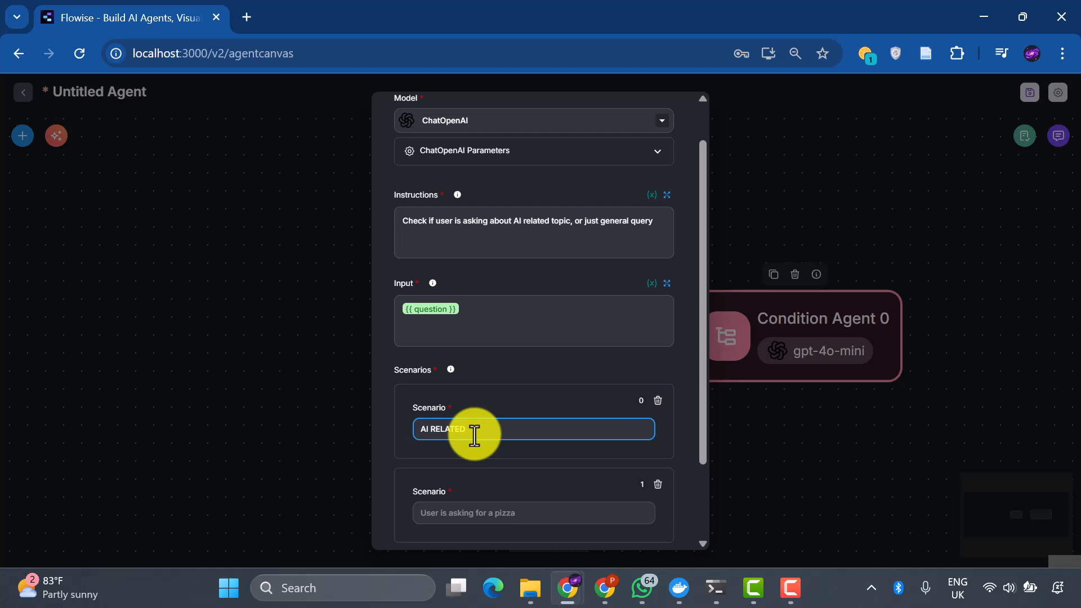
pyautogui.click(534, 513)
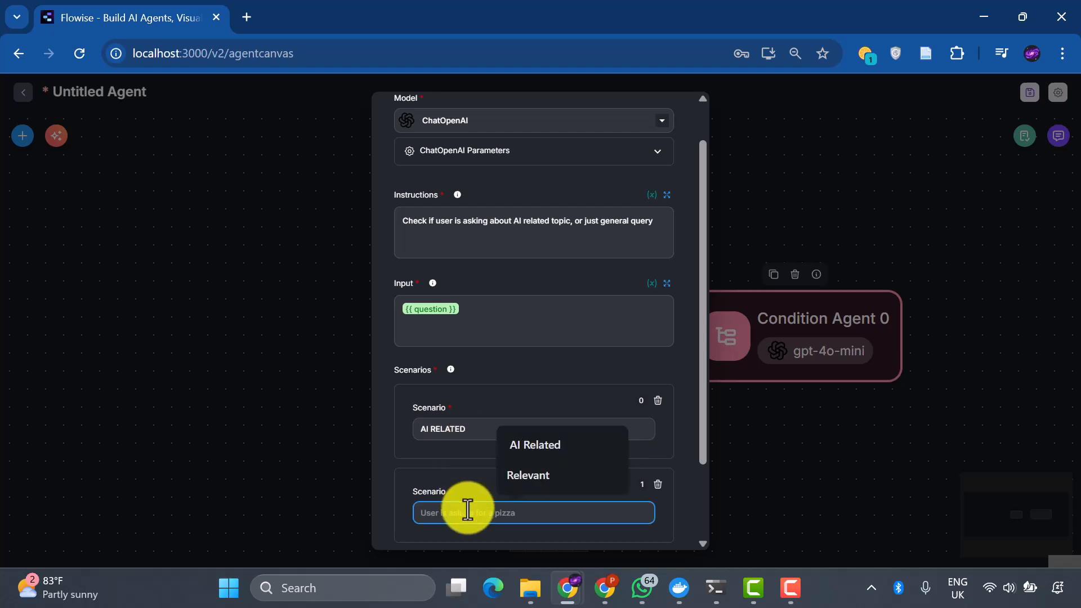
pyautogui.write('GENERAL')
pyautogui.write('Check If Query is')
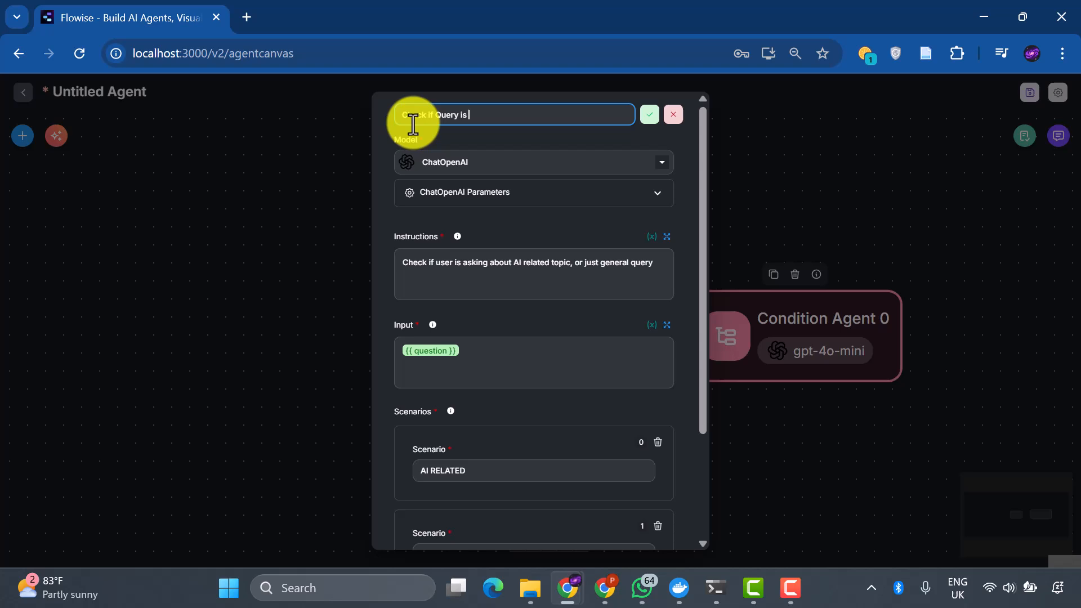
# Rename the condition node 'Check if Query is Valid' and confirm.
pyautogui.write('Valid')
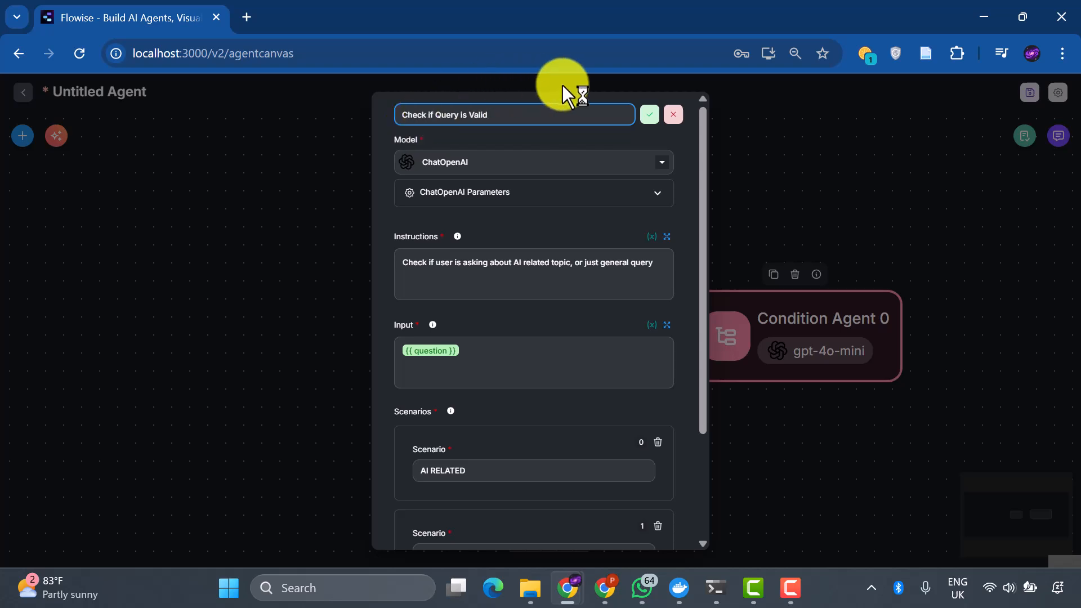
pyautogui.click(649, 115)
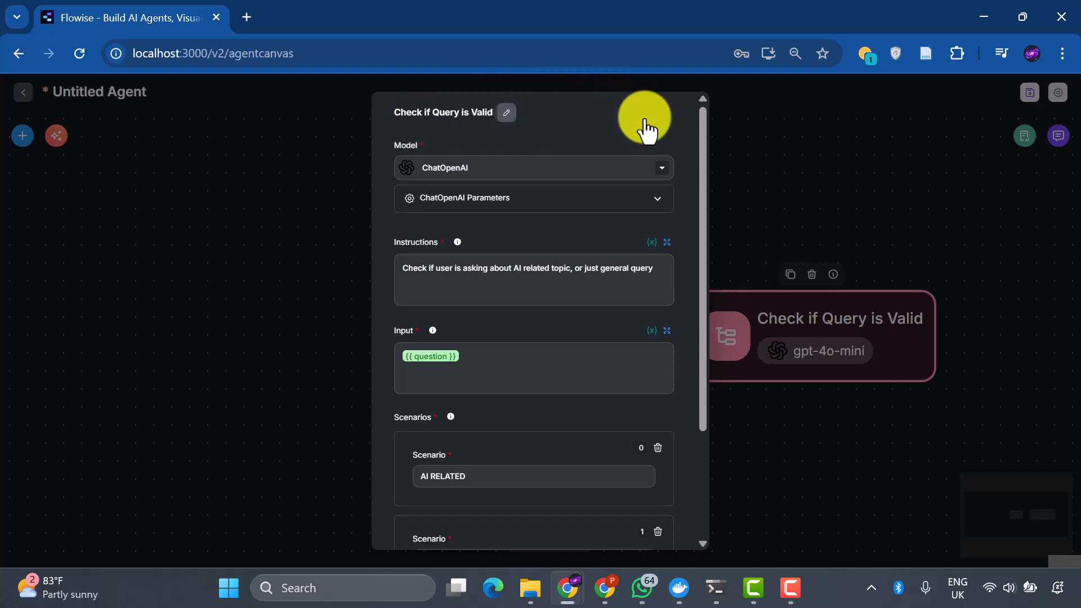
pyautogui.moveTo(686, 166)
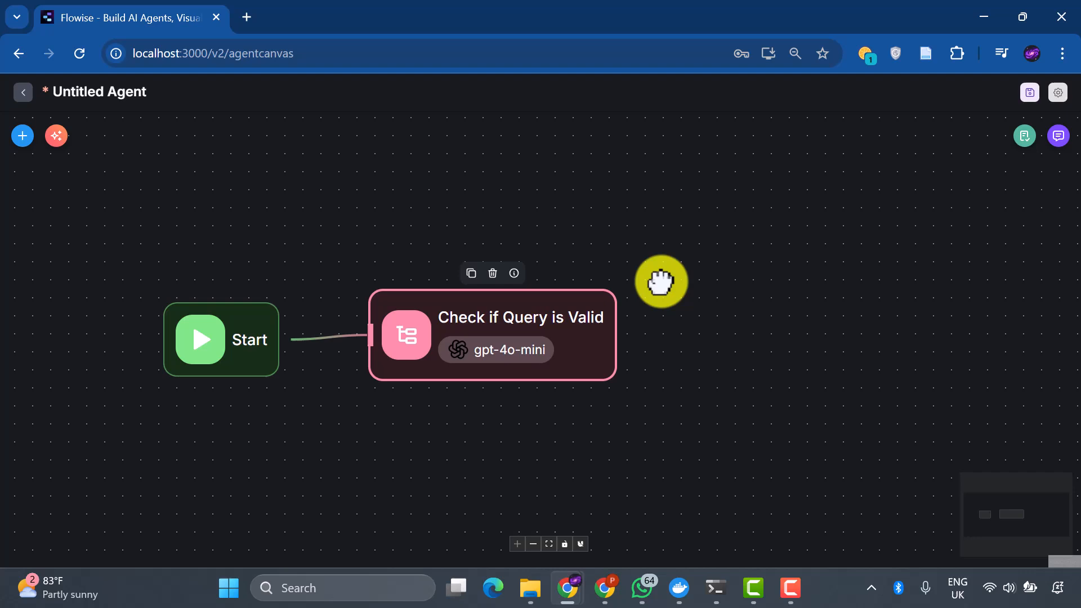
pyautogui.moveTo(32, 145)
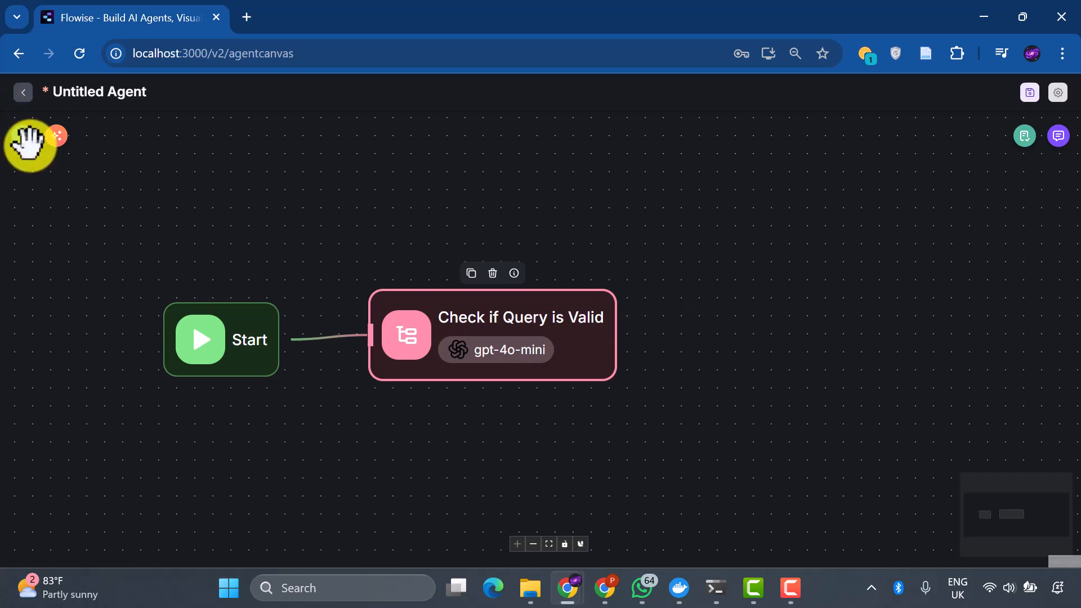
# Add two LLM nodes, one for each output of Check if Query is Valid.
pyautogui.click(24, 137)
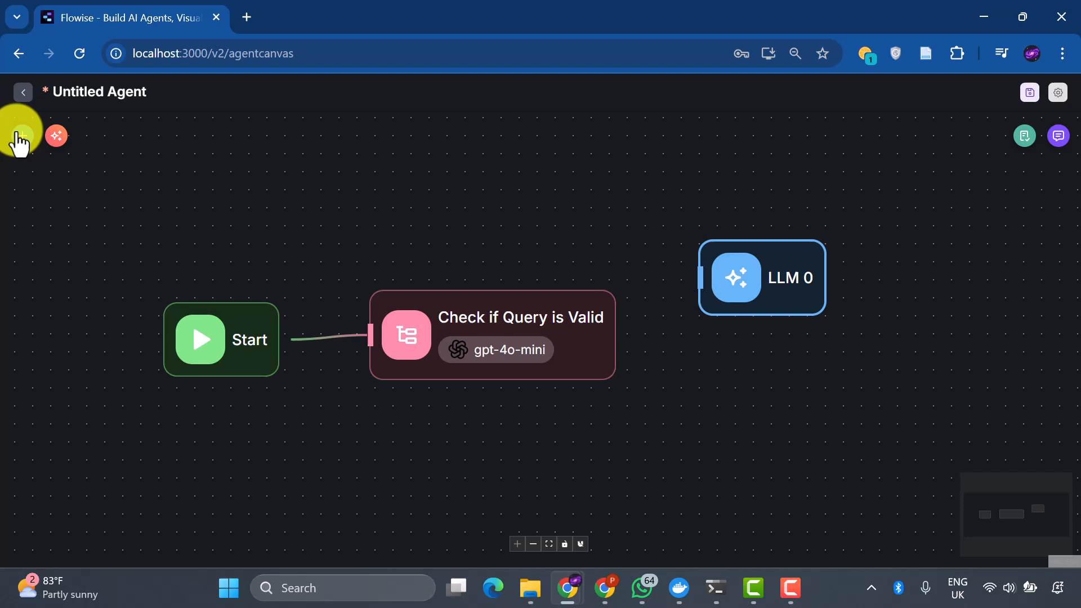
pyautogui.click(20, 136)
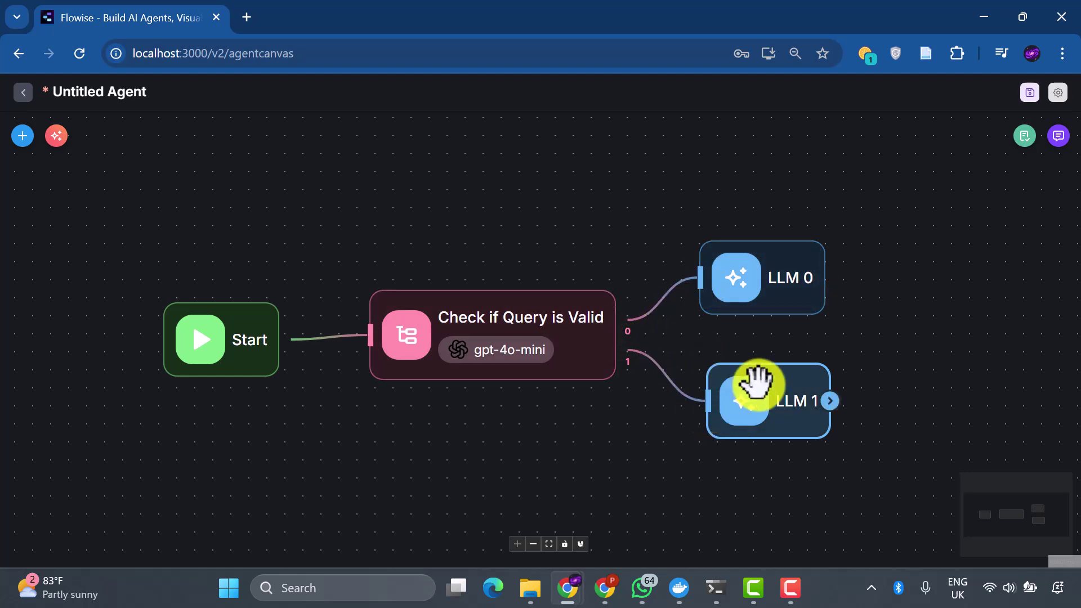
# Set LLM 0 to the ChatOpenAI model and rename it Generate Query.
pyautogui.click(761, 276)
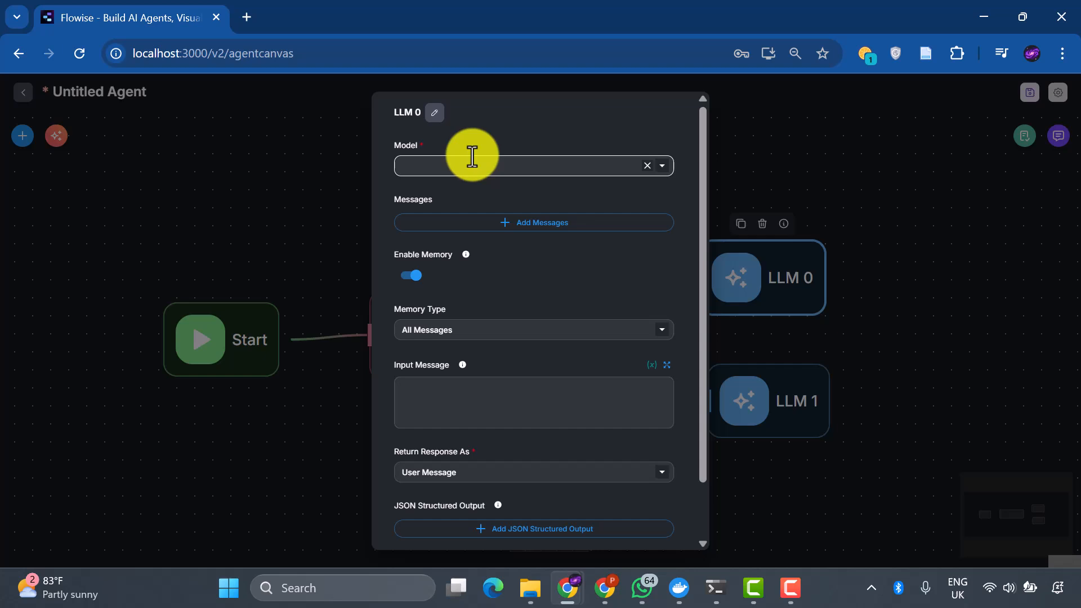
pyautogui.click(530, 166)
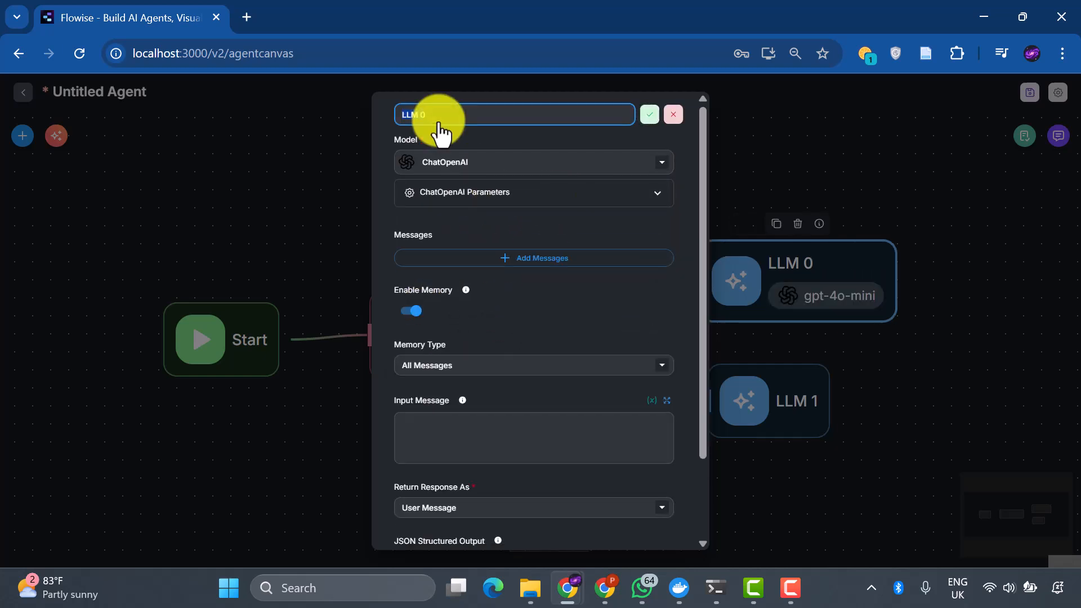
pyautogui.write('General')
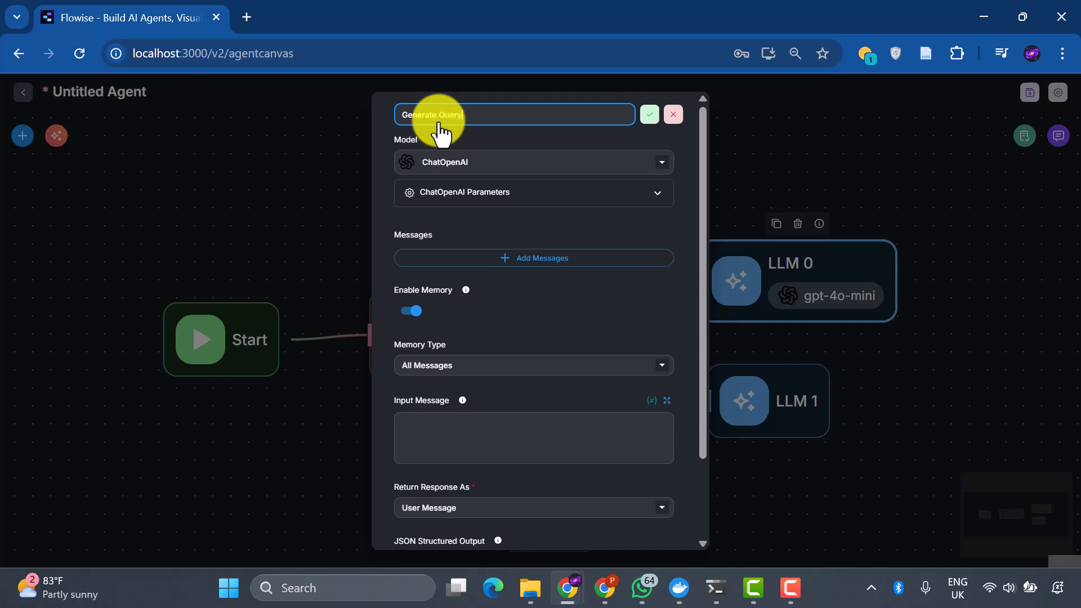
pyautogui.click(649, 115)
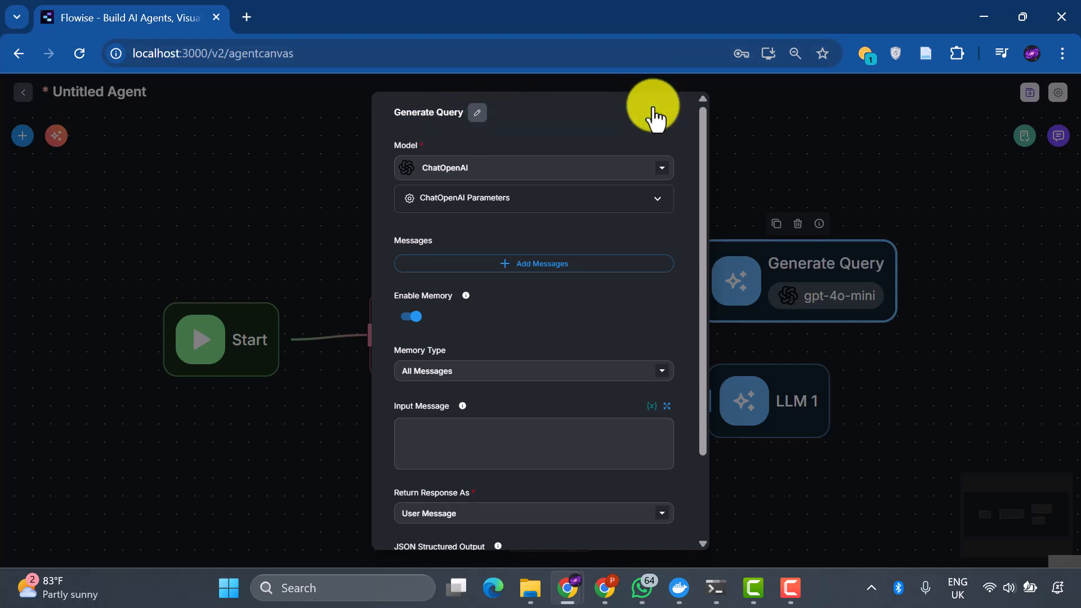
pyautogui.moveTo(606, 224)
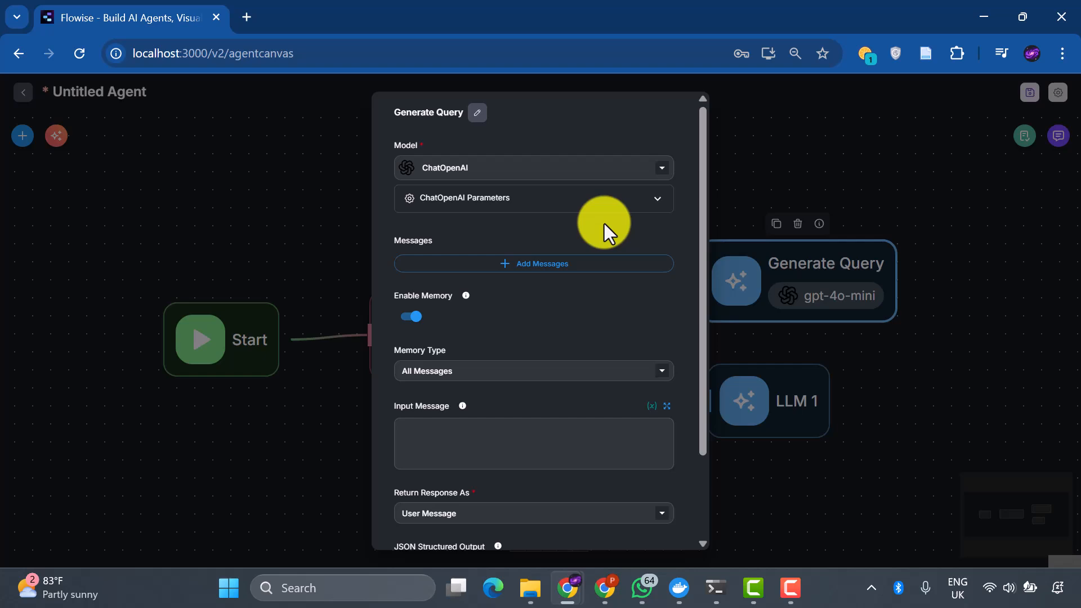
# Add a message to Generate Query with its role set to System.
pyautogui.click(534, 263)
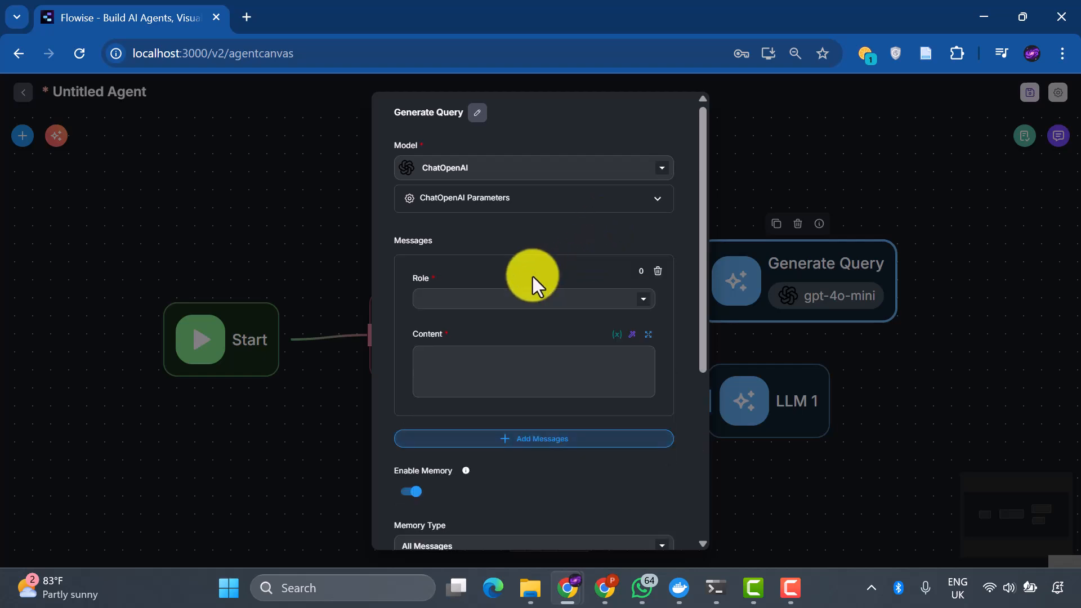
pyautogui.click(530, 299)
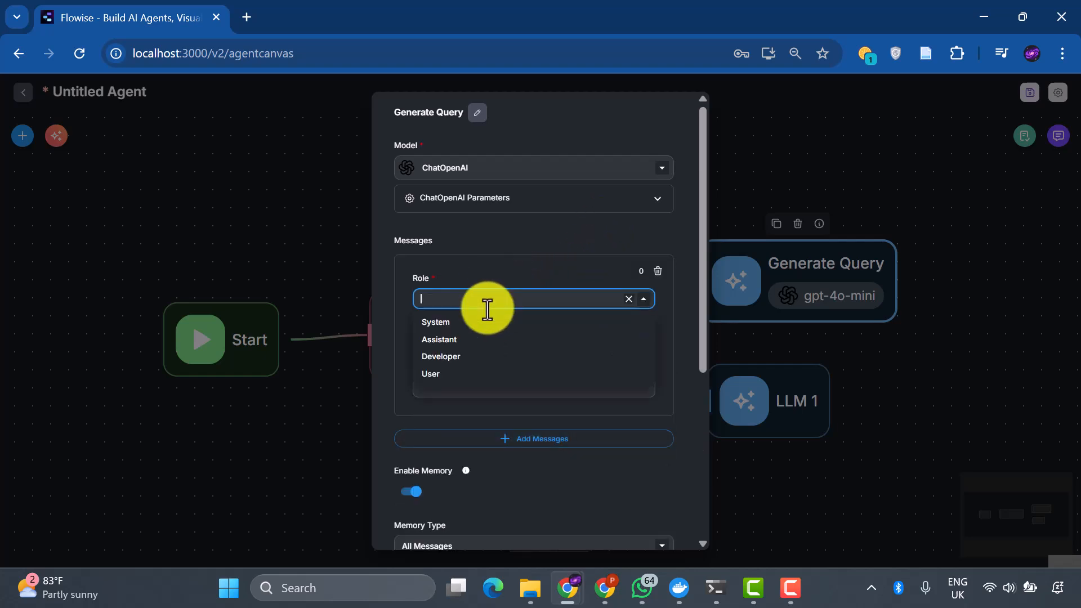
pyautogui.click(434, 322)
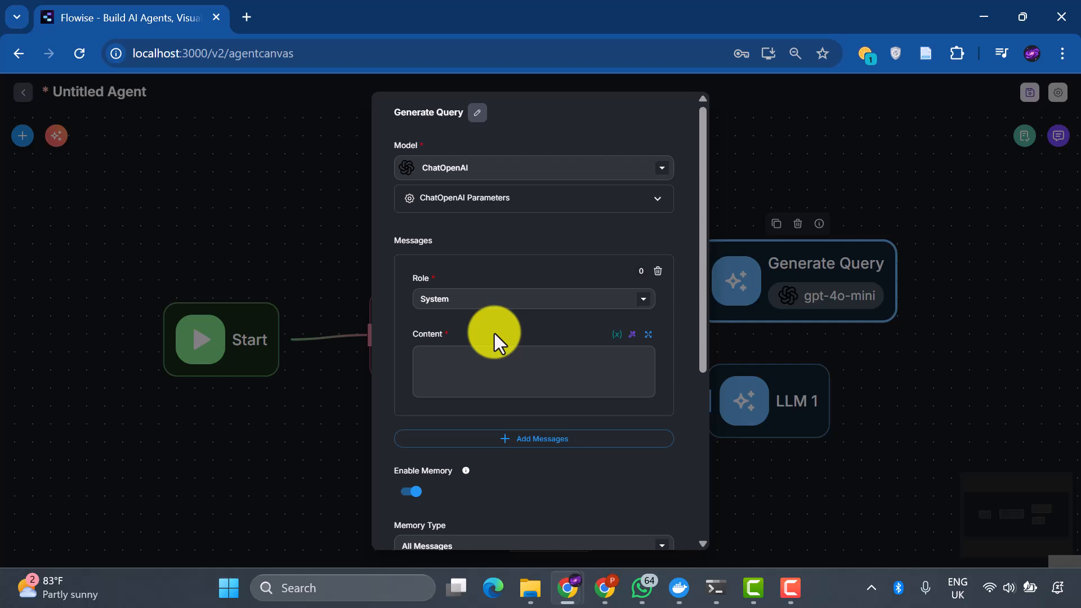
pyautogui.moveTo(646, 334)
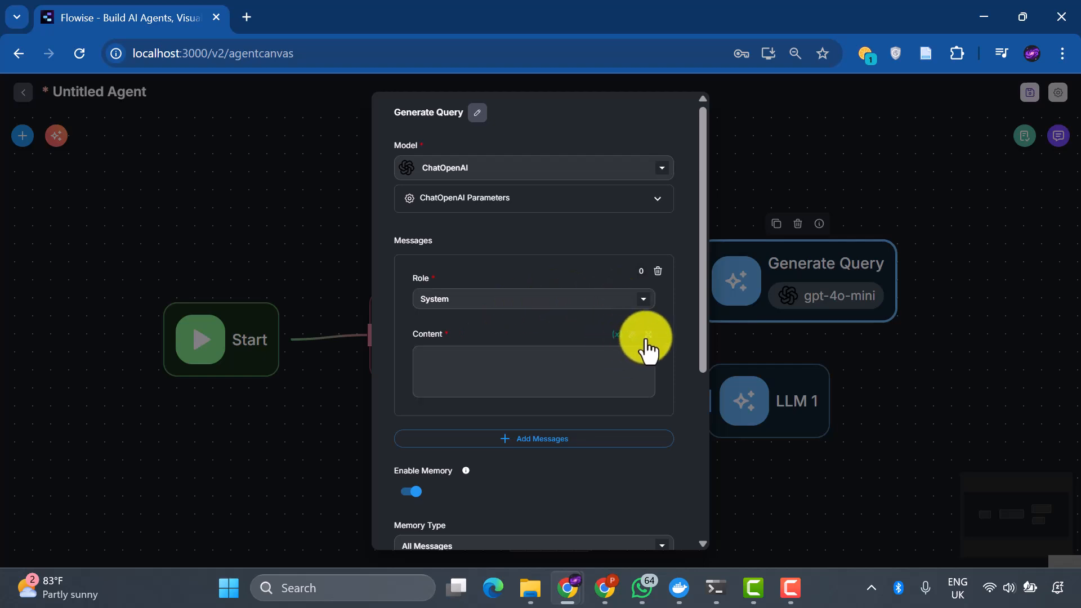
# Write the example question-to-query prompt ending with the {{ question }} variable from Chat Context.
pyautogui.click(644, 338)
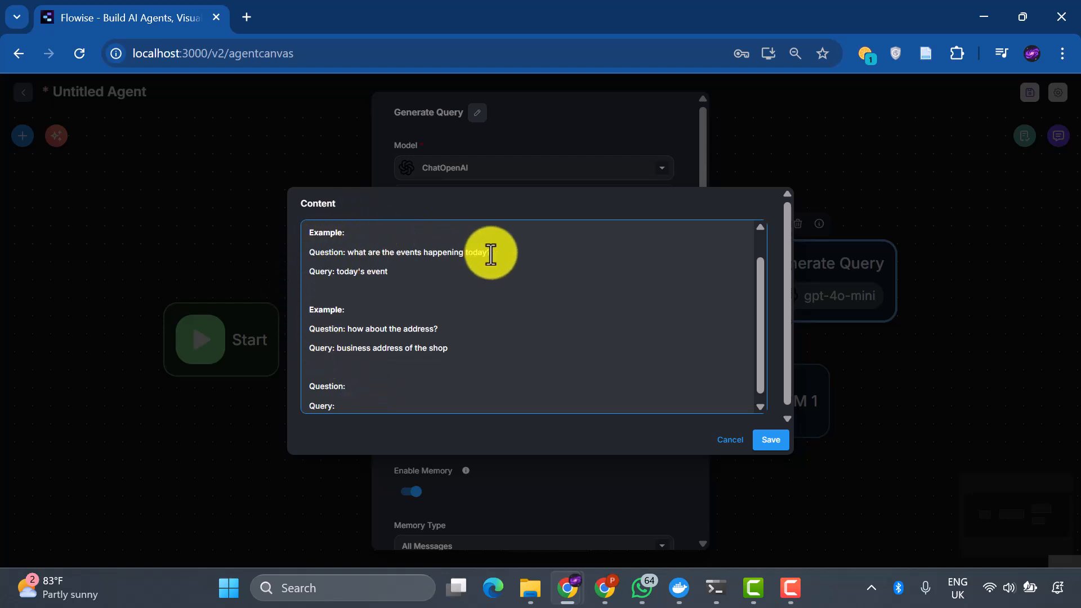
pyautogui.moveTo(425, 338)
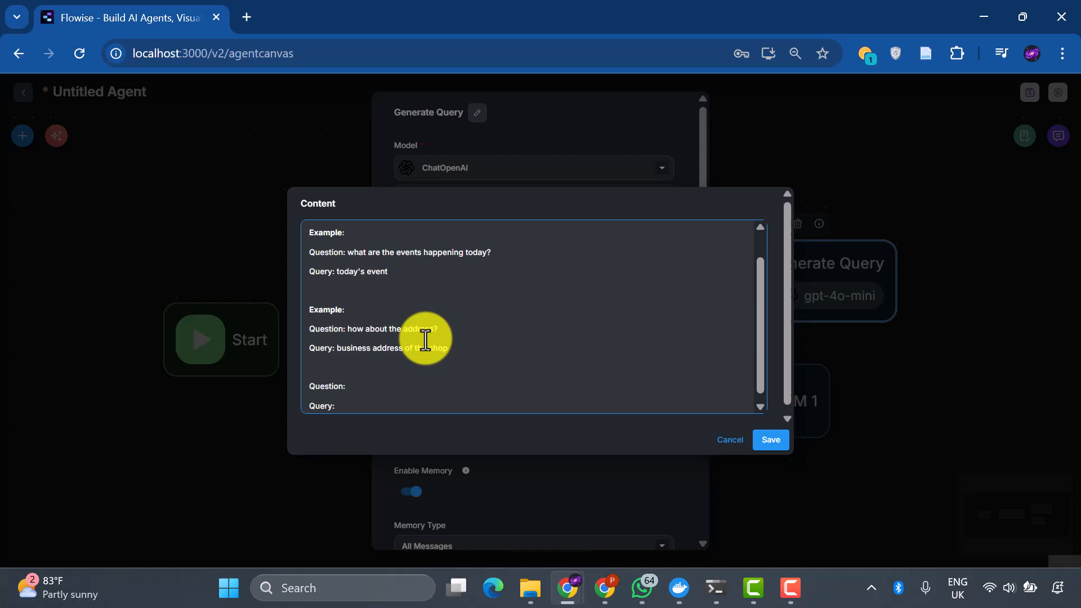
pyautogui.moveTo(398, 399)
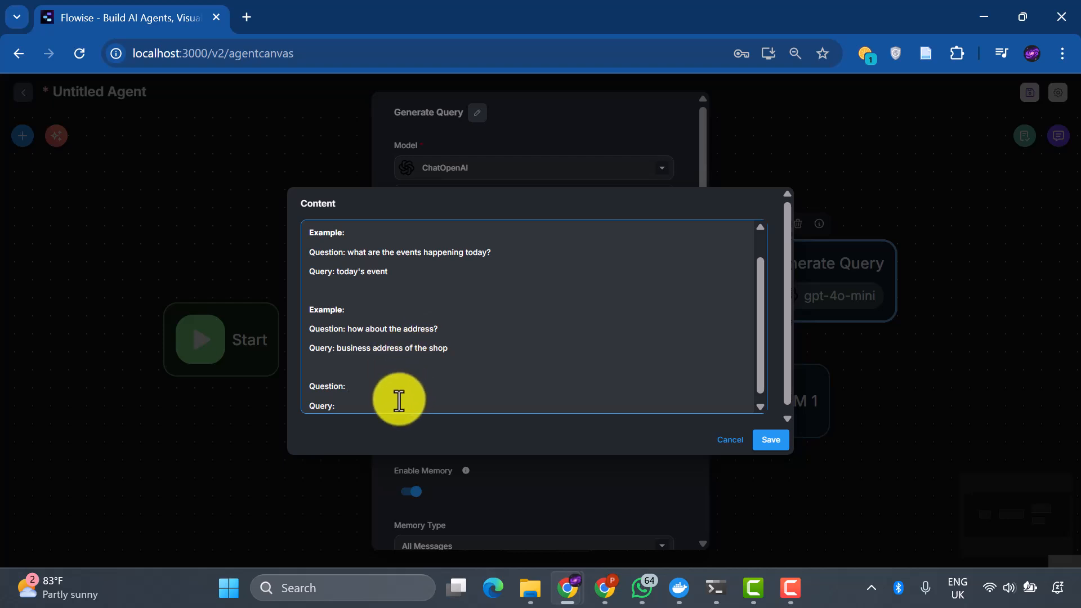
pyautogui.write('{{')
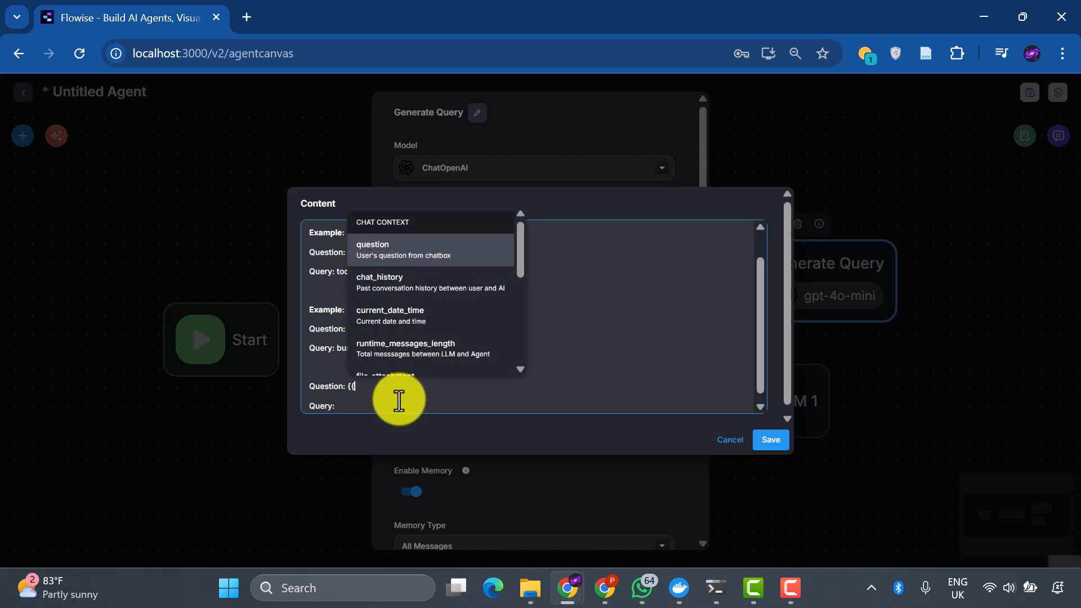
pyautogui.click(373, 244)
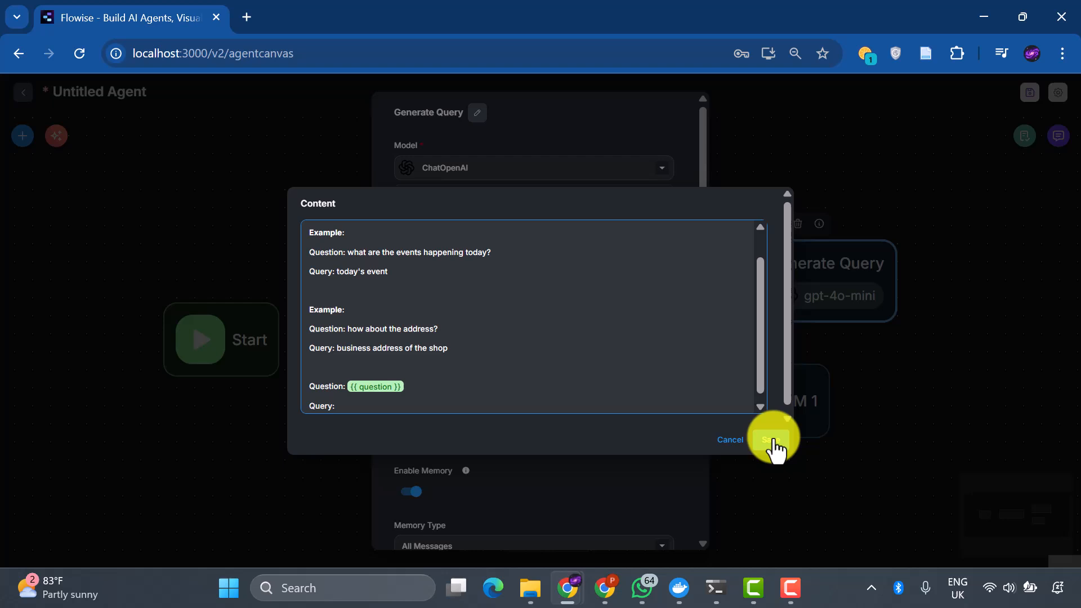
# Save the system prompt and add a flow state update with key 'query' and a {{ value.
pyautogui.click(772, 439)
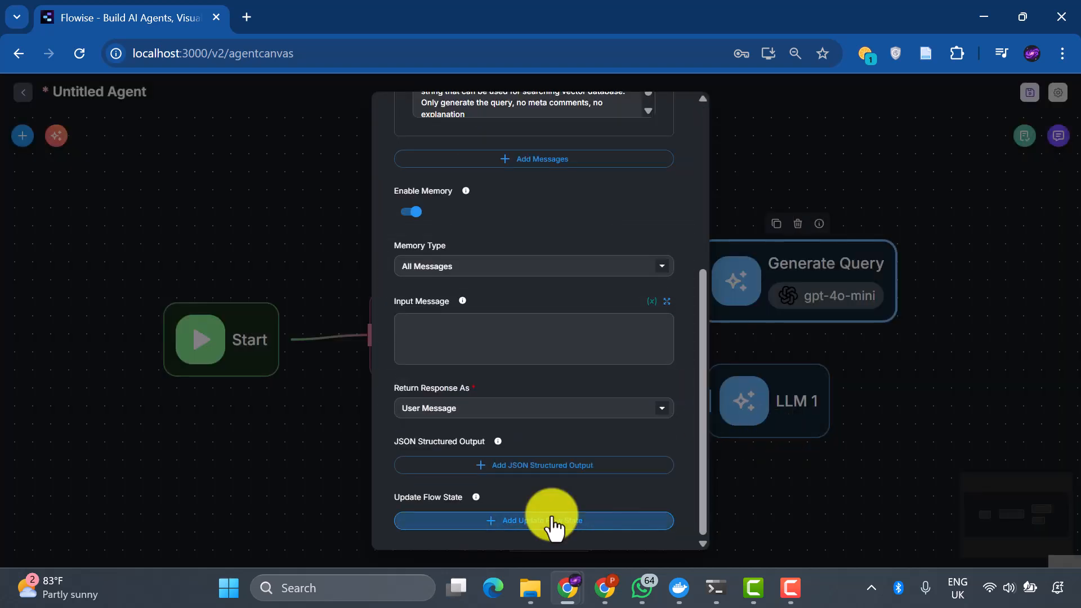
pyautogui.click(533, 520)
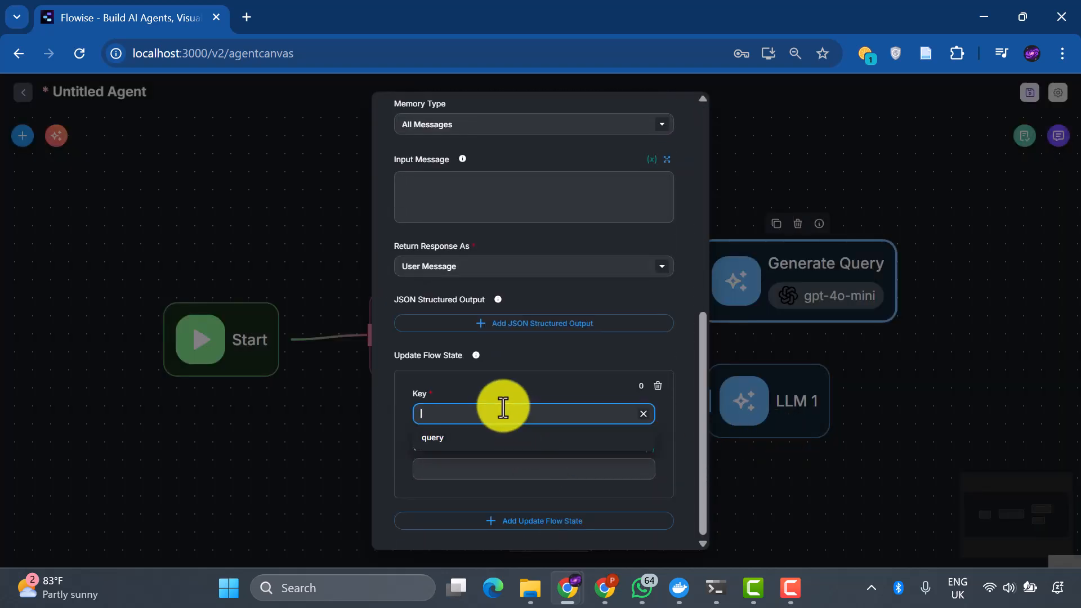
pyautogui.click(432, 437)
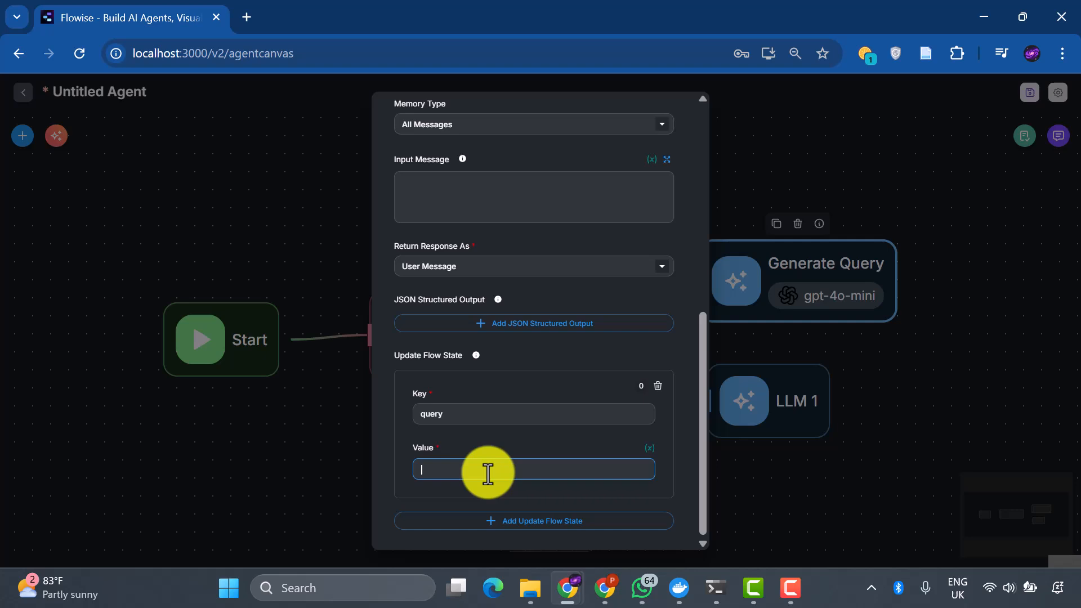
pyautogui.write('{{')
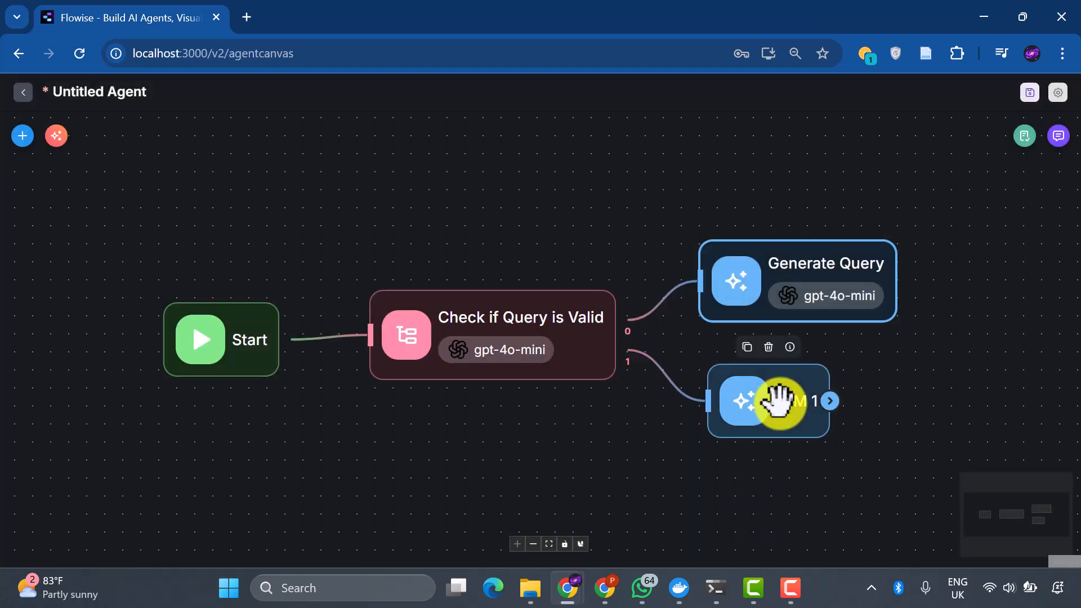
# Rename LLM 1 to General Answer and set its model to ChatOpenAI with gpt-4o-mini.
pyautogui.click(766, 401)
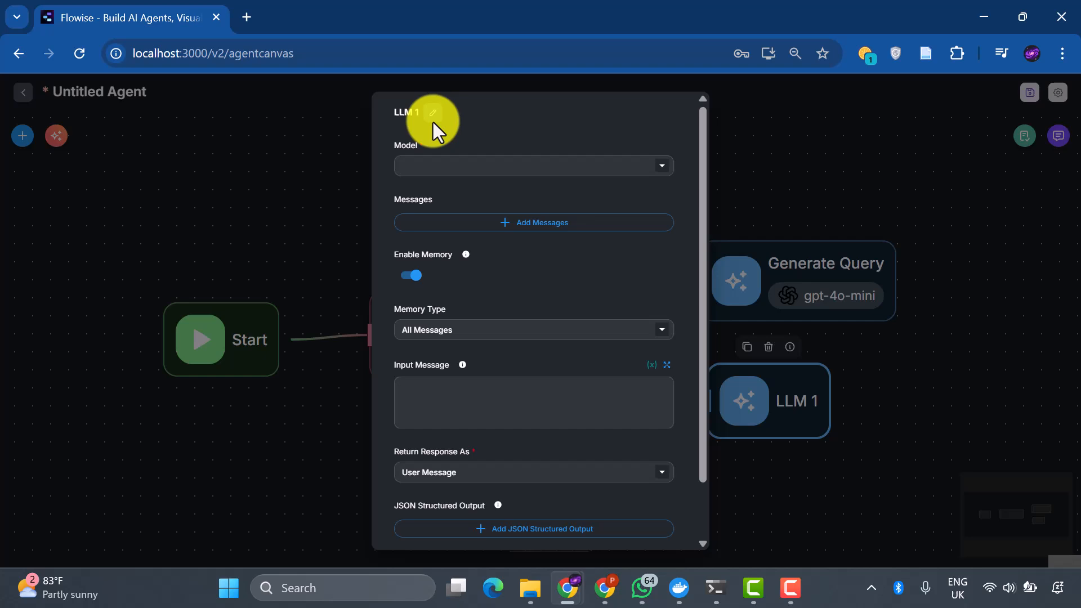
pyautogui.click(431, 112)
pyautogui.write('General Answer')
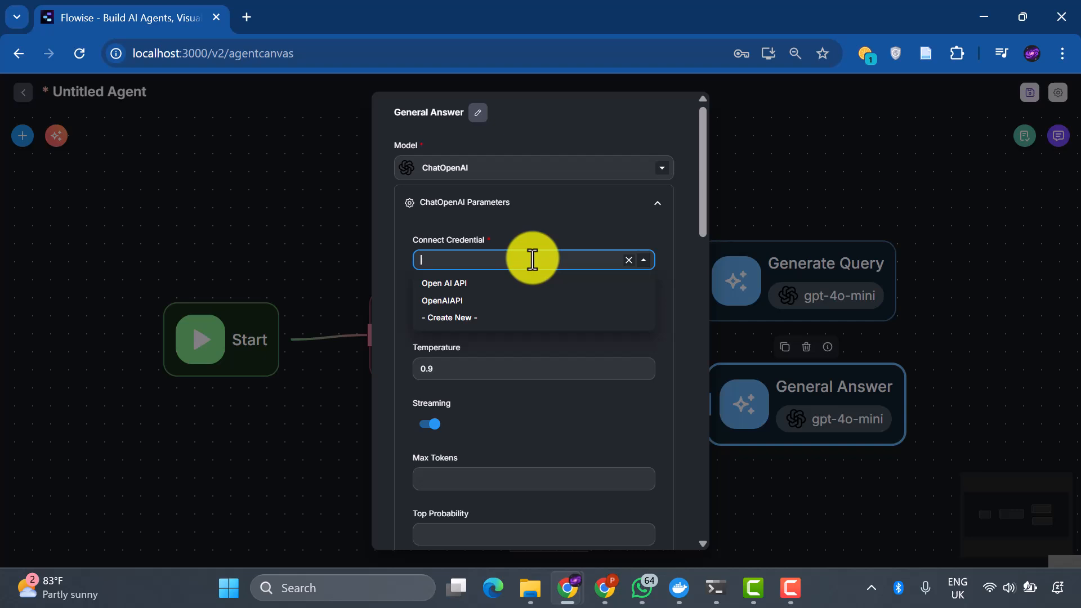
pyautogui.scroll(-3)
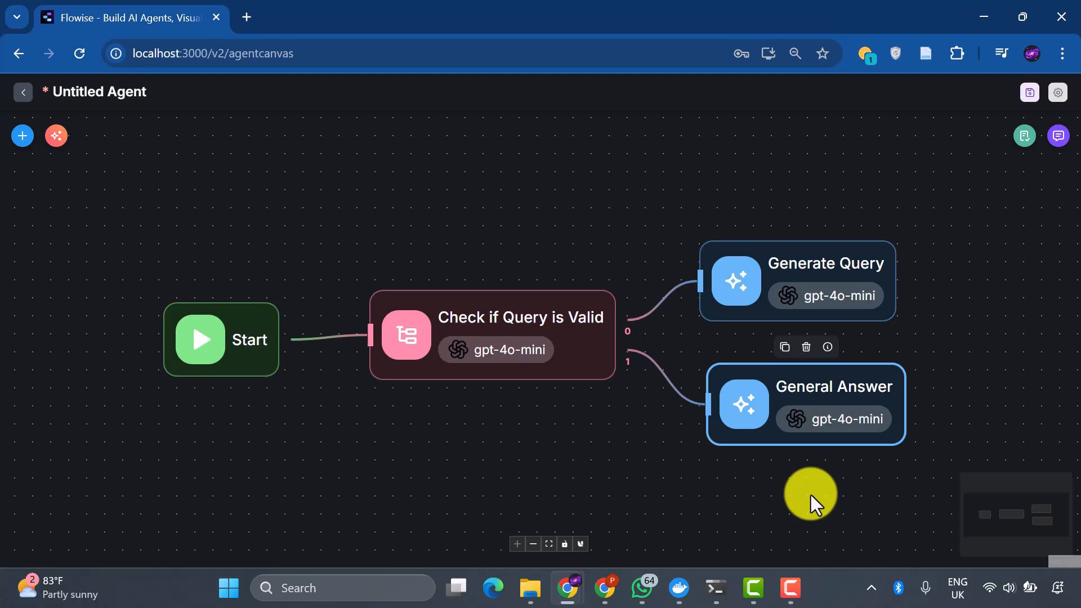
# Switch to the Flowise tab showing the Chatflows dashboard.
pyautogui.click(22, 136)
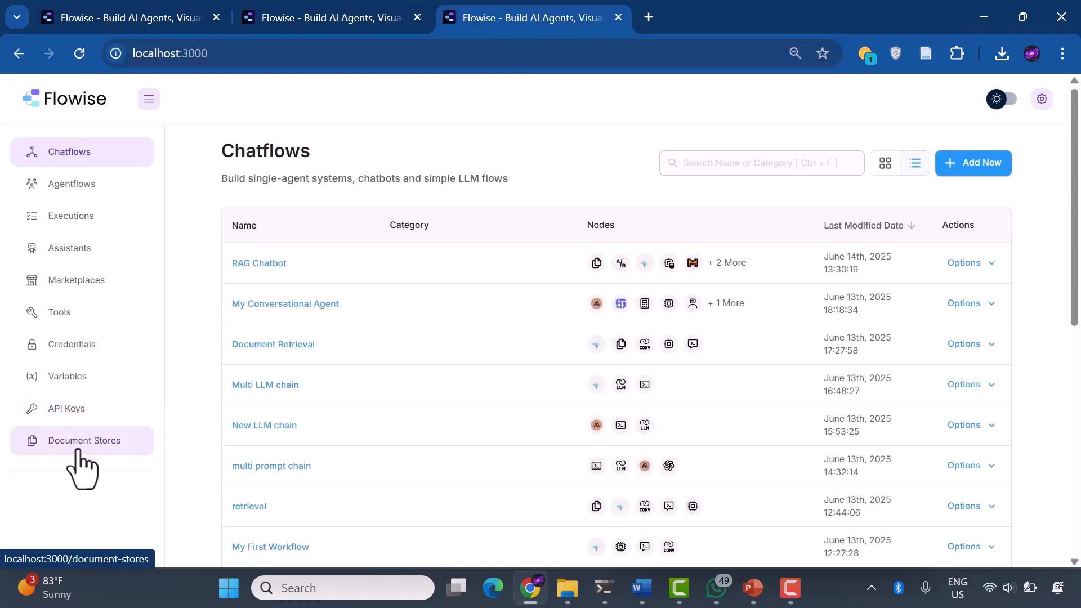
# Add a new document store named 'AI Related Documents' described as a store for AI related documents.
pyautogui.click(972, 162)
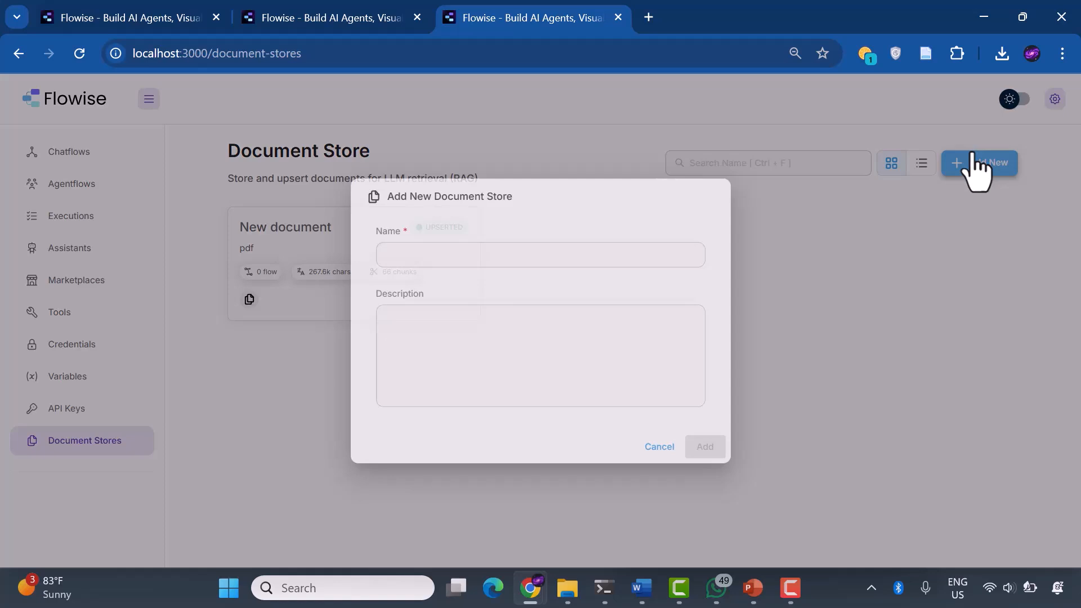
pyautogui.write('AI Re')
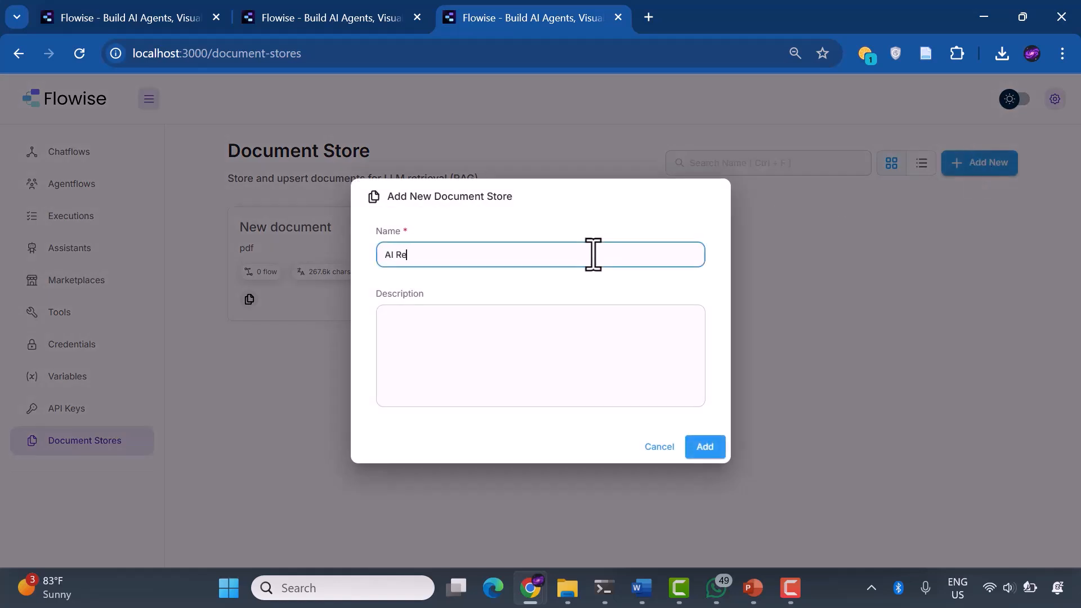
pyautogui.write('lated Documents')
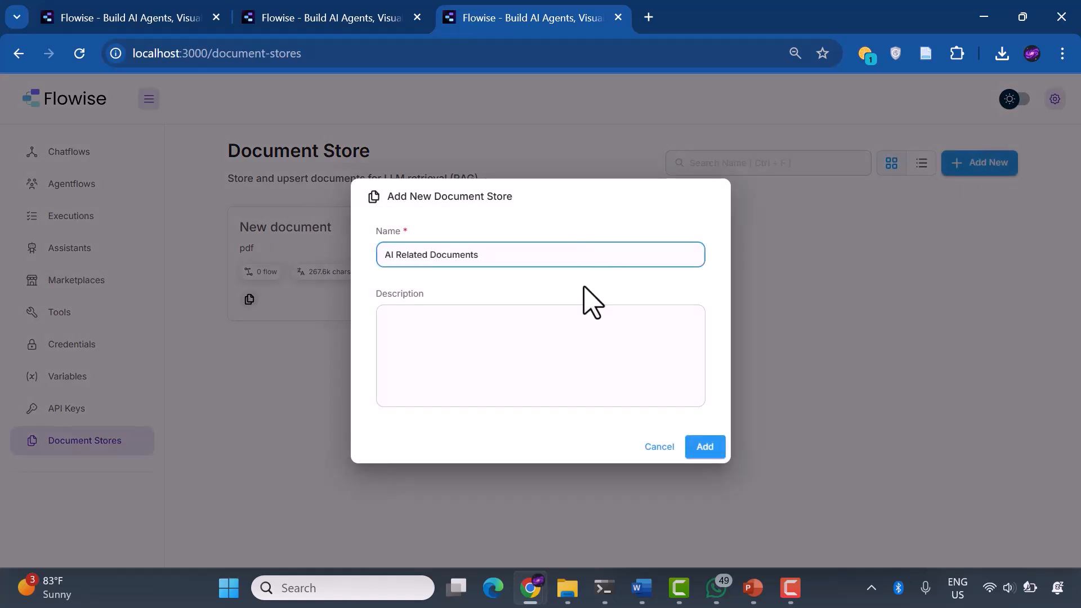
pyautogui.write('THids')
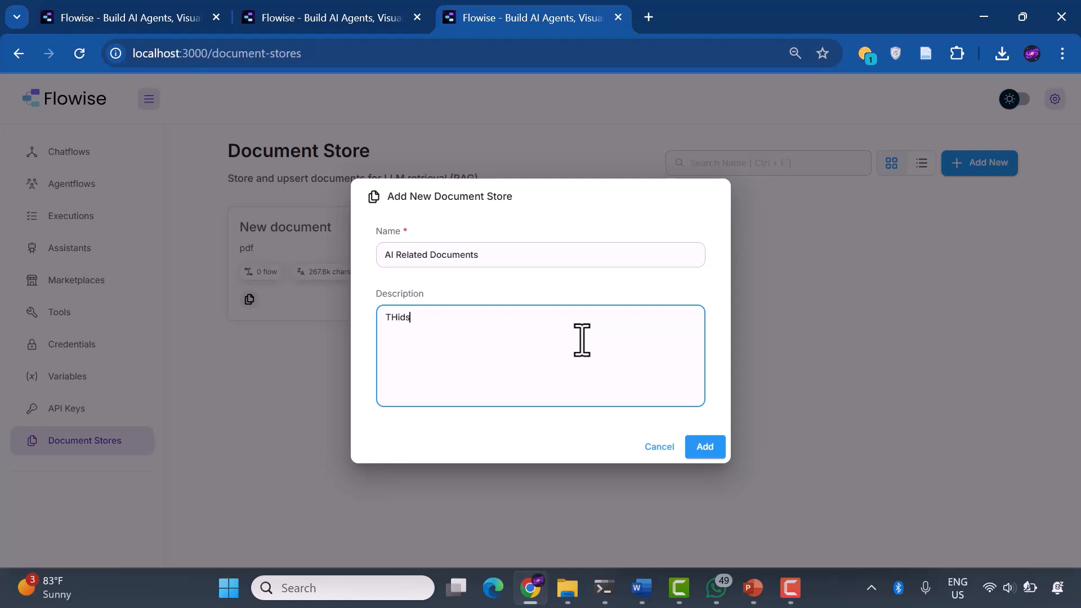
pyautogui.write('This s')
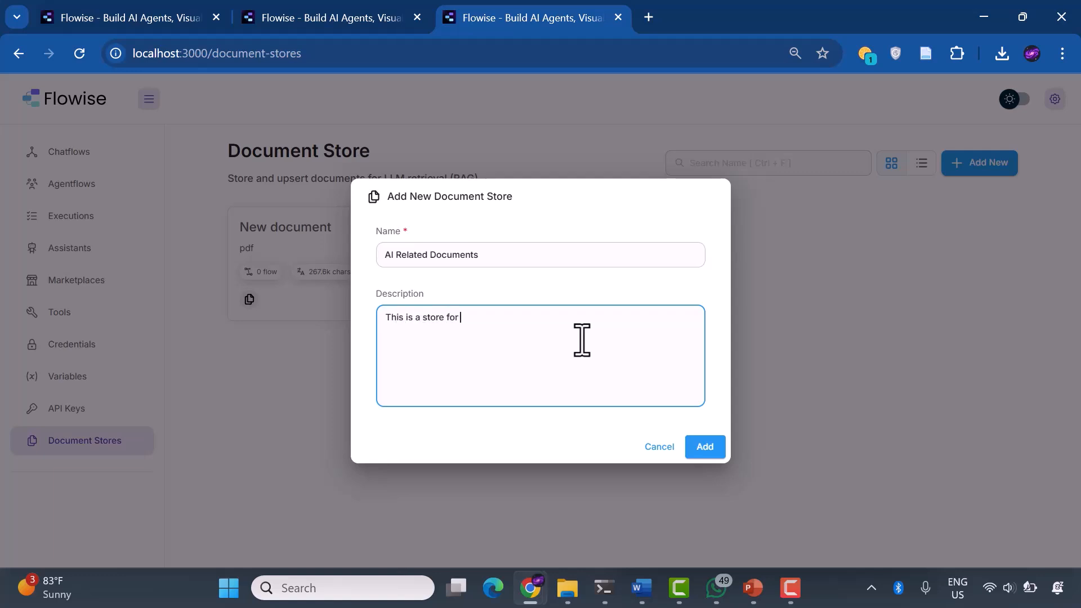
pyautogui.write('ai related documents')
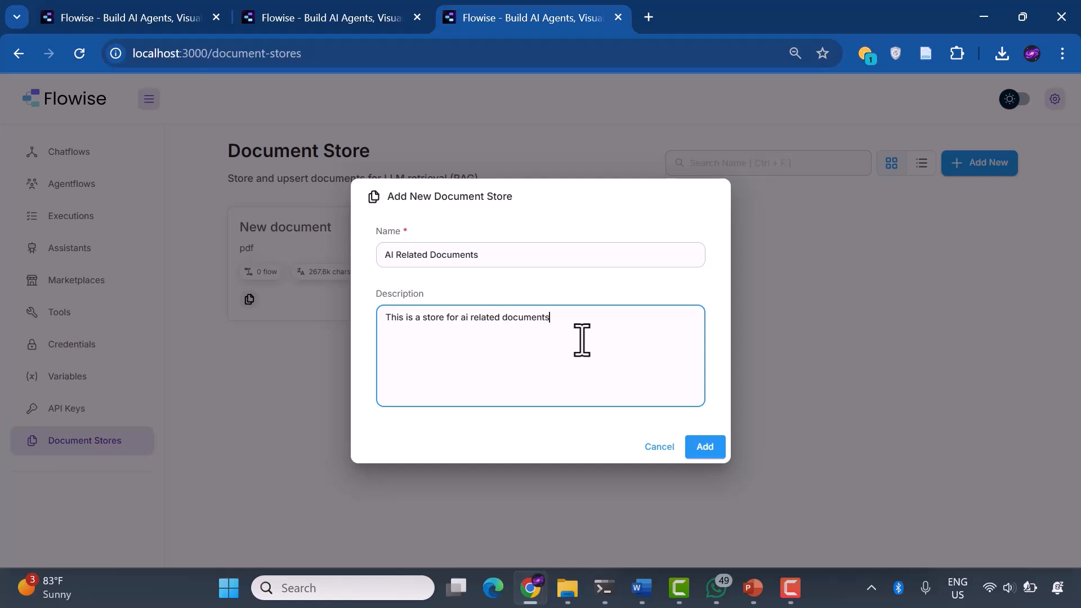
pyautogui.click(704, 446)
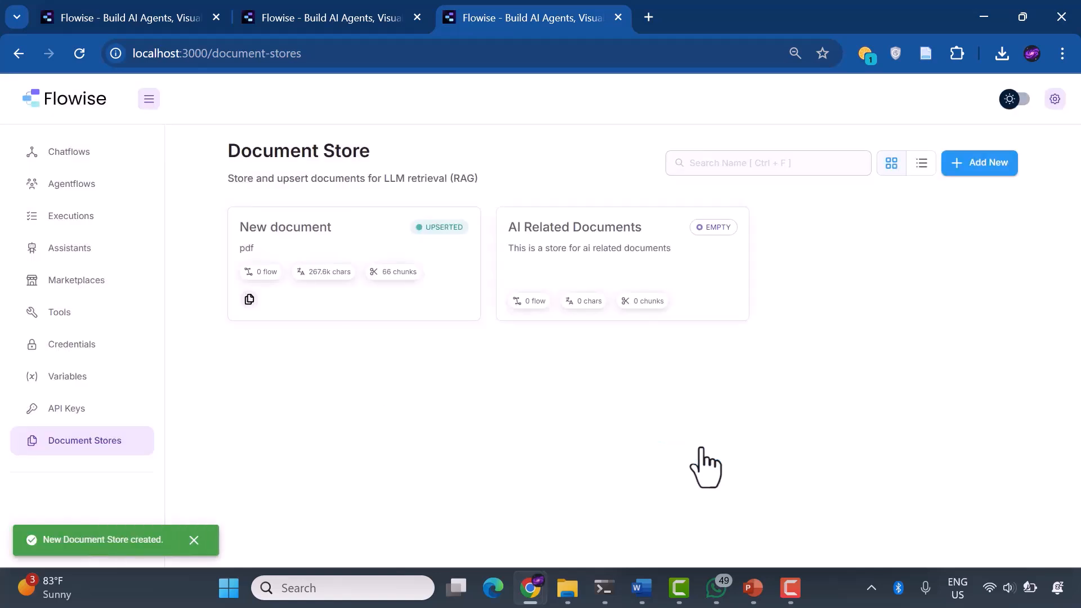
pyautogui.moveTo(639, 269)
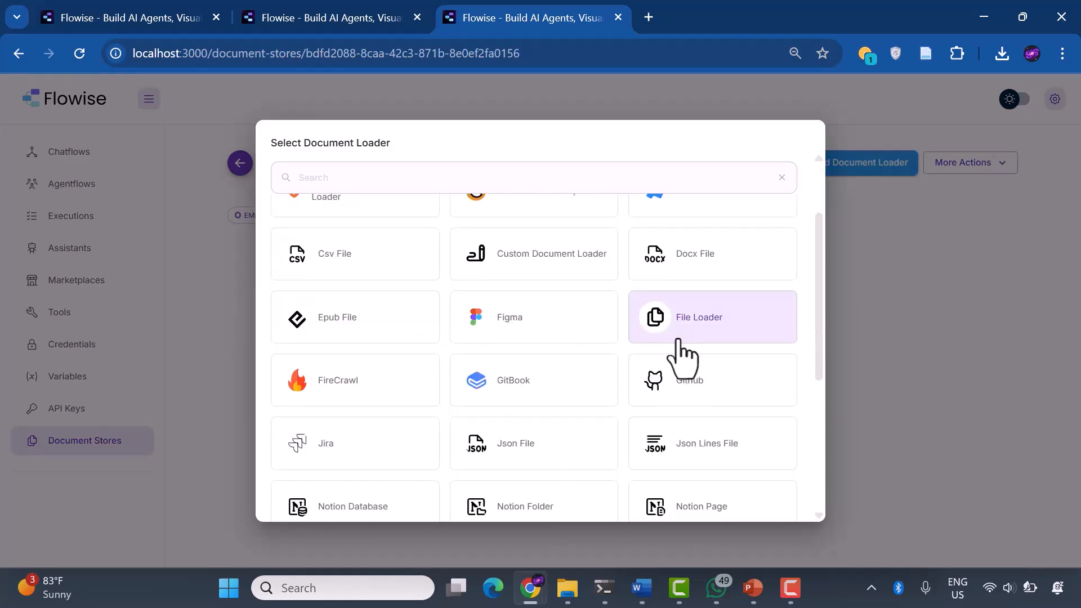
# Use a File Loader and upload the four AI PDF files into it.
pyautogui.click(698, 317)
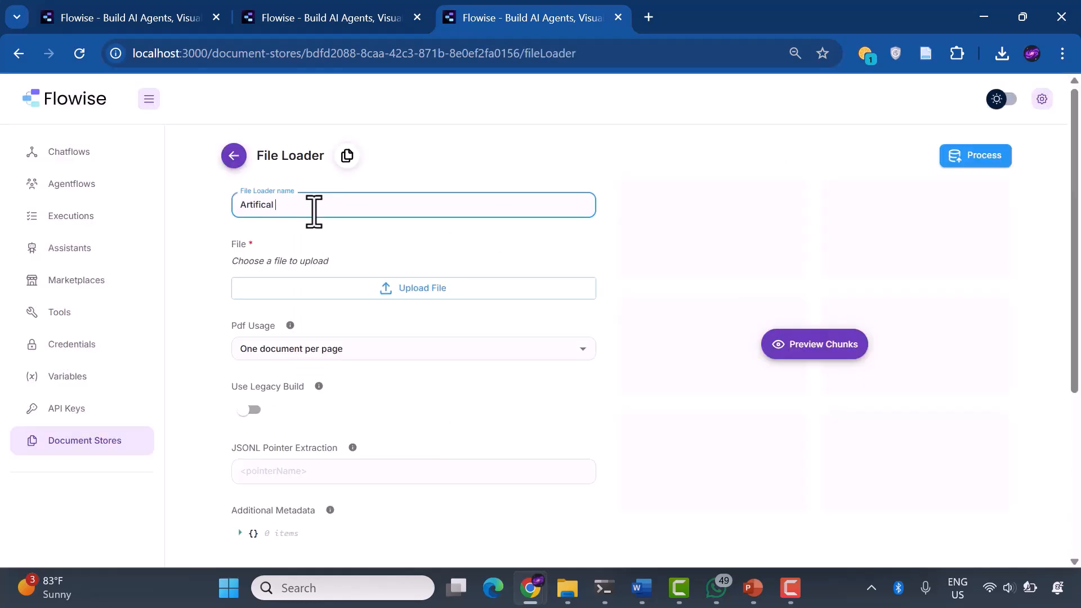
pyautogui.click(414, 287)
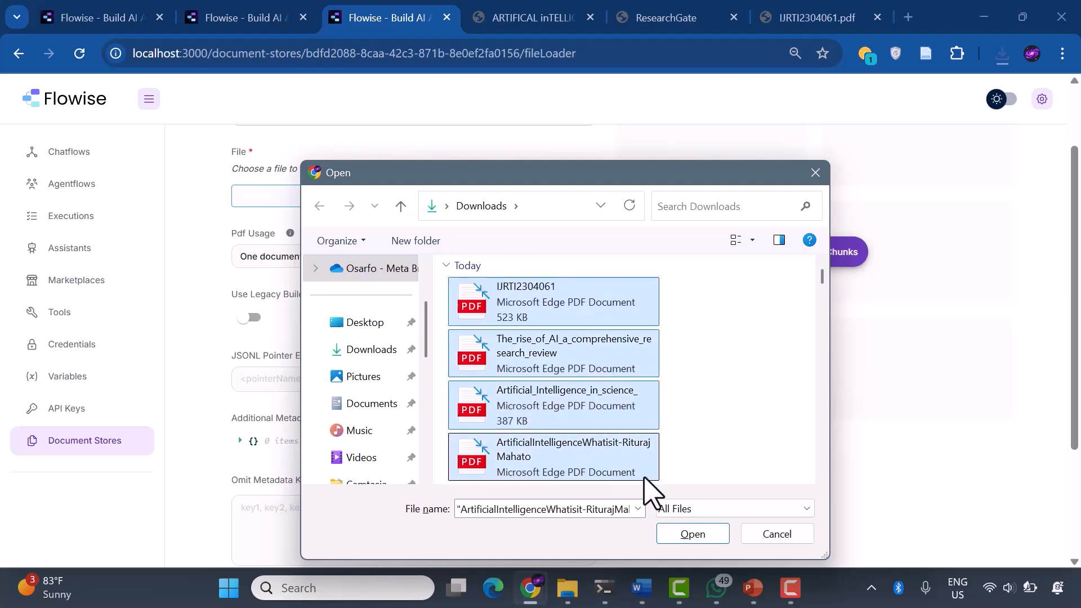
pyautogui.click(775, 532)
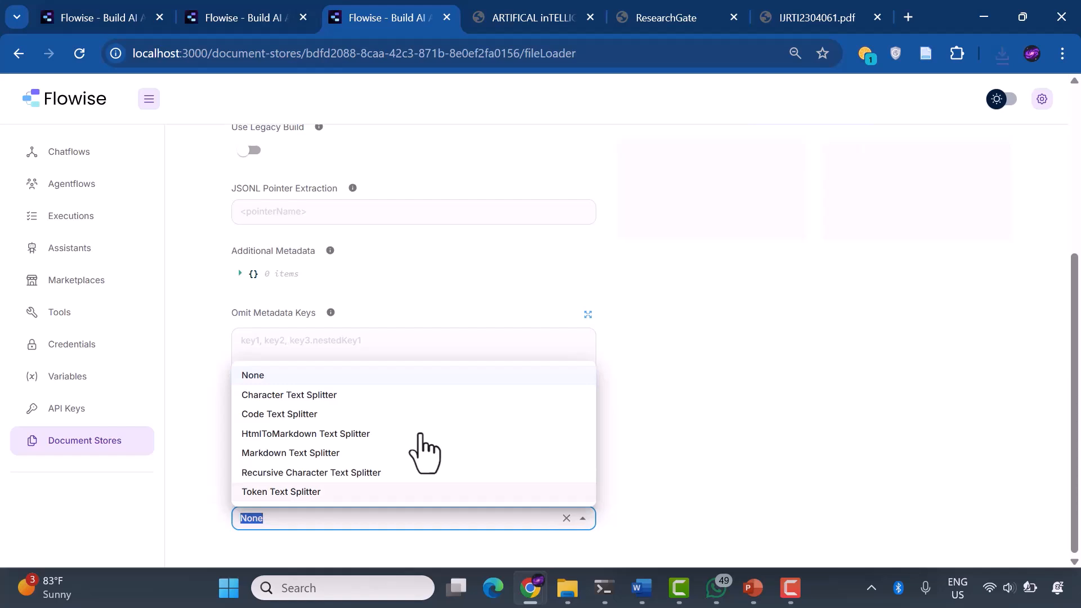
# Split the PDFs with the Recursive Character Text Splitter and process them into 176 chunks.
pyautogui.click(311, 471)
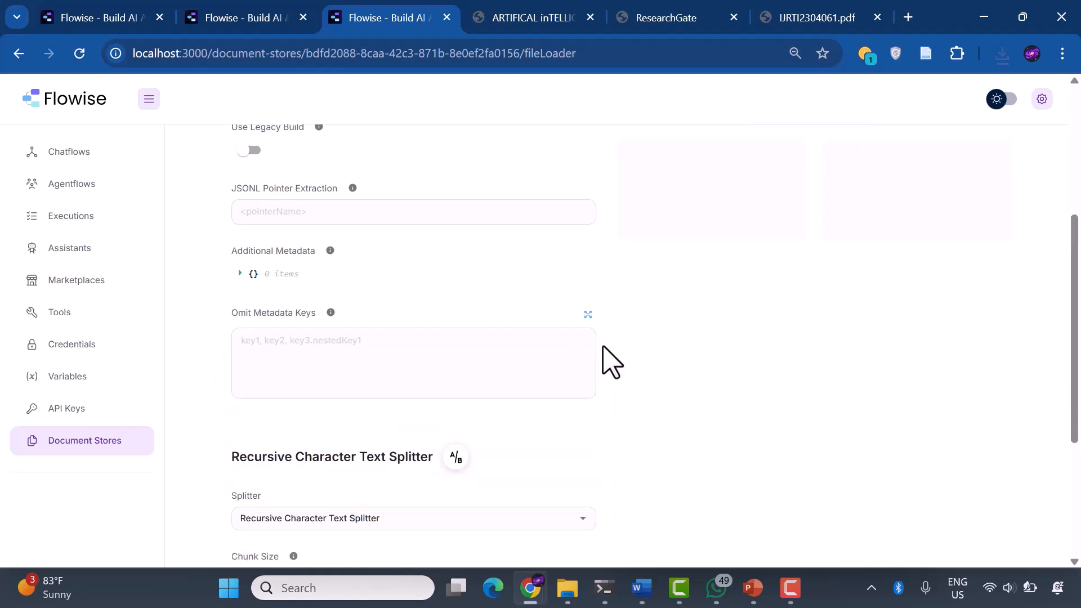
pyautogui.scroll(3)
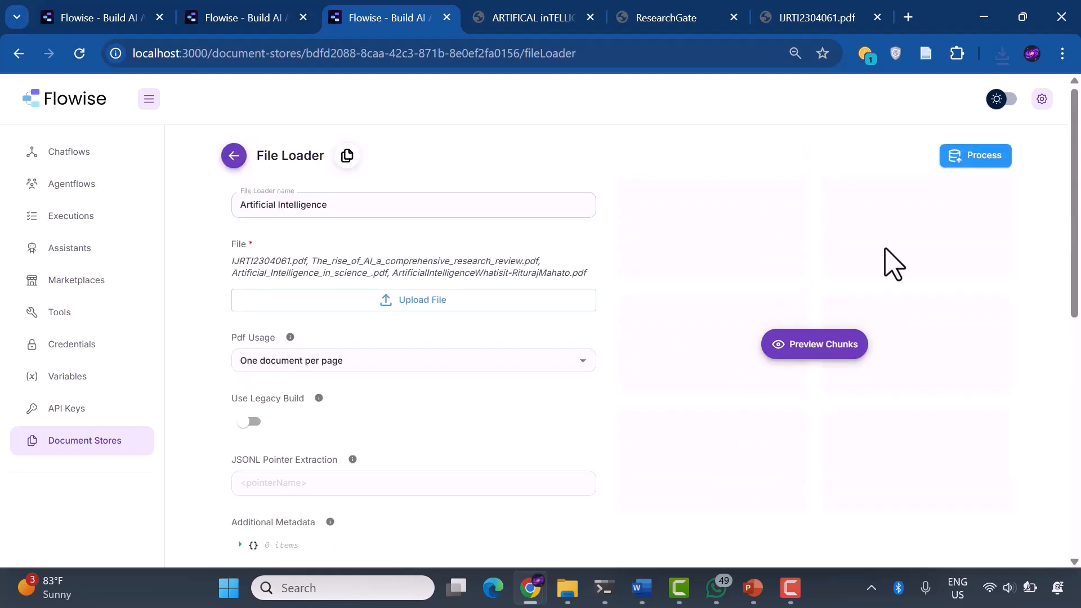
pyautogui.click(974, 155)
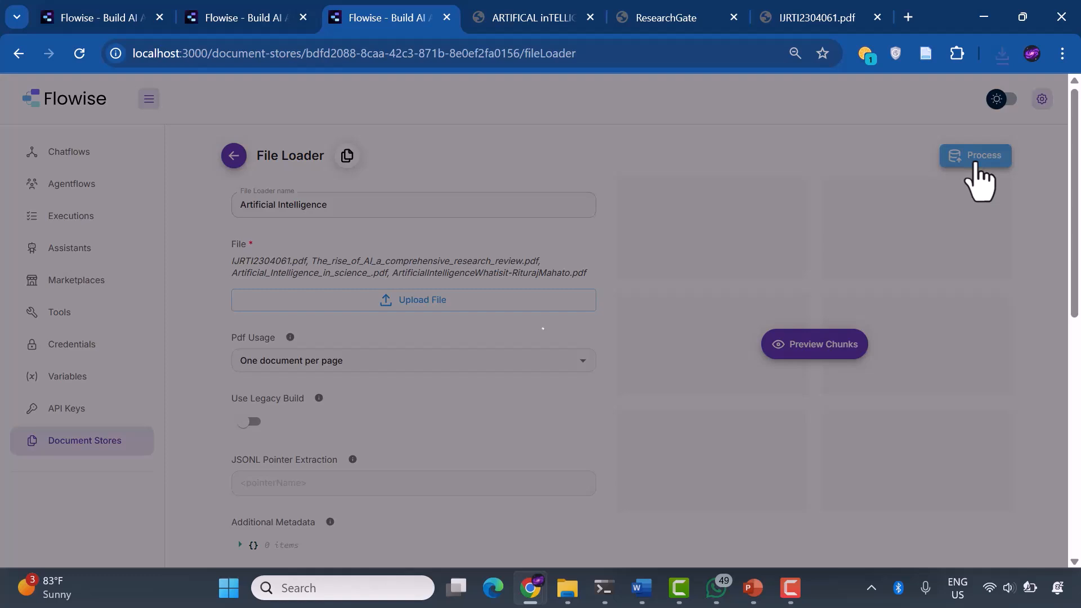
pyautogui.click(975, 155)
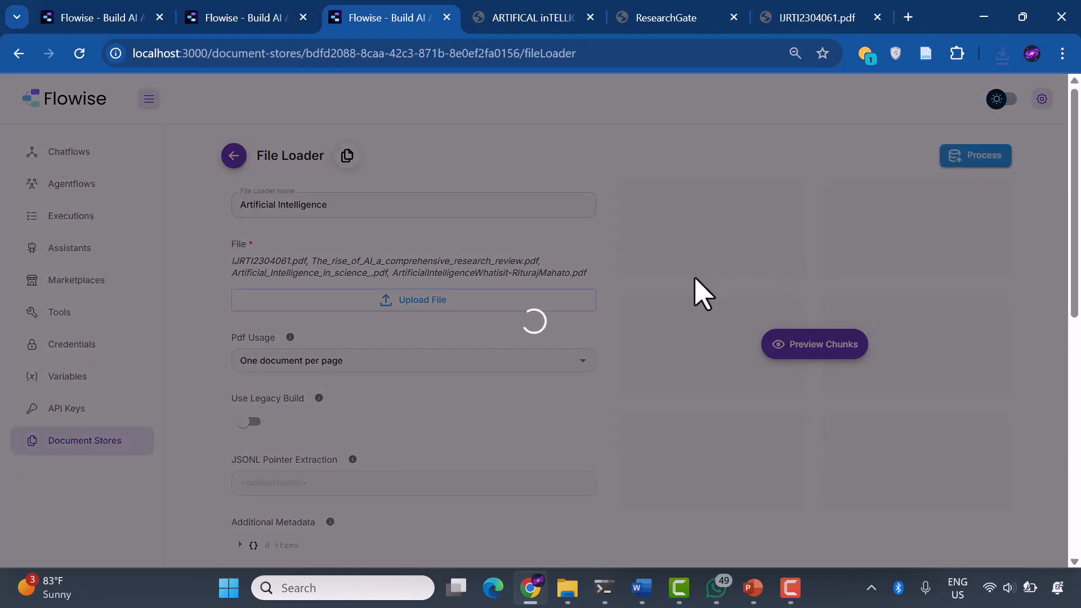
pyautogui.click(974, 156)
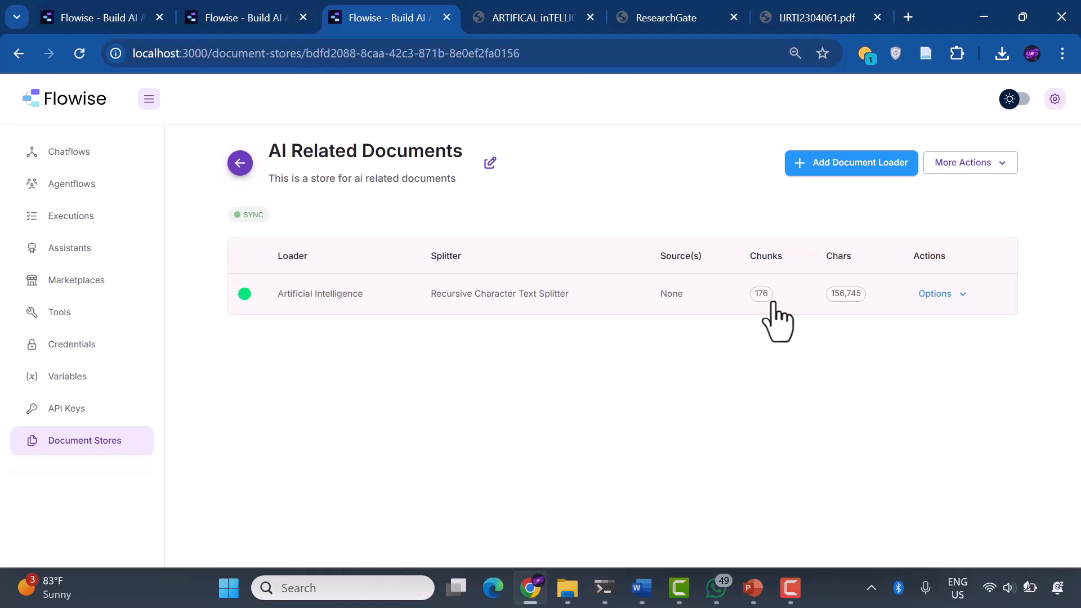
# Preview the loader's chunks (20 of 176 shown), then process them into the AI Related Documents store.
pyautogui.click(938, 293)
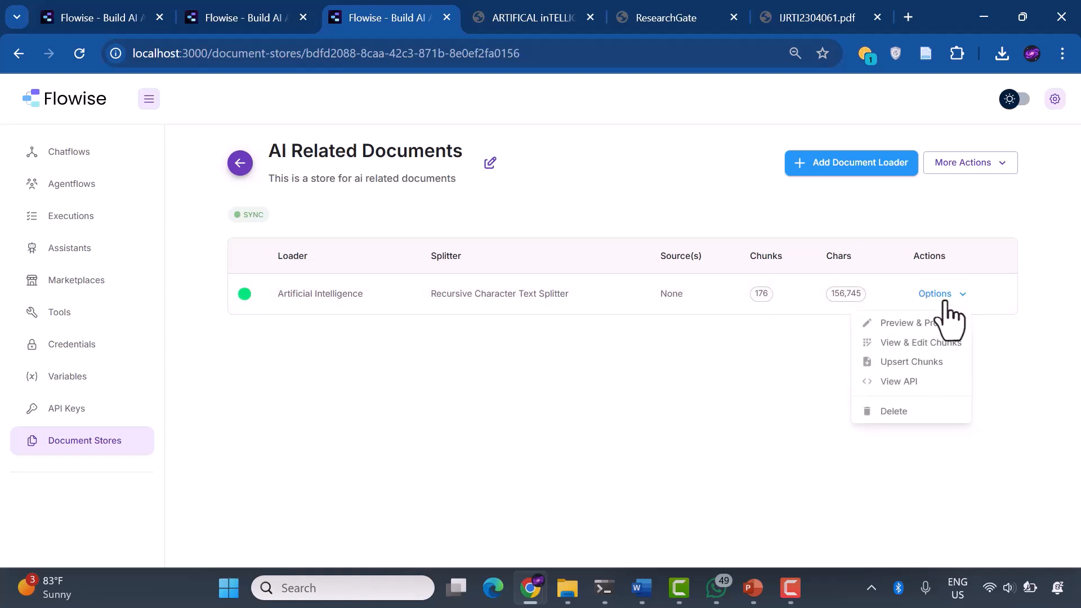
pyautogui.moveTo(923, 361)
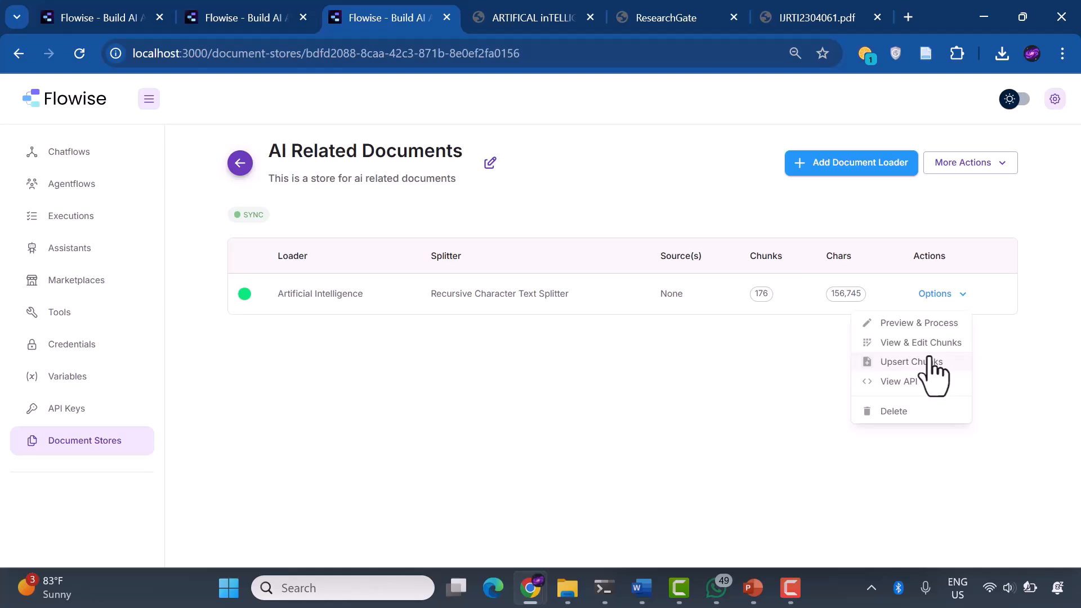
pyautogui.click(918, 323)
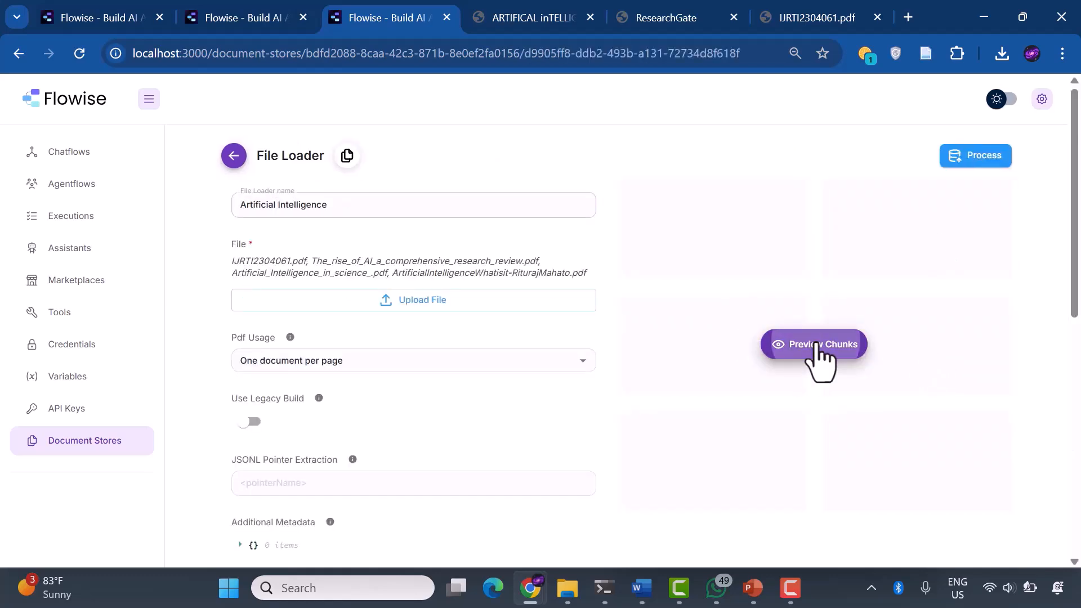
pyautogui.click(812, 344)
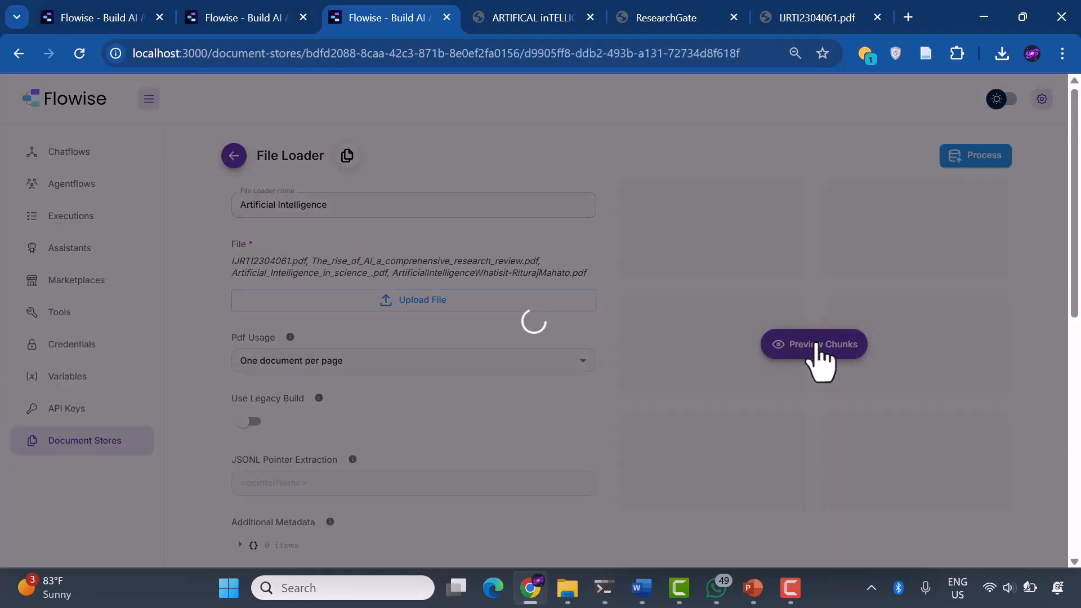
pyautogui.click(812, 345)
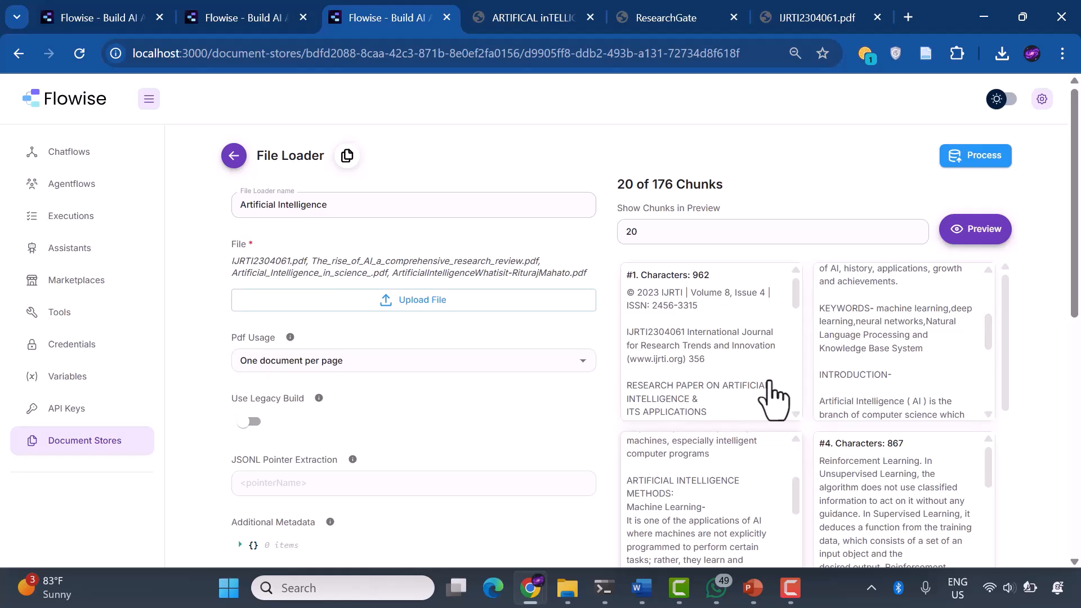
pyautogui.scroll(3)
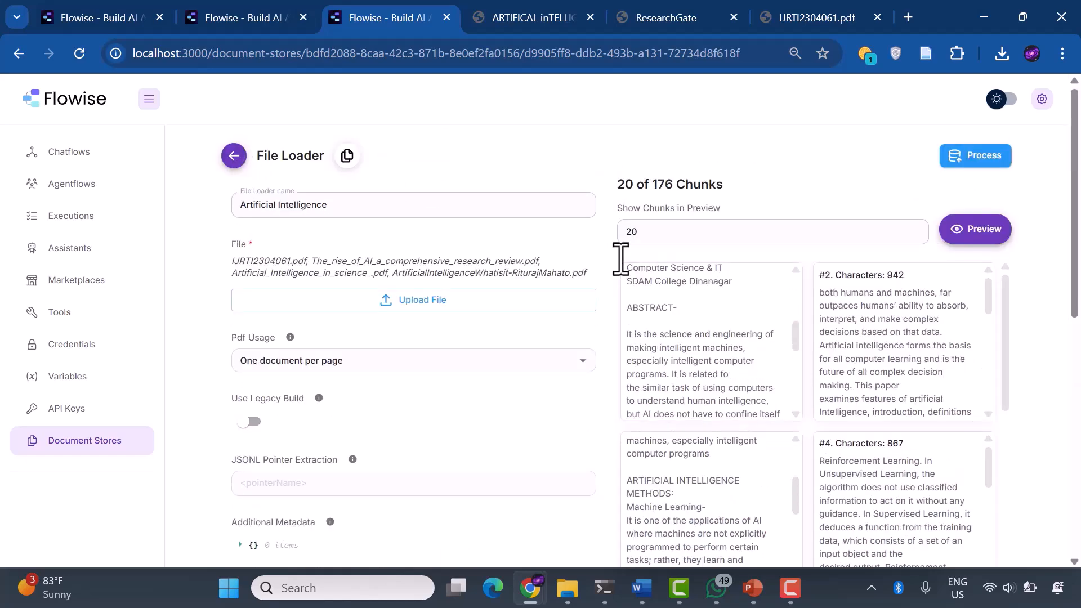
pyautogui.click(233, 156)
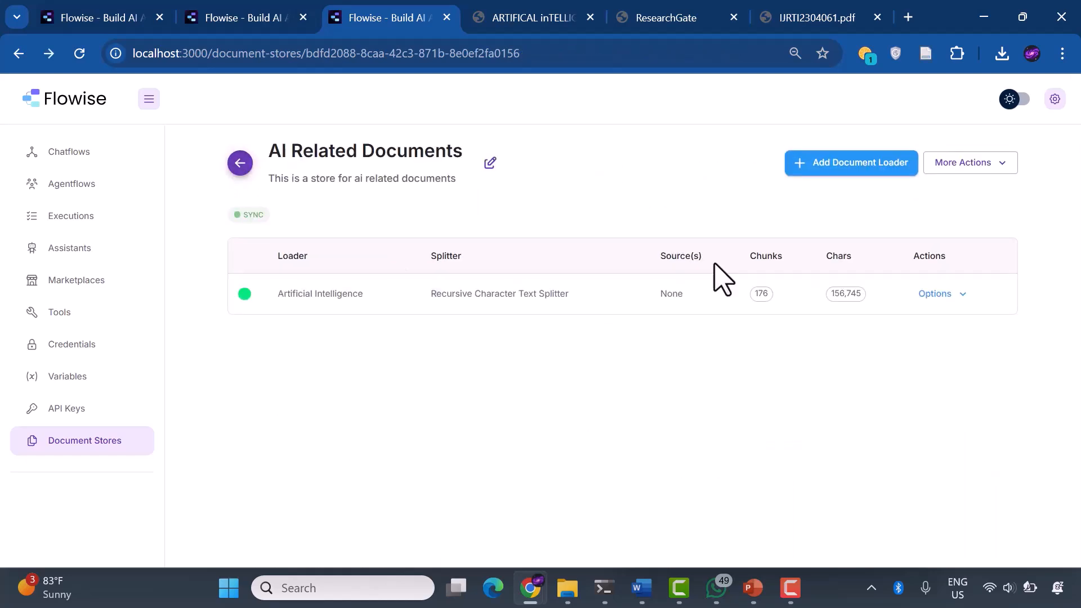
# In Upsert config, choose GoogleGenerativeAI Embeddings with the Google Generative AI credential.
pyautogui.click(968, 162)
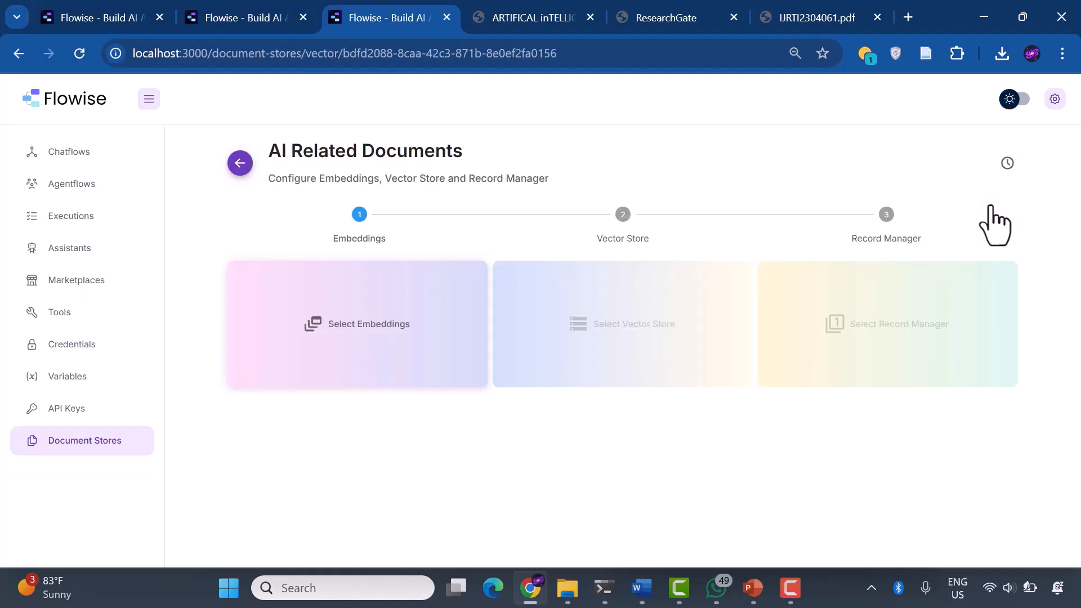
pyautogui.moveTo(306, 309)
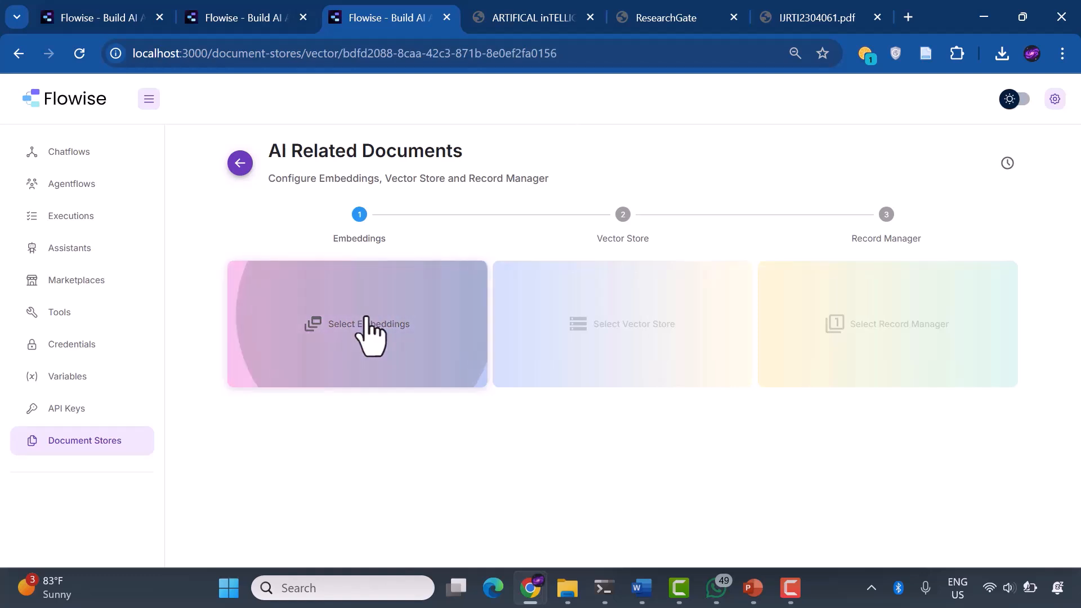
pyautogui.click(357, 325)
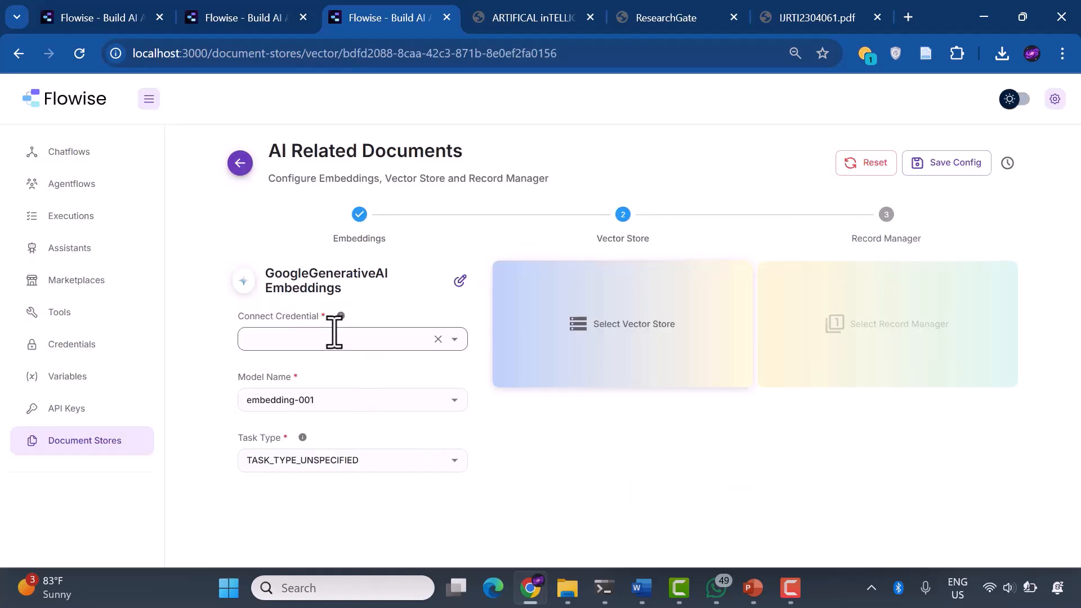
pyautogui.click(338, 339)
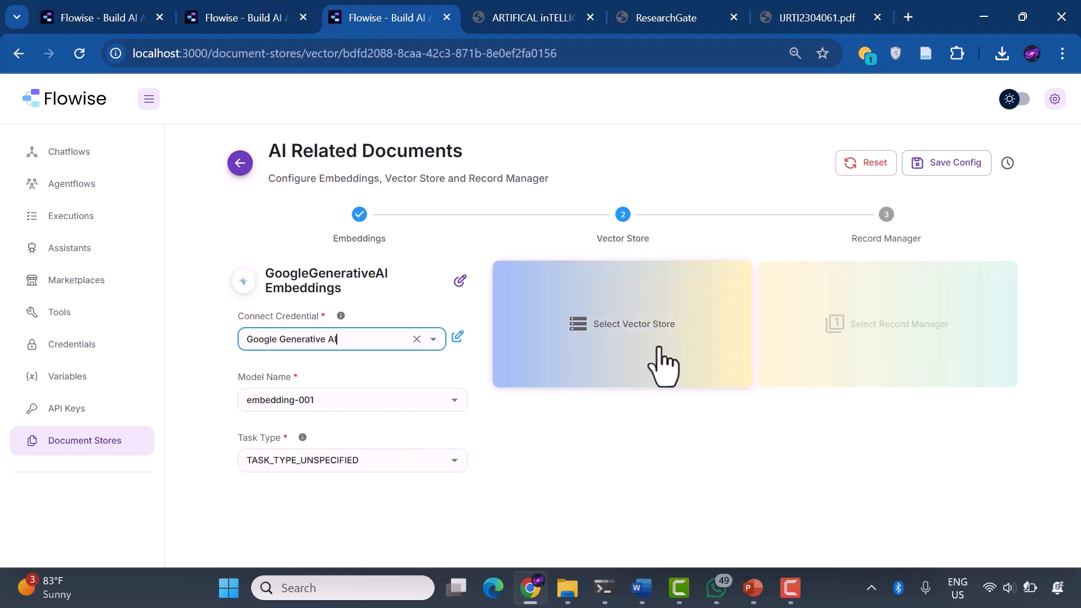
# Upsert the 176 chunks into a Faiss vector store at C:\faiss.index with Top K 4.
pyautogui.click(621, 324)
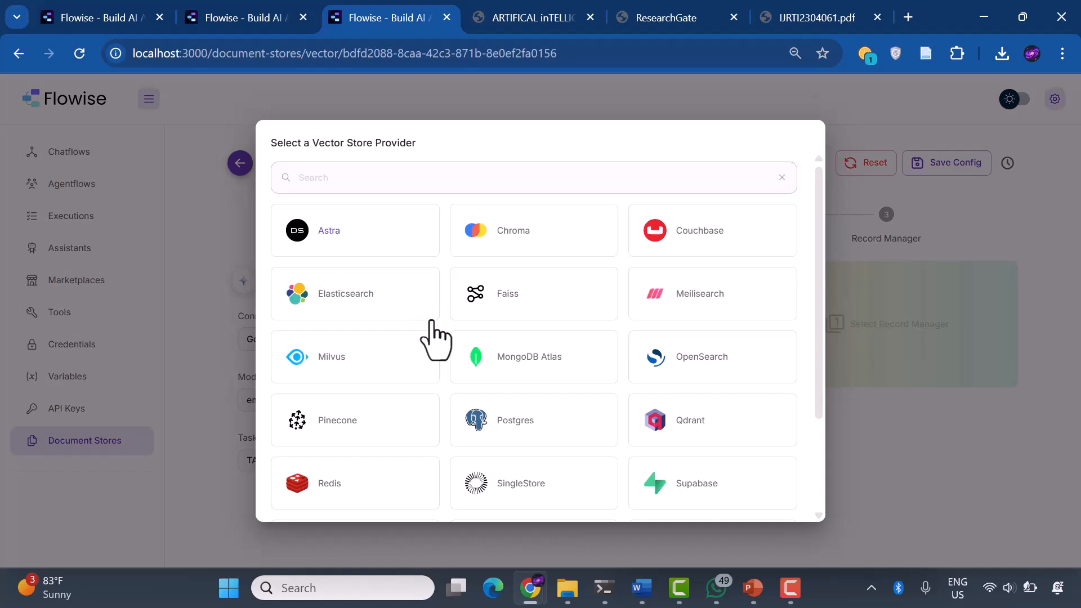
pyautogui.click(532, 293)
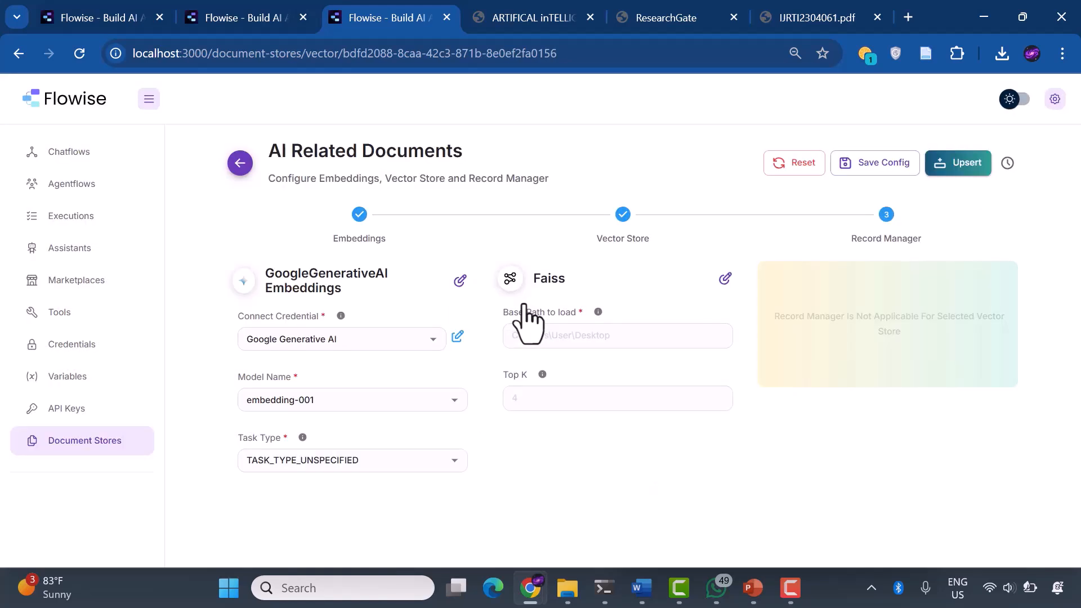
pyautogui.write('C:\\faiss.index')
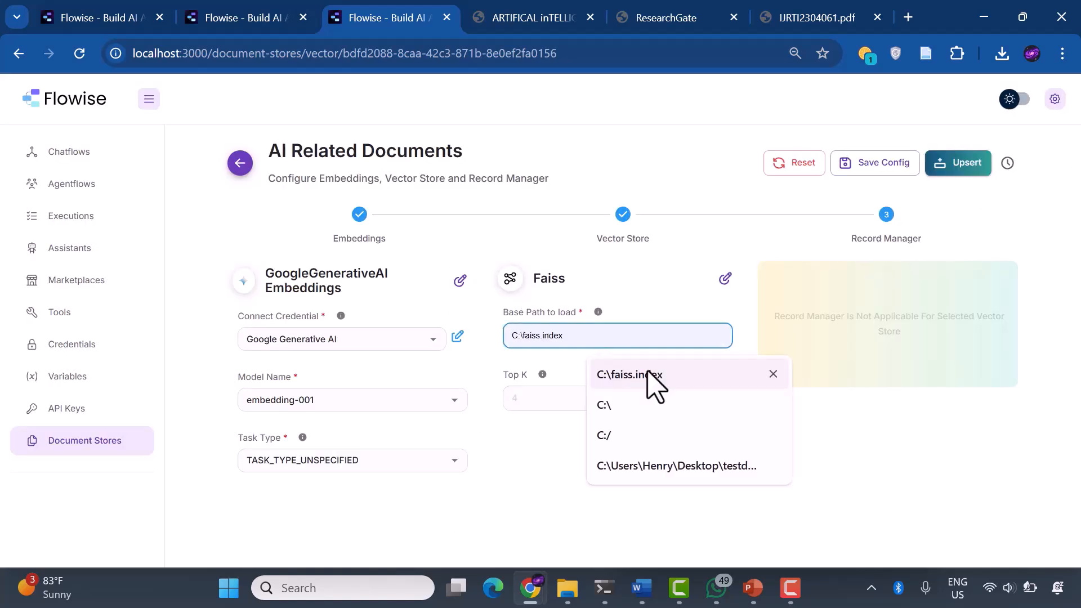
pyautogui.click(627, 374)
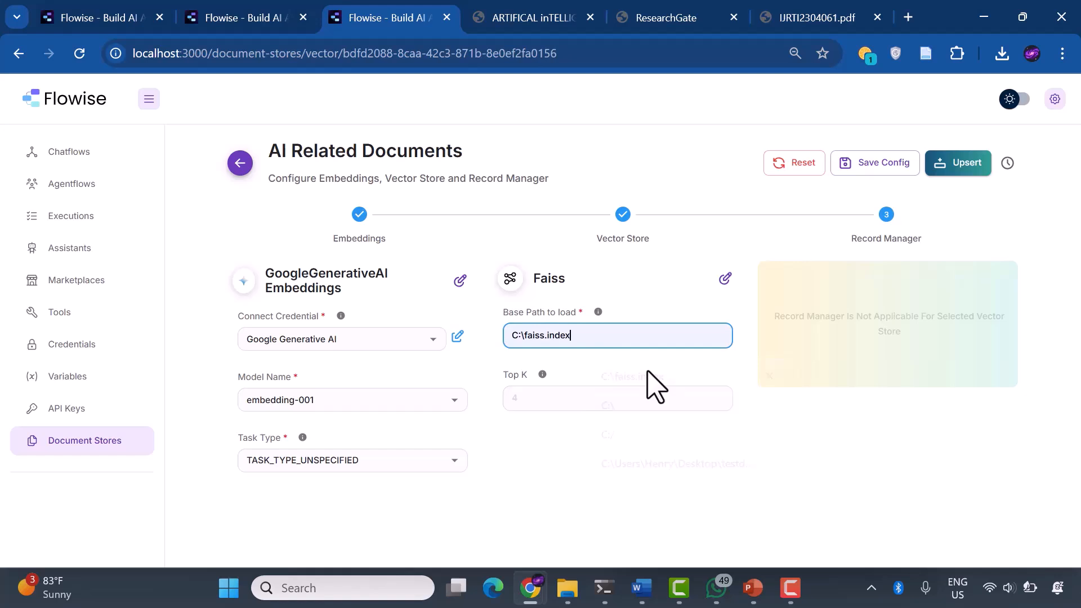
pyautogui.click(617, 397)
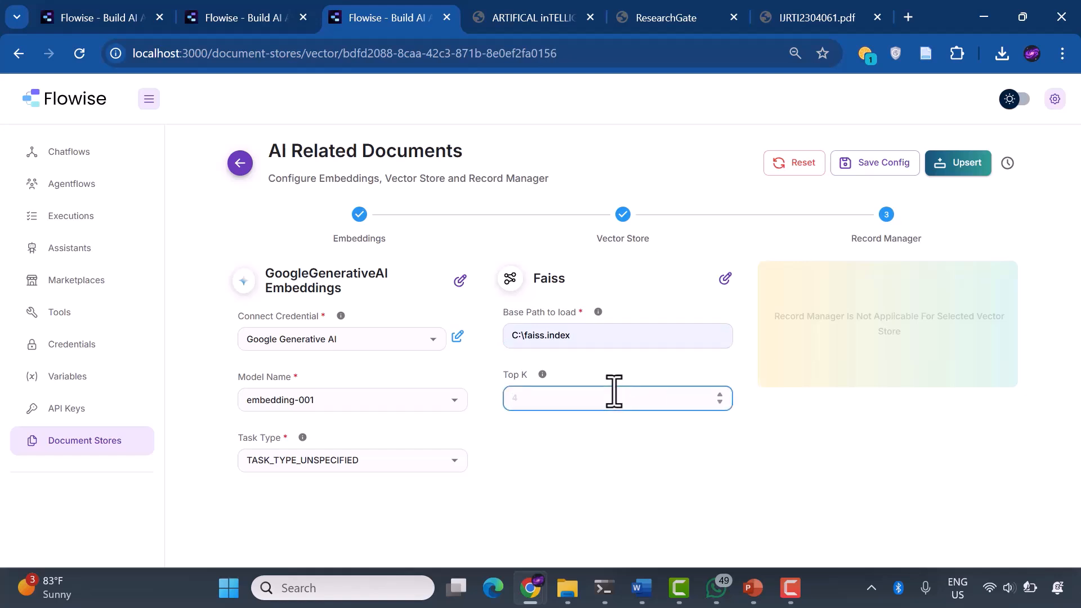
pyautogui.write('4')
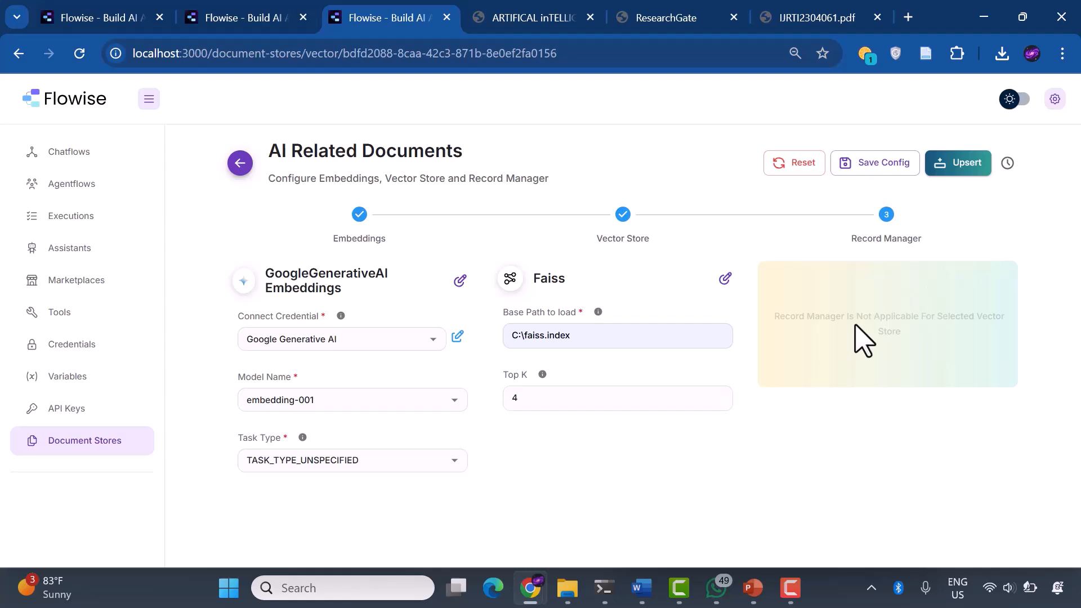
pyautogui.click(957, 162)
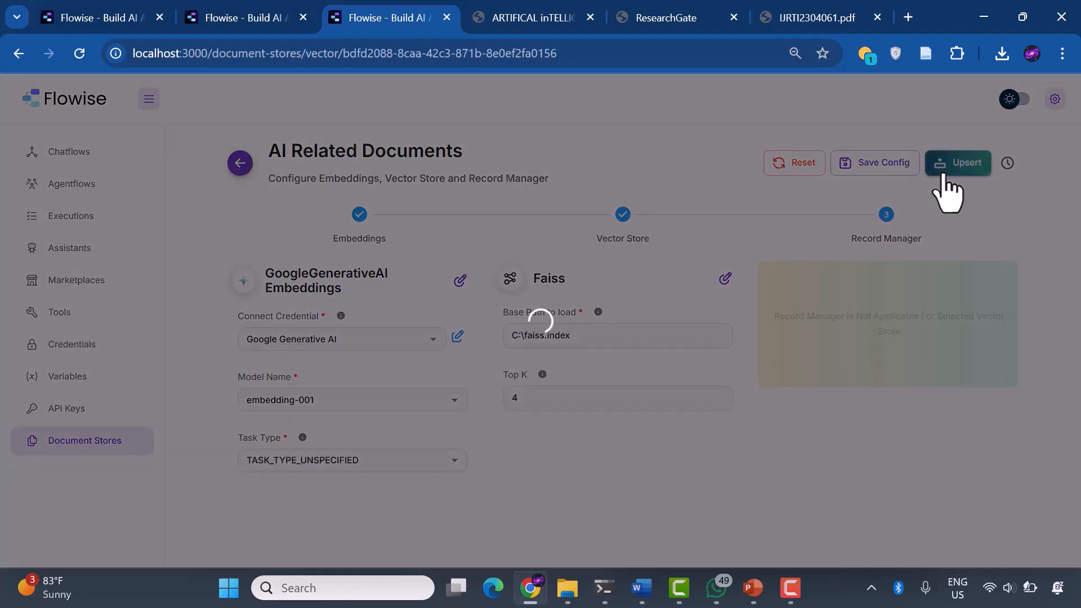
pyautogui.click(957, 162)
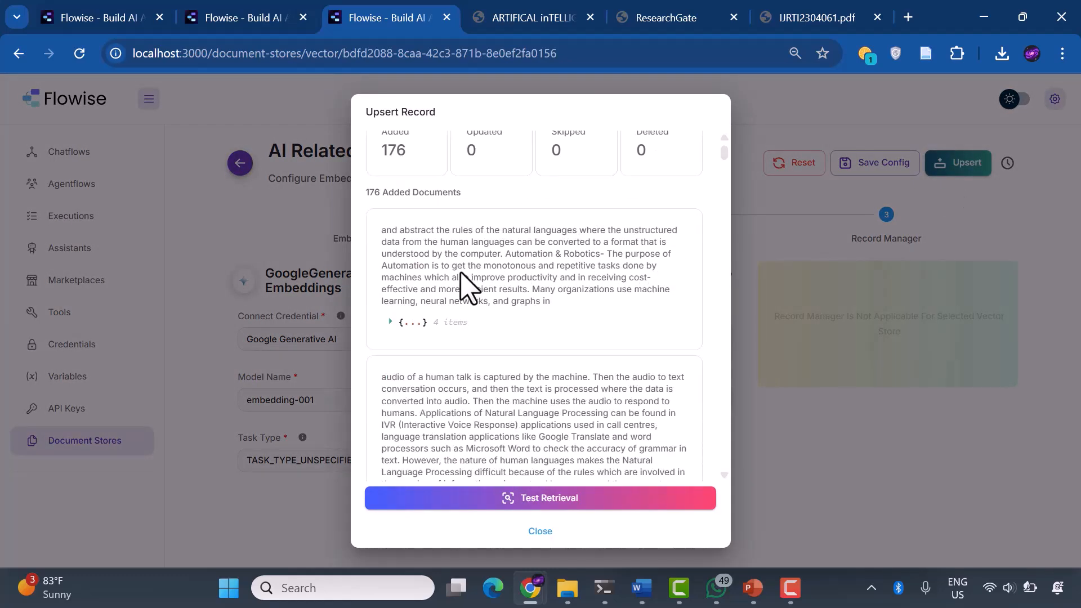
# Test retrieval with the query 'What is Artificial Intelligence', returning four documents.
pyautogui.click(539, 497)
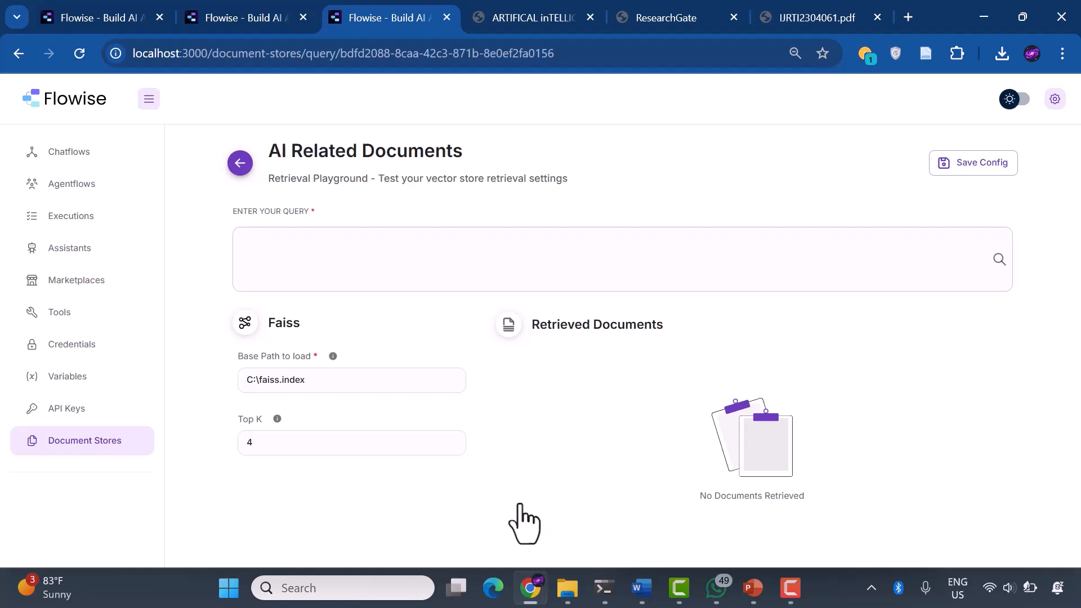
pyautogui.write('What is')
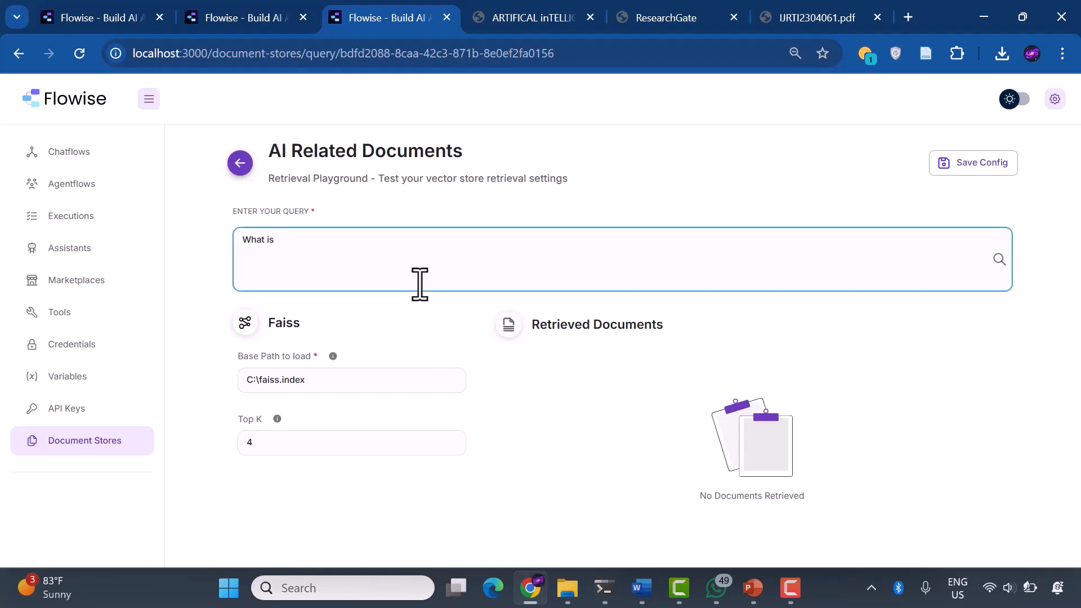
pyautogui.write('Artificial IN')
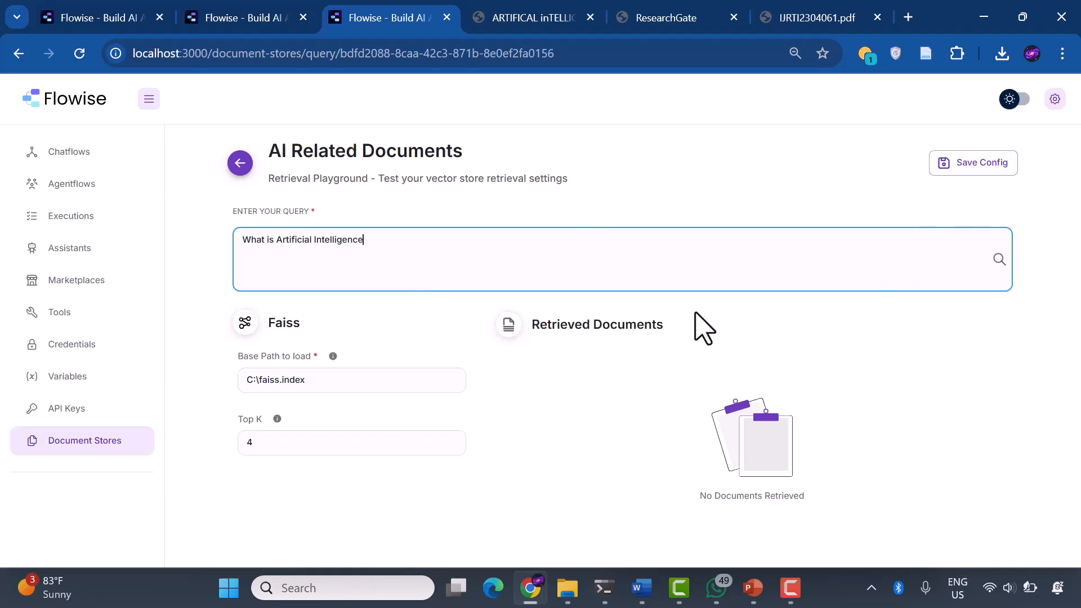
pyautogui.click(996, 259)
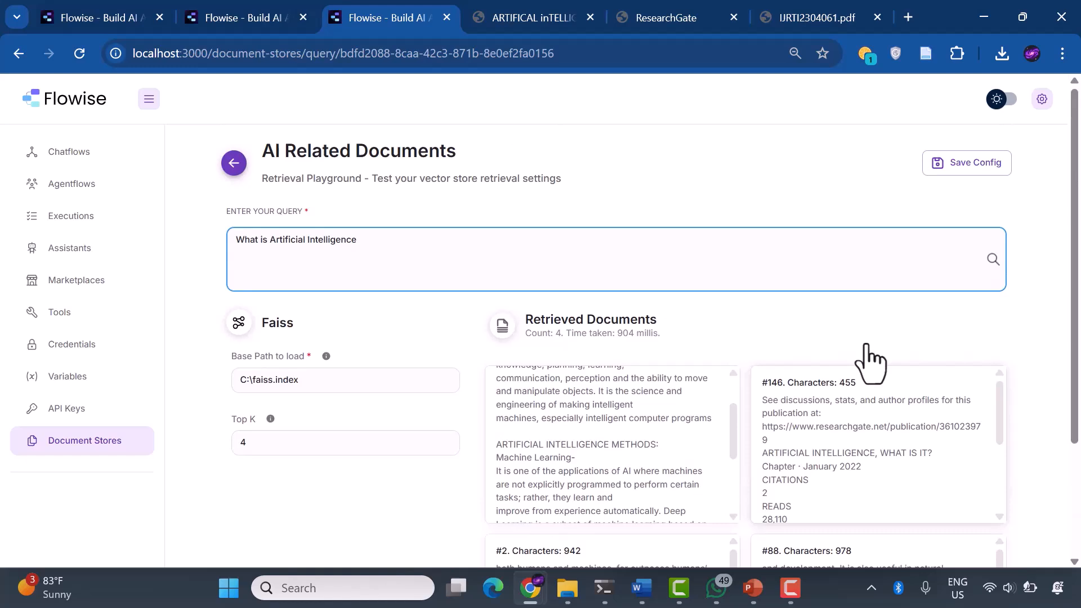
pyautogui.click(239, 162)
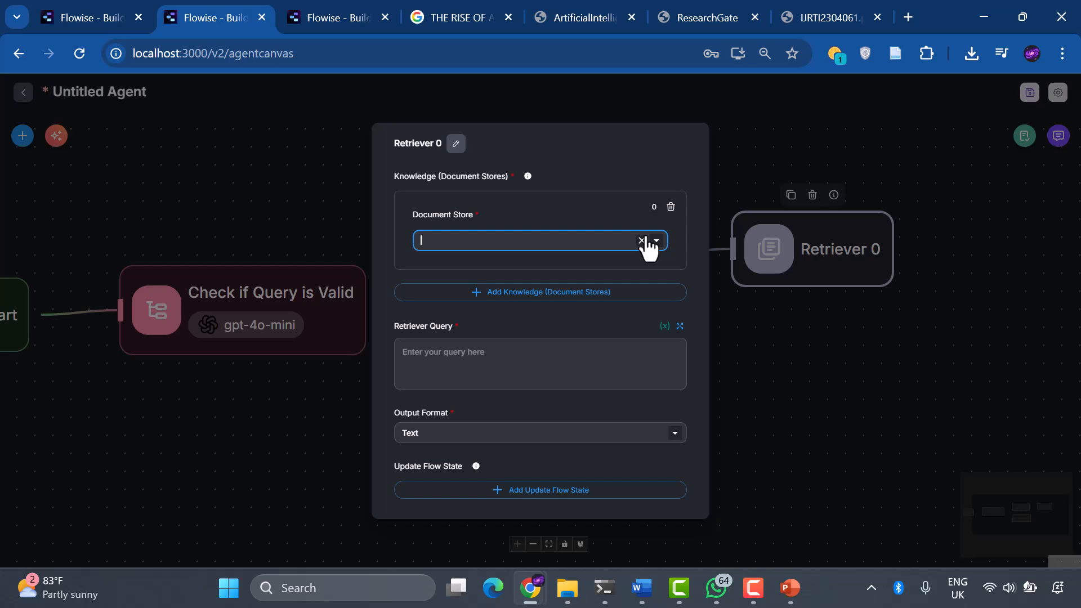
# Point the retriever at AI Related Documents, query {{ $flow.state.query }}, and name it Retriever Vector Database.
pyautogui.click(655, 241)
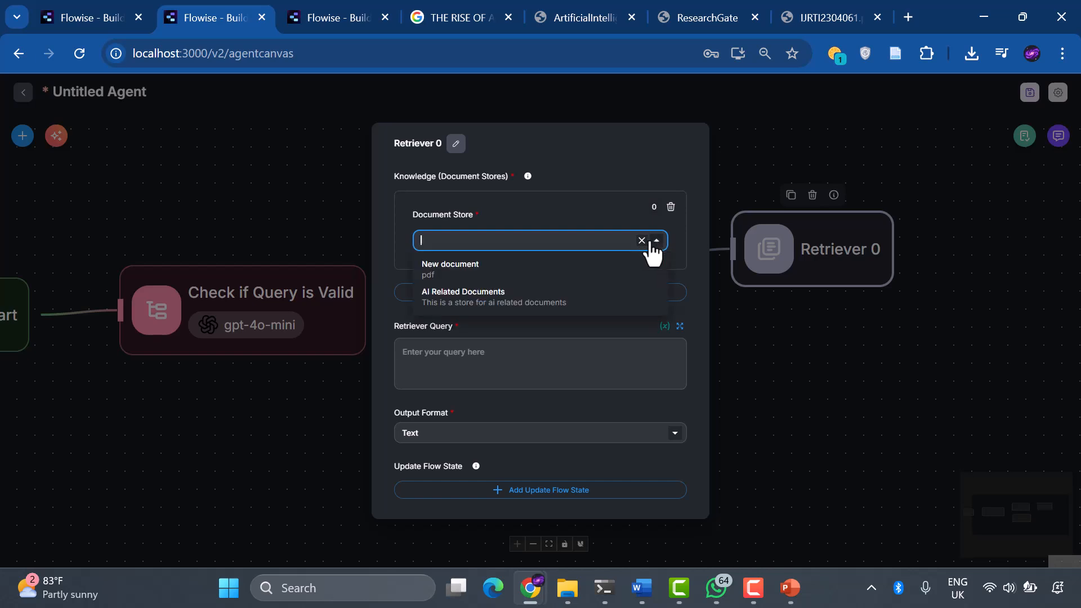
pyautogui.click(463, 296)
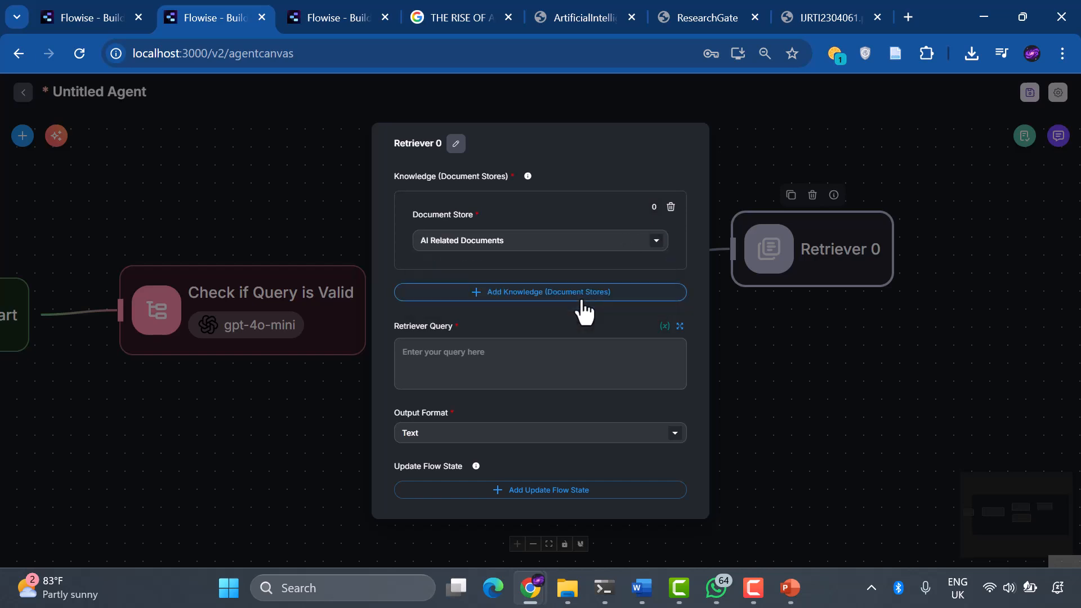
pyautogui.write('{{ $flow.state.query }}')
pyautogui.write('Retriever Vector')
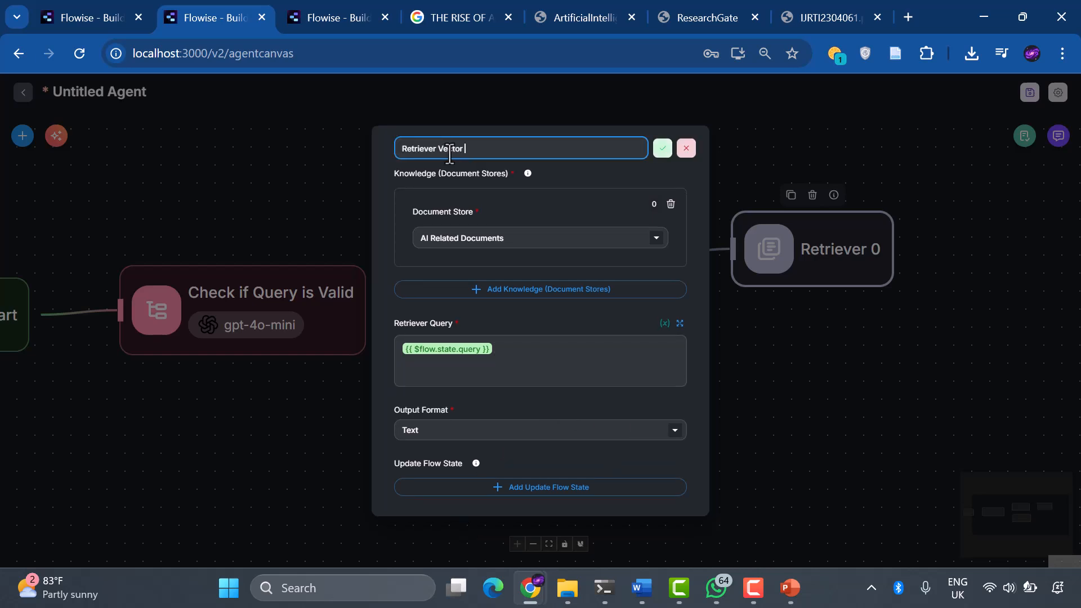
pyautogui.click(661, 148)
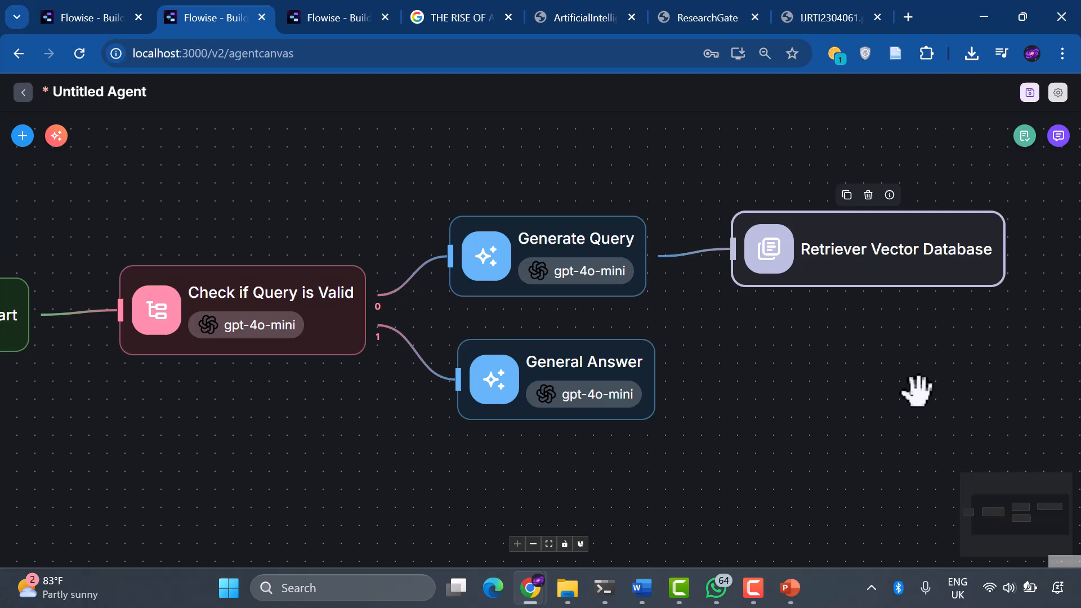
pyautogui.moveTo(853, 398)
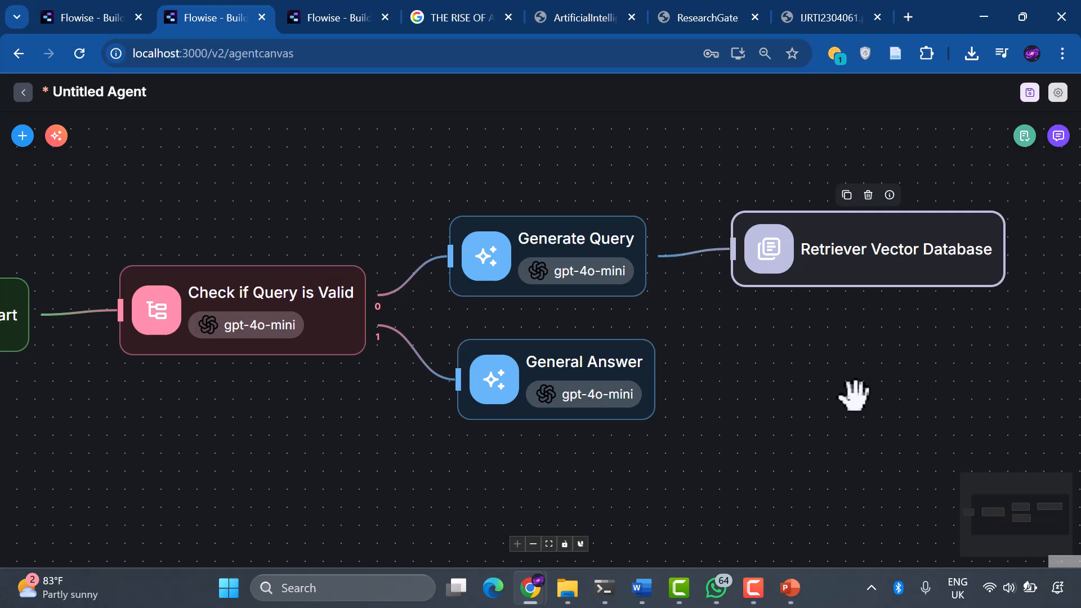
pyautogui.moveTo(213, 166)
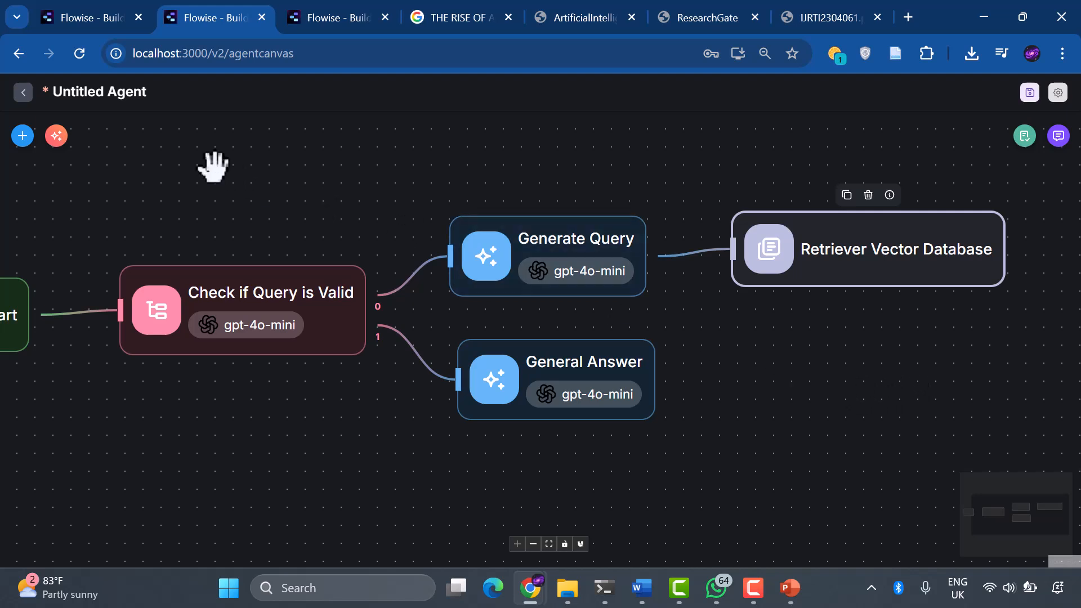
pyautogui.moveTo(270, 171)
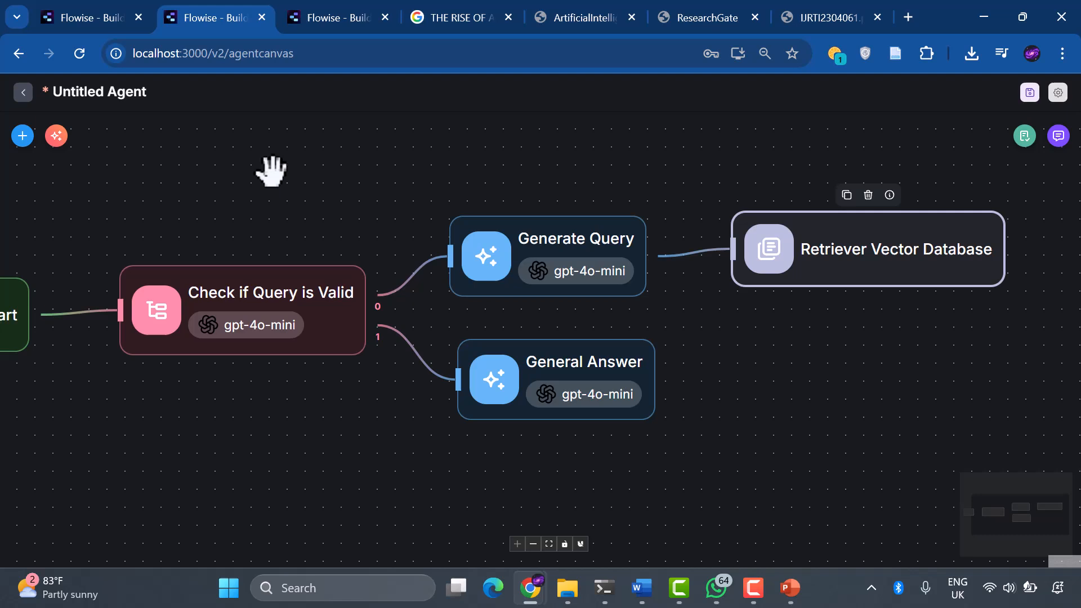
pyautogui.moveTo(10, 119)
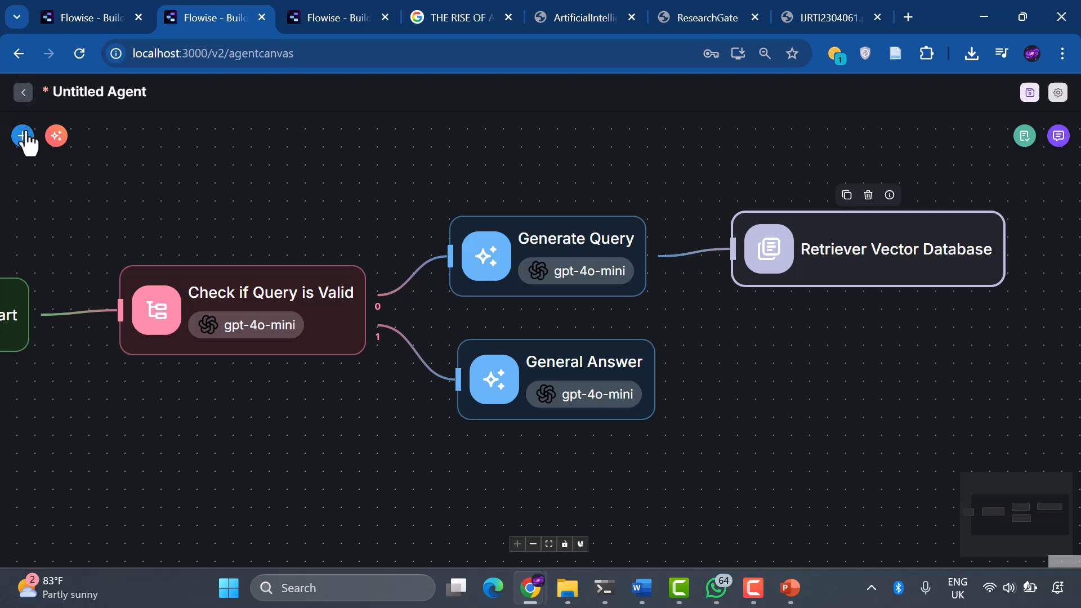
# Add a condition node and give its model the OpenAI API credential.
pyautogui.click(23, 136)
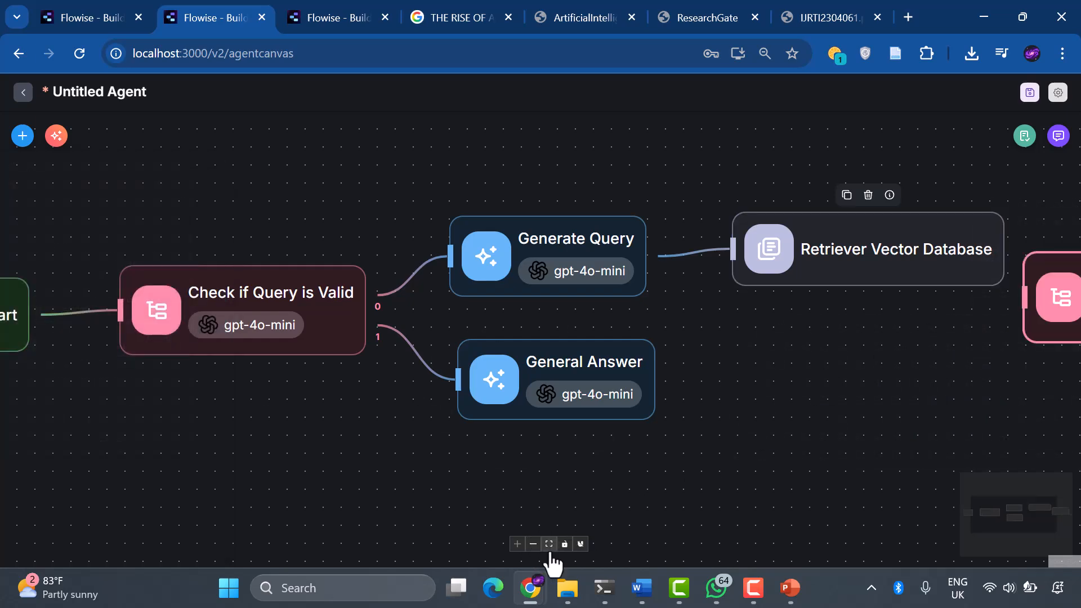
pyautogui.click(531, 544)
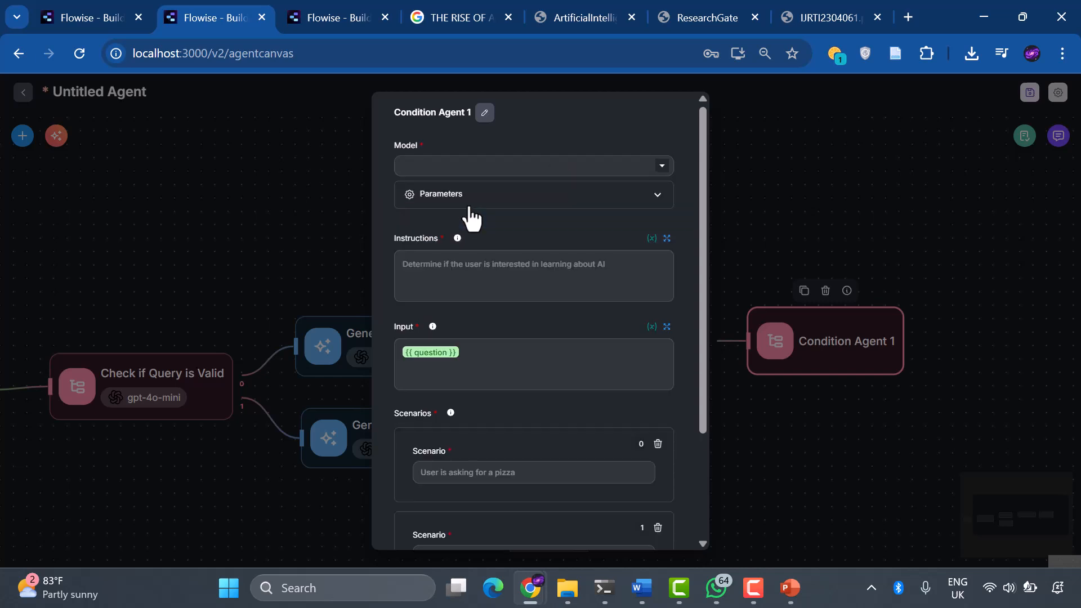
pyautogui.click(531, 166)
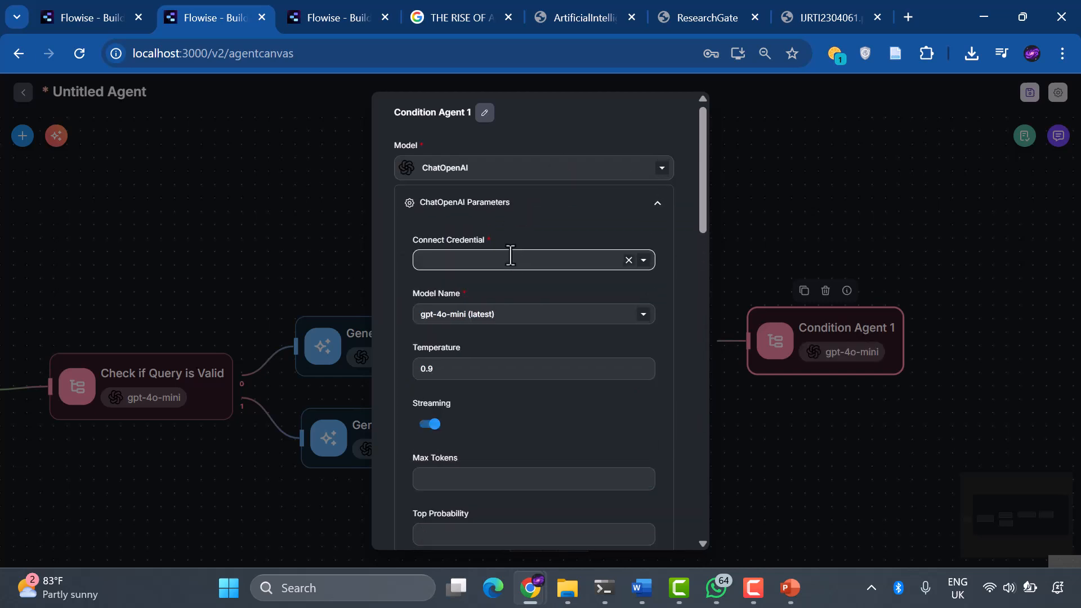
pyautogui.click(530, 260)
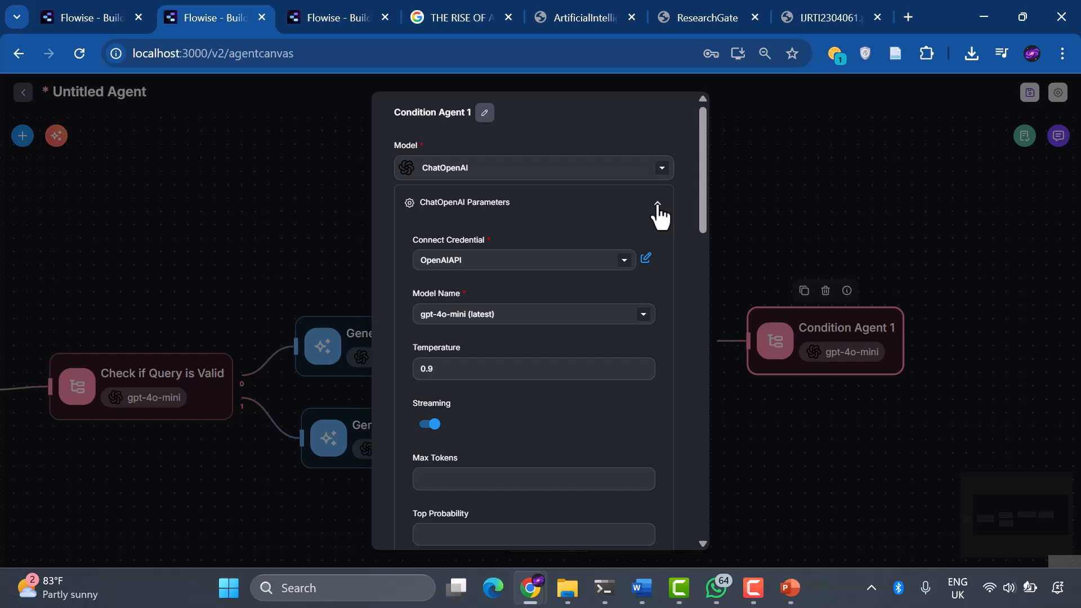
pyautogui.click(656, 202)
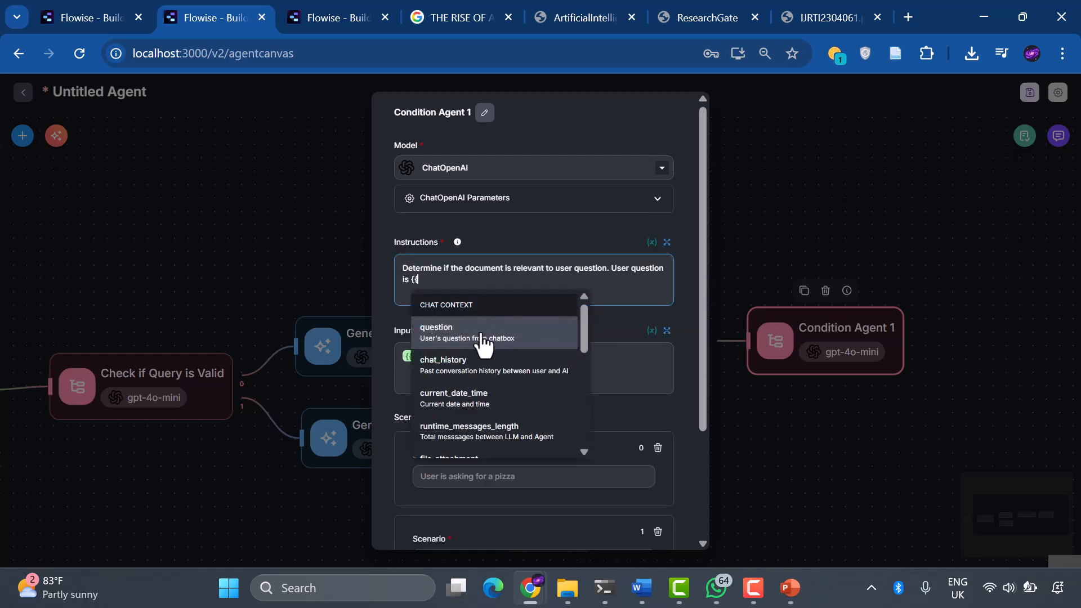
# Insert {{question}} in Instructions, input {{retrieverAgentflow_0}}, scenarios Relevant/Irrelevant, name it 'Check if Docs are relevant'.
pyautogui.click(437, 332)
pyautogui.write('{{')
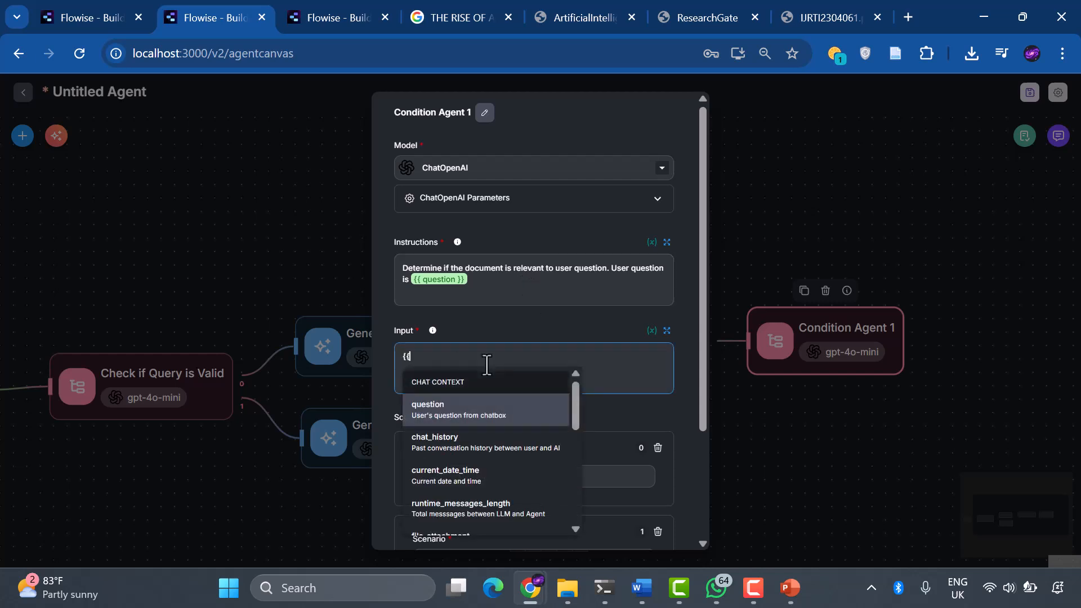
pyautogui.scroll(-3)
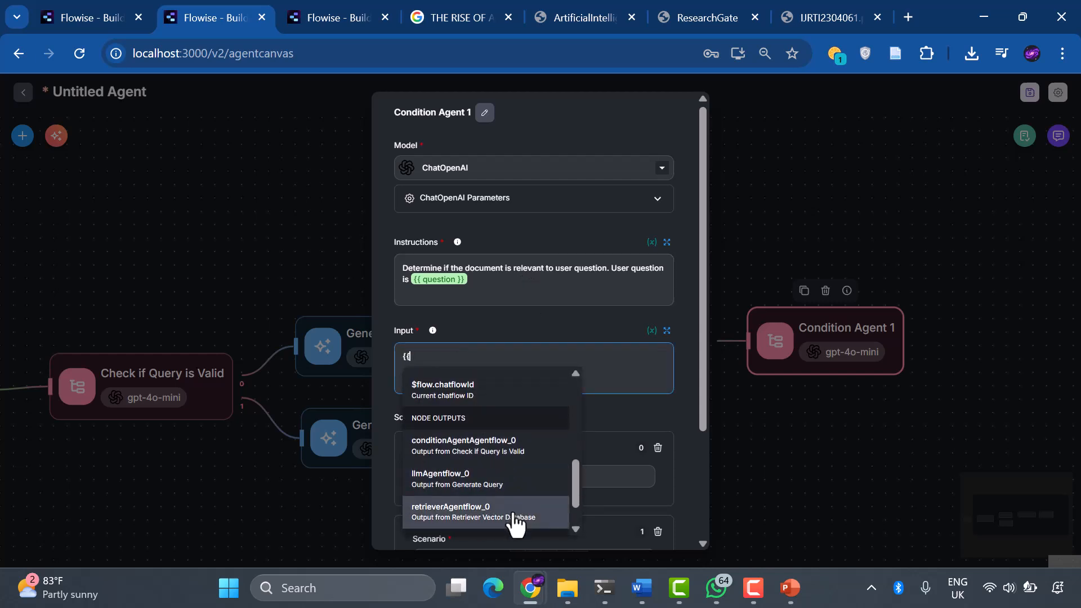
pyautogui.click(463, 511)
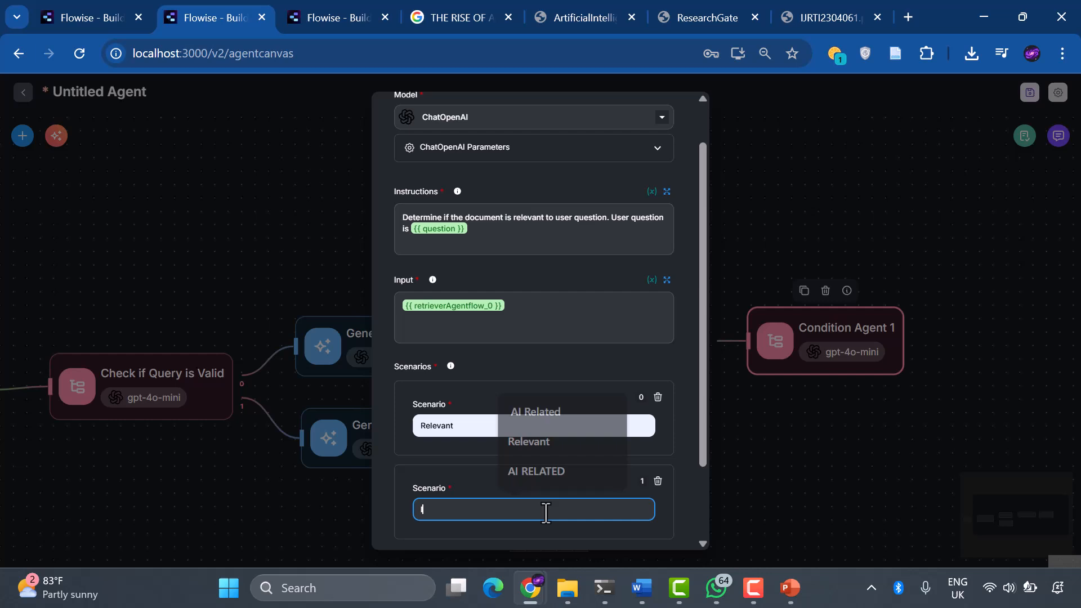
pyautogui.write('Irrelevant')
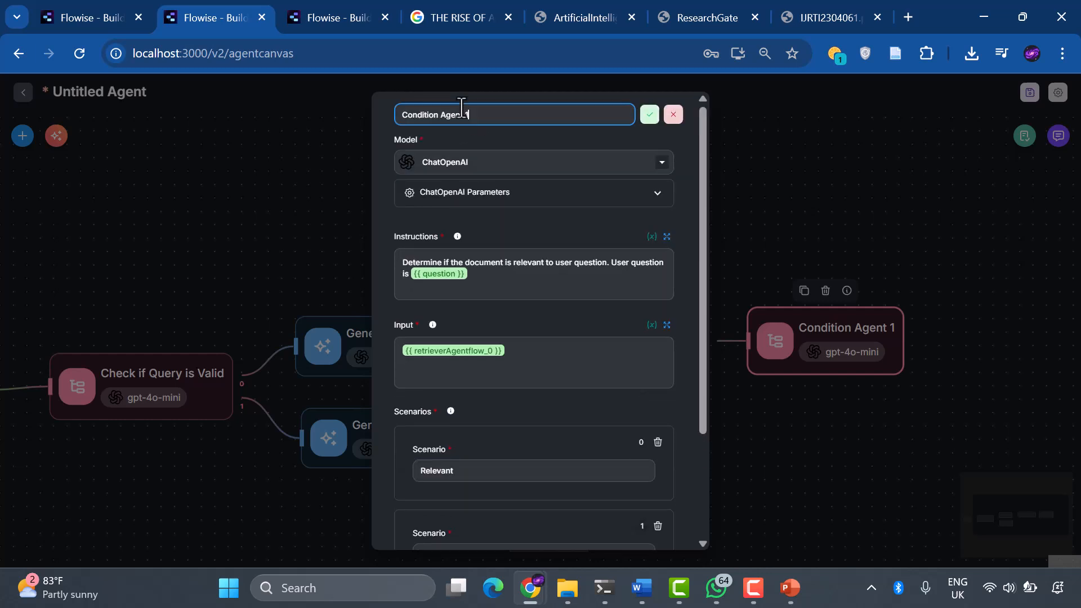
pyautogui.write('Check if Docs are relevant')
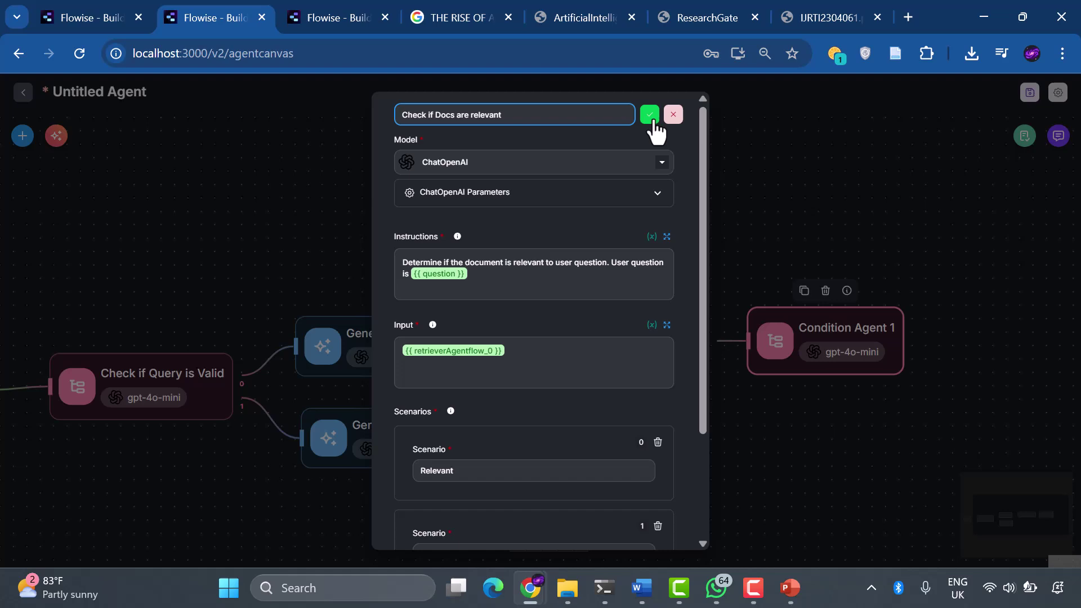
pyautogui.click(648, 114)
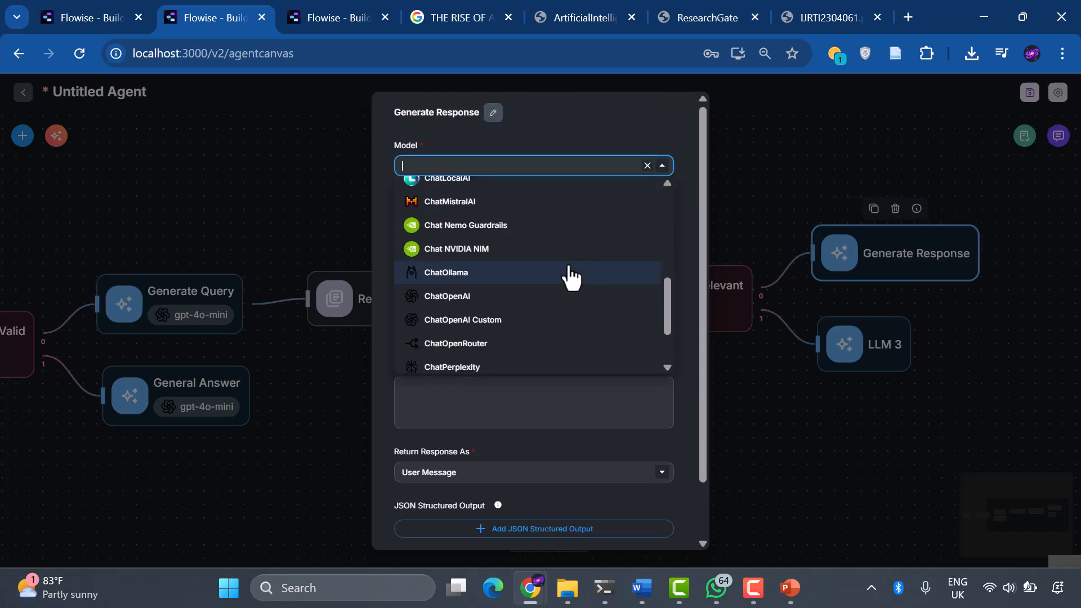
# Give Generate Response a ChatOpenAI model and an input message pairing {{question}} with {{ retrieverAgentflow_0 }}.
pyautogui.click(446, 296)
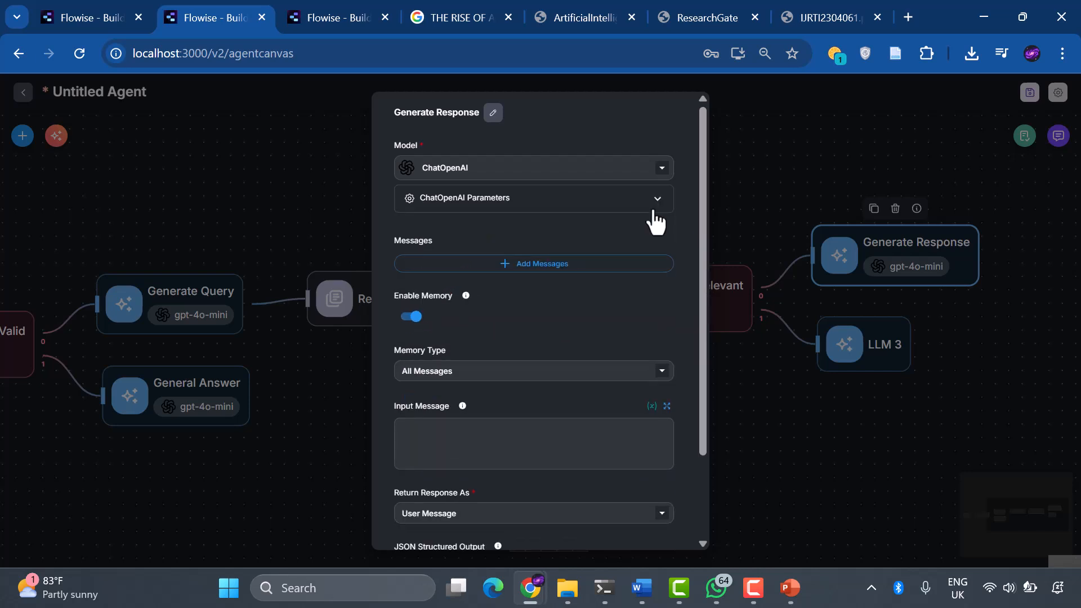
pyautogui.scroll(-3)
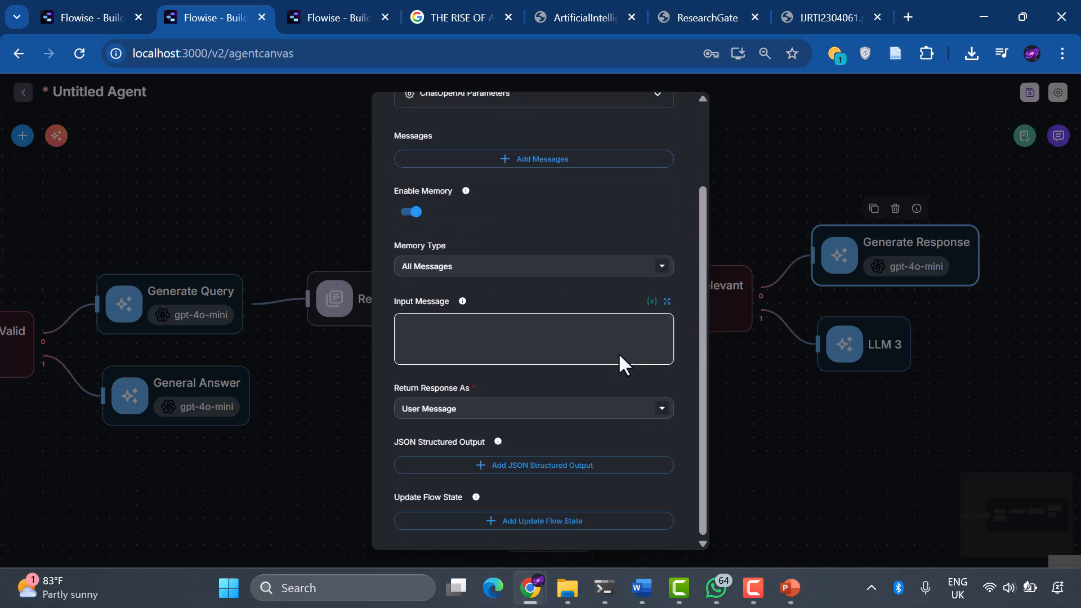
pyautogui.click(665, 302)
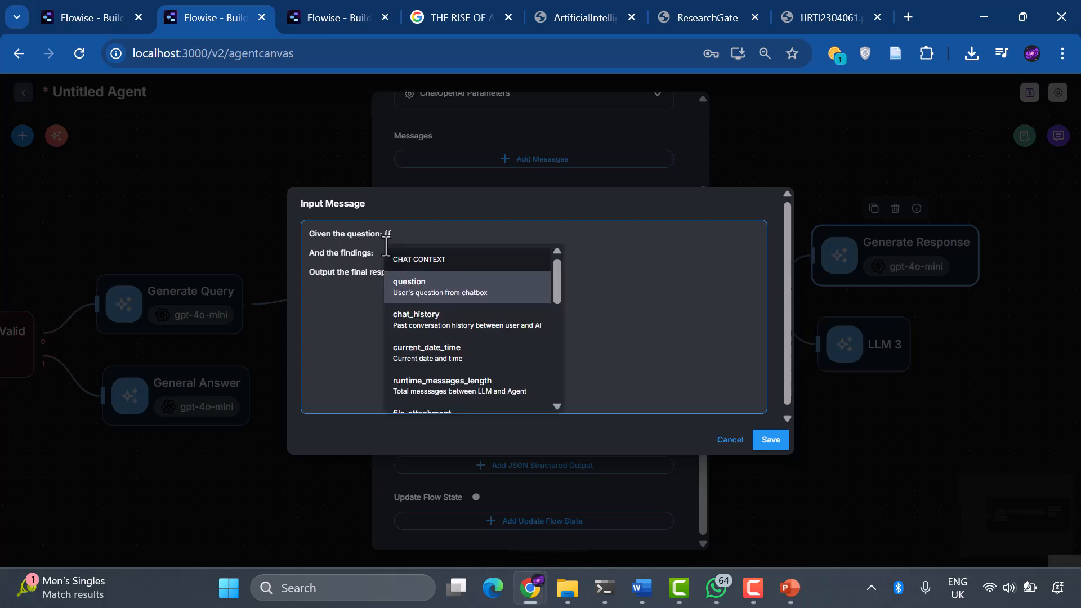
pyautogui.click(408, 286)
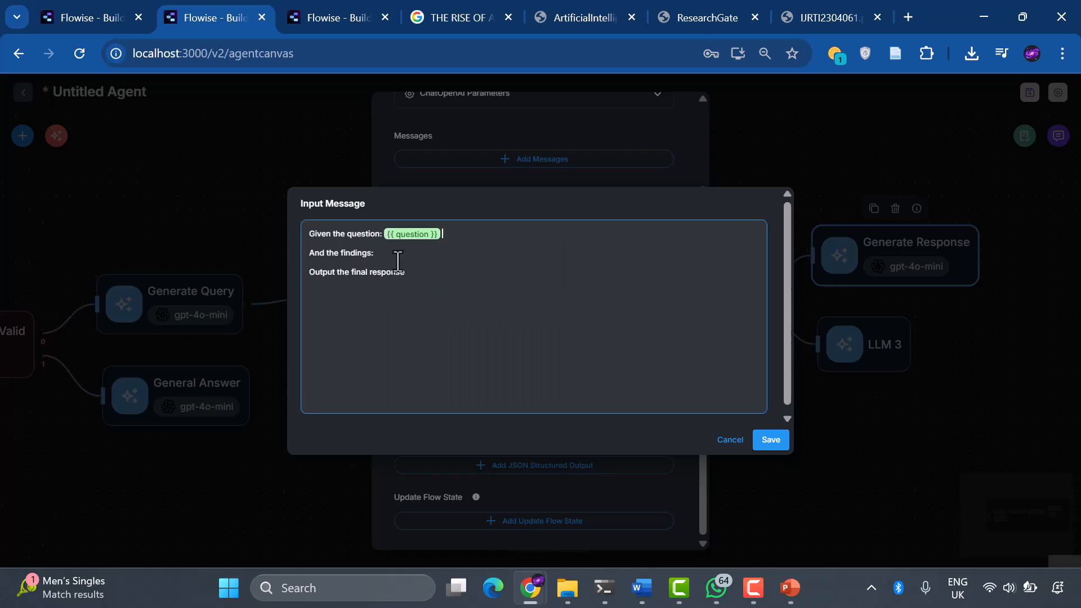
pyautogui.write('{{ retrieverAgentflow_0 }}')
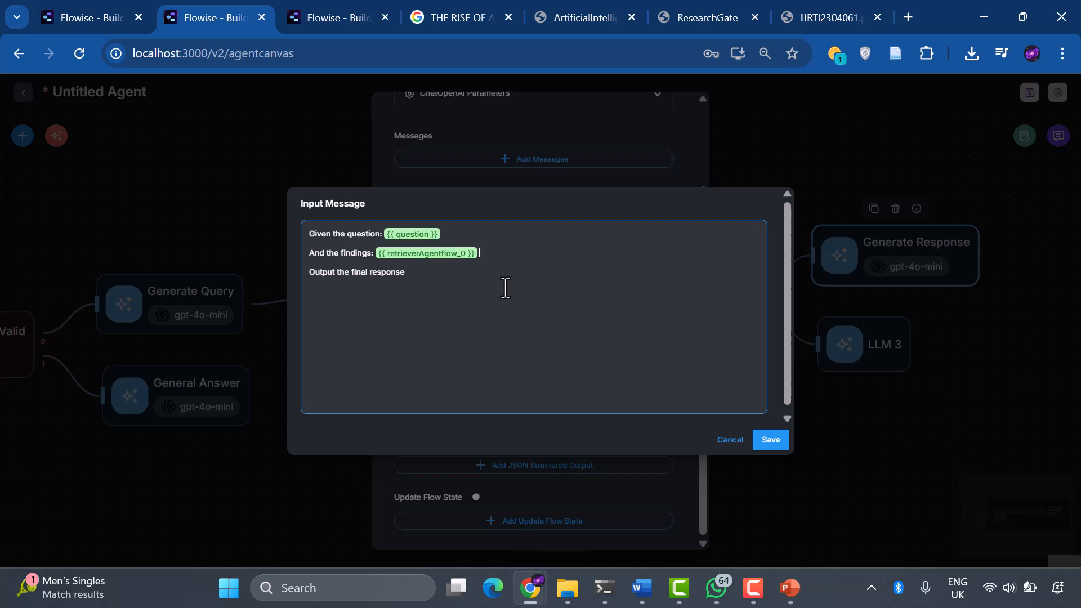
pyautogui.moveTo(493, 285)
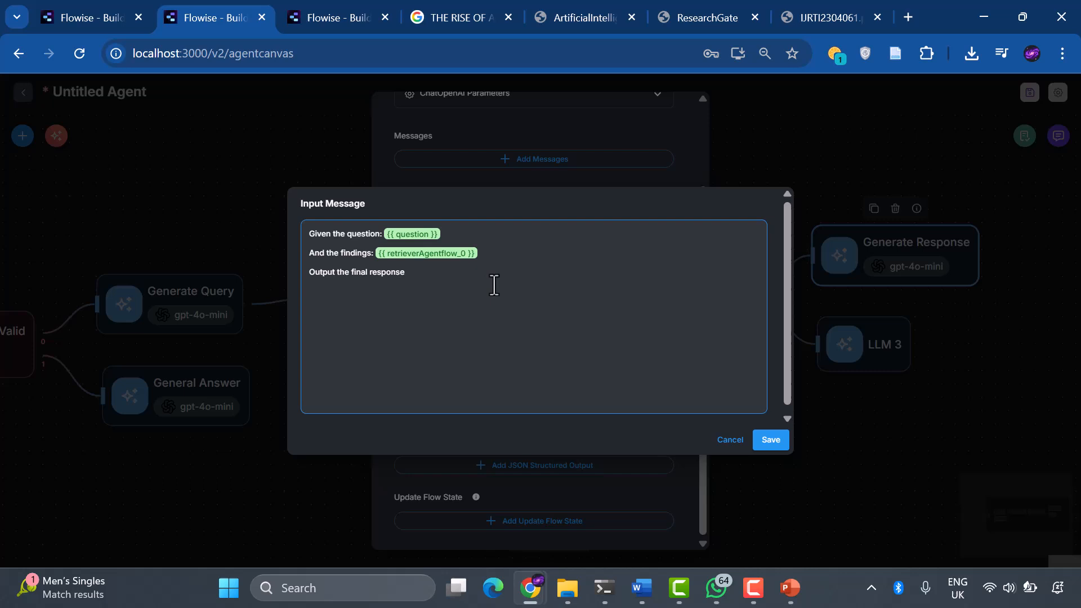
pyautogui.click(478, 253)
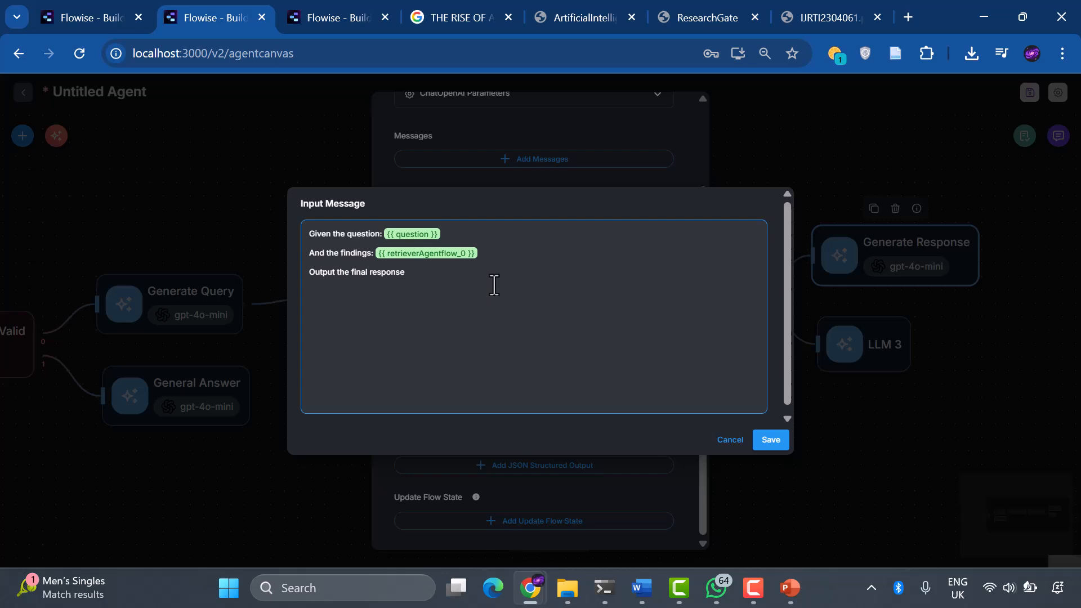
pyautogui.click(479, 254)
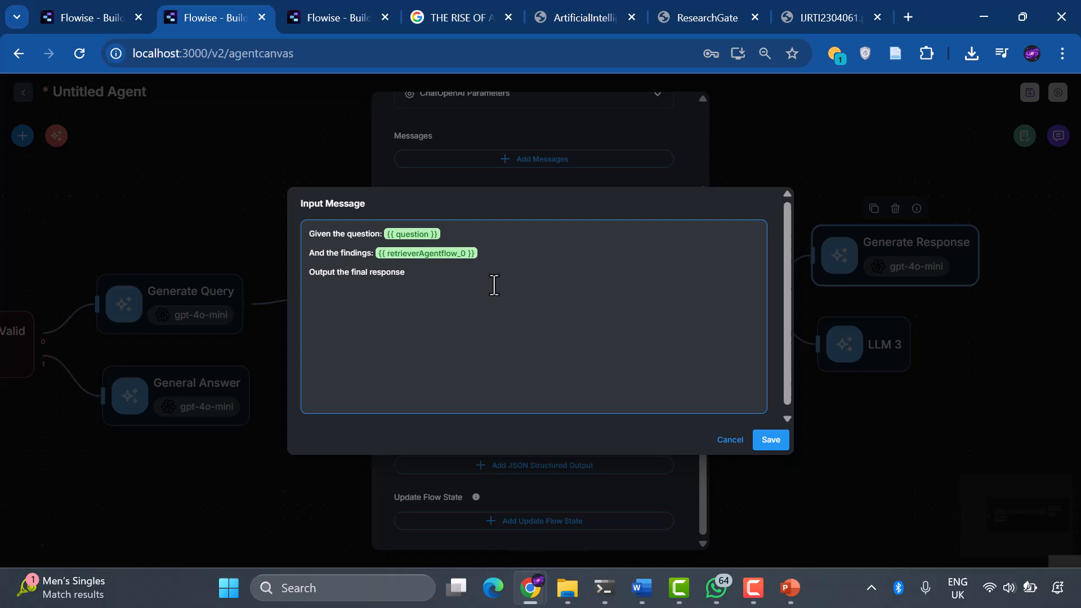
pyautogui.click(478, 254)
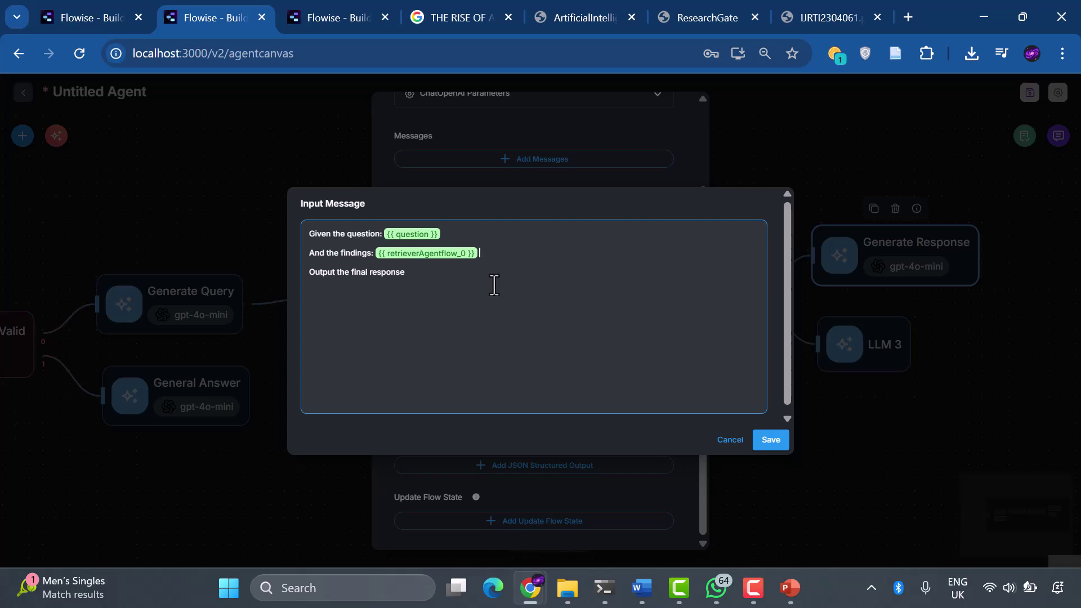
pyautogui.moveTo(729, 398)
pyautogui.write('Regenerate Ques')
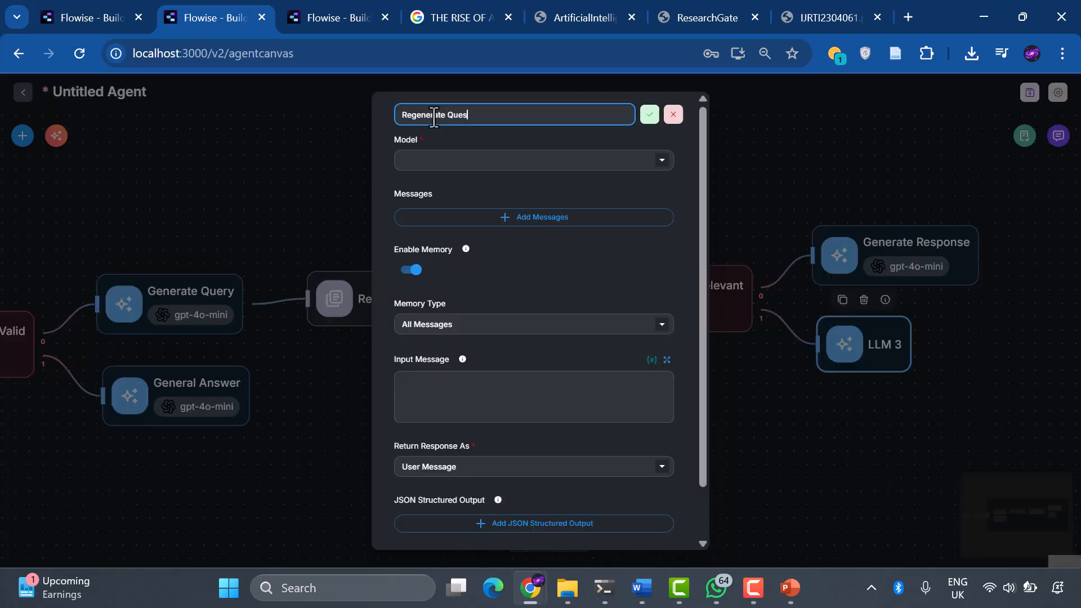
# Name the node Regenerate Question, use ChatOpenAI, and write a query-transforming prompt on {{ $flow.state.query }}.
pyautogui.click(649, 115)
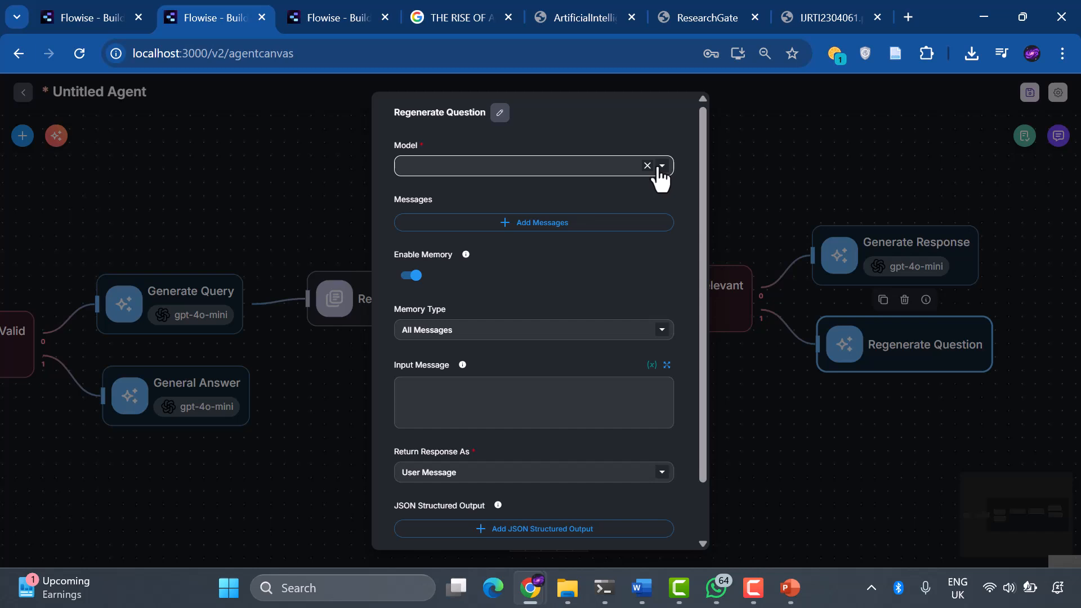
pyautogui.click(661, 165)
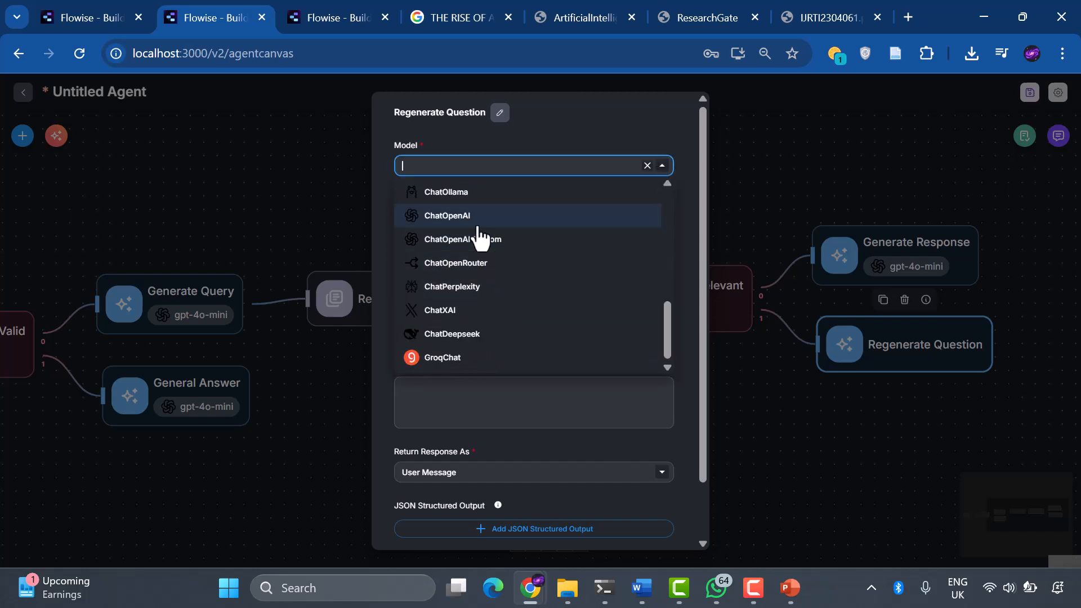
pyautogui.click(447, 215)
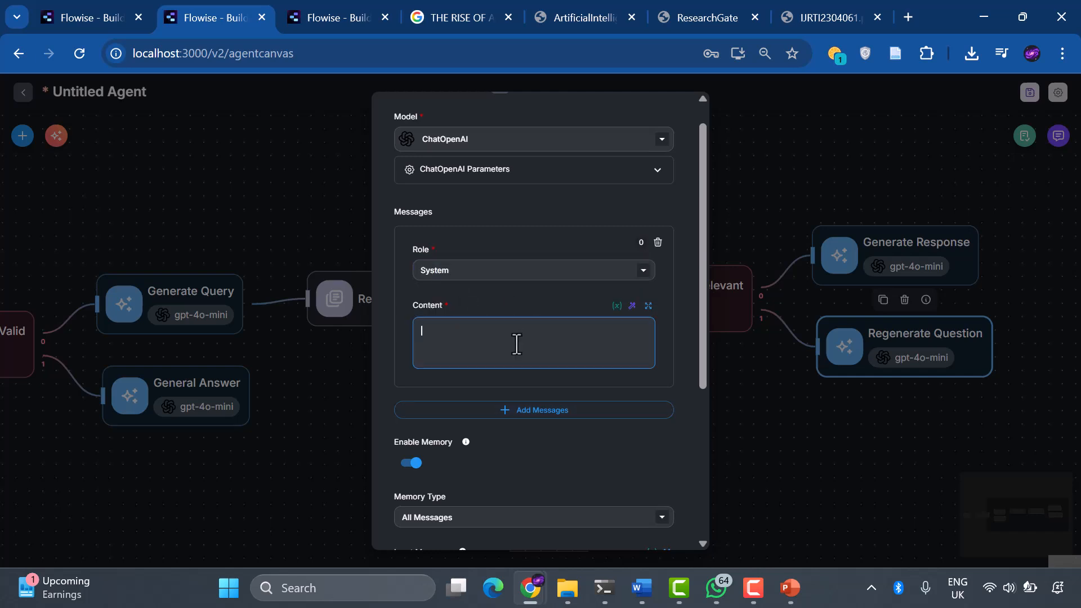
pyautogui.write('You are a helpful assistant that can transform the query to produce a better question.')
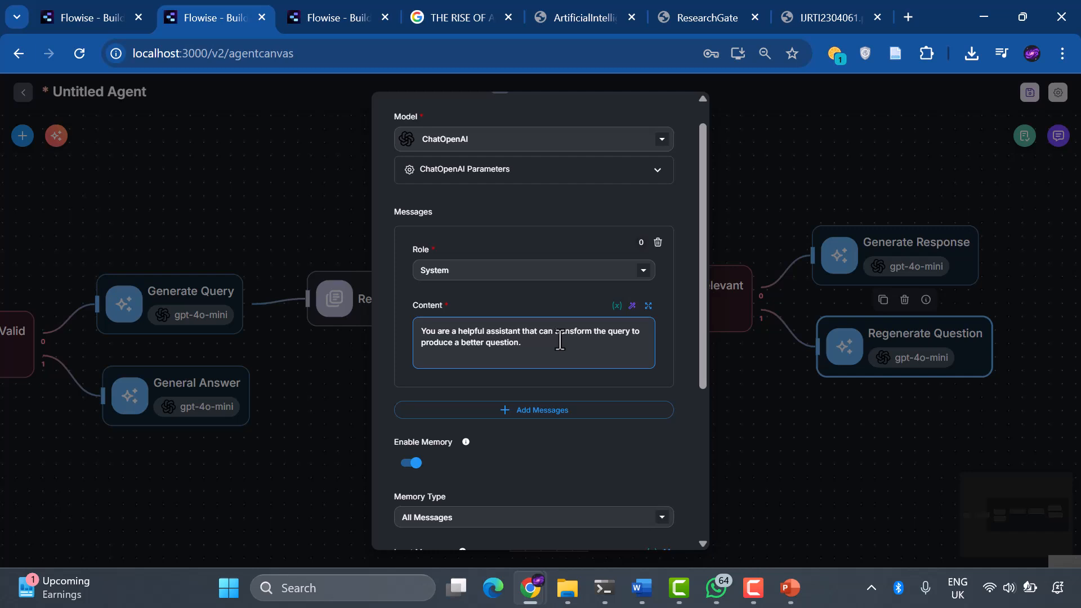
pyautogui.scroll(-3)
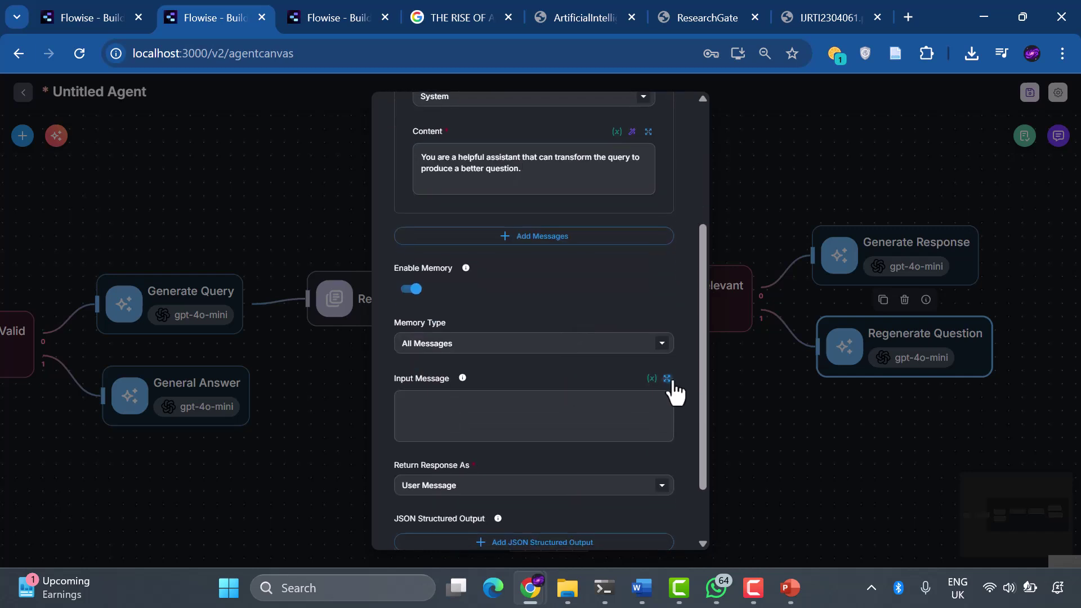
pyautogui.click(667, 380)
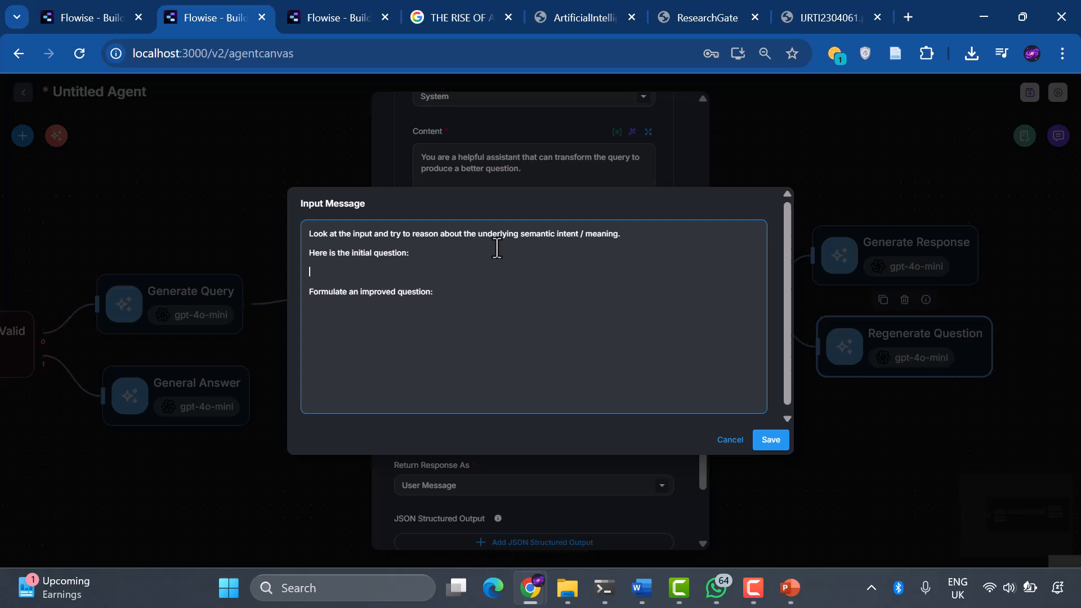
pyautogui.moveTo(350, 276)
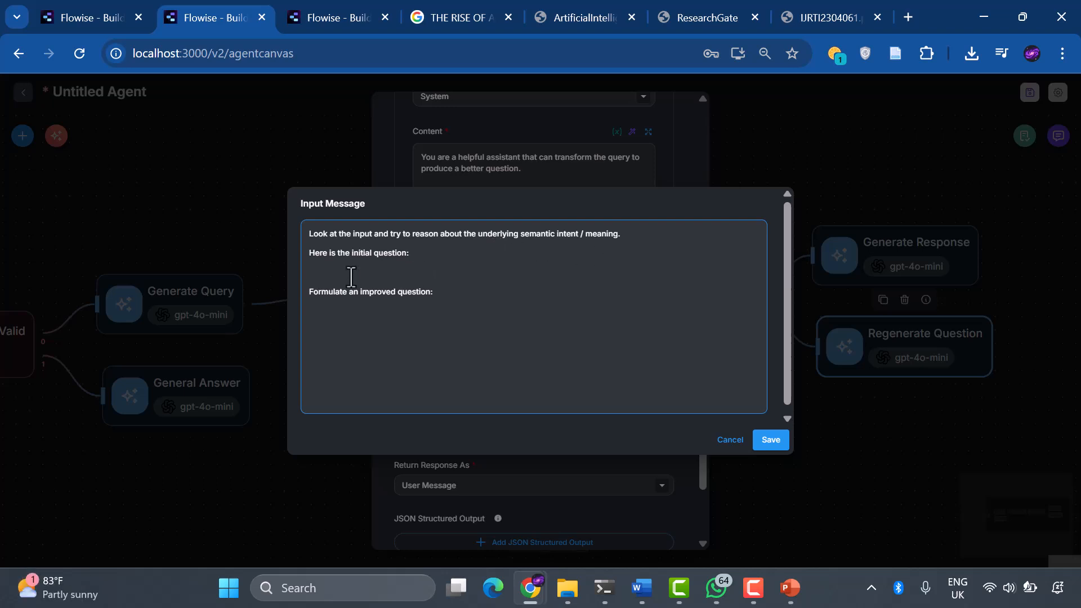
pyautogui.write('{{ $flow.state.query }}')
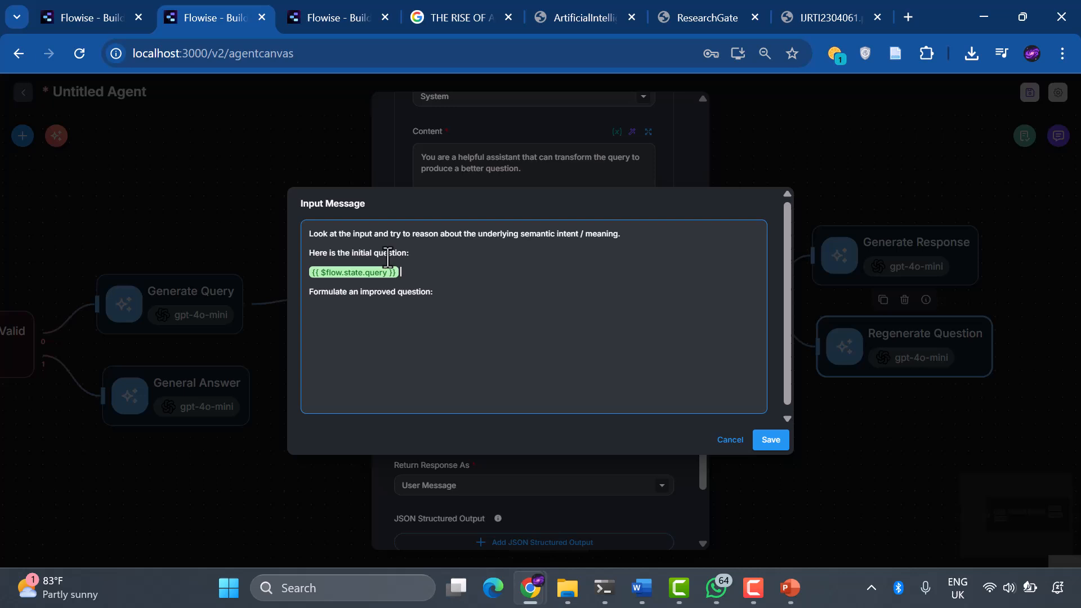
pyautogui.moveTo(511, 327)
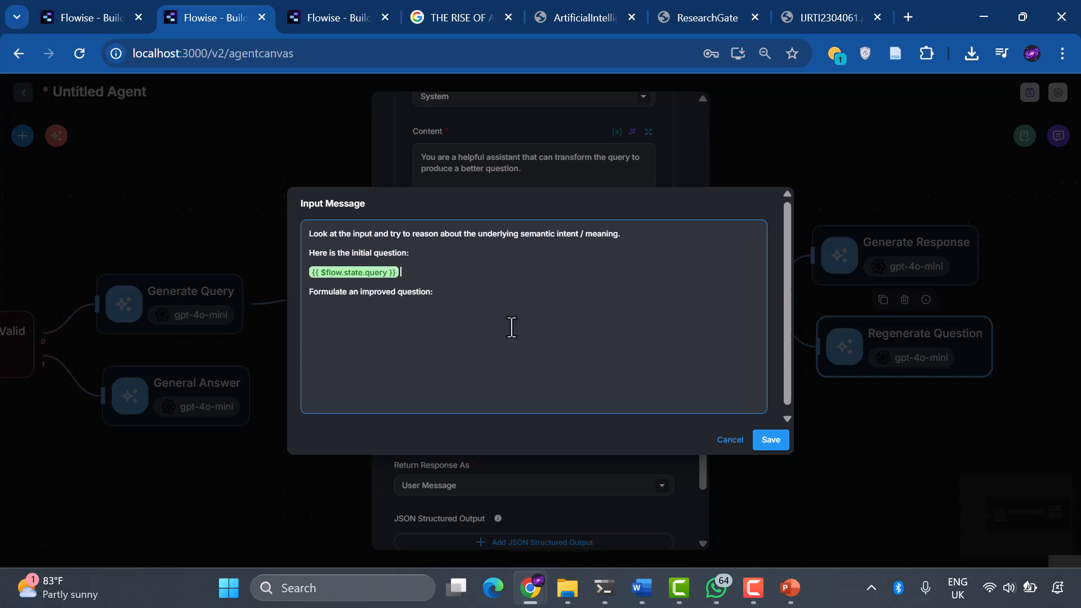
pyautogui.moveTo(722, 402)
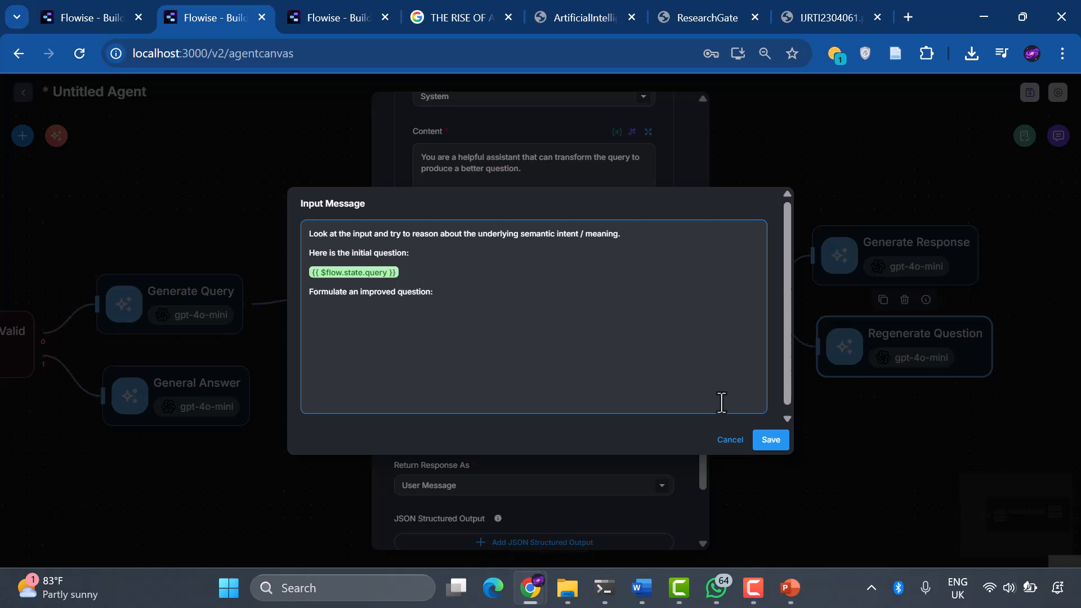
pyautogui.click(400, 271)
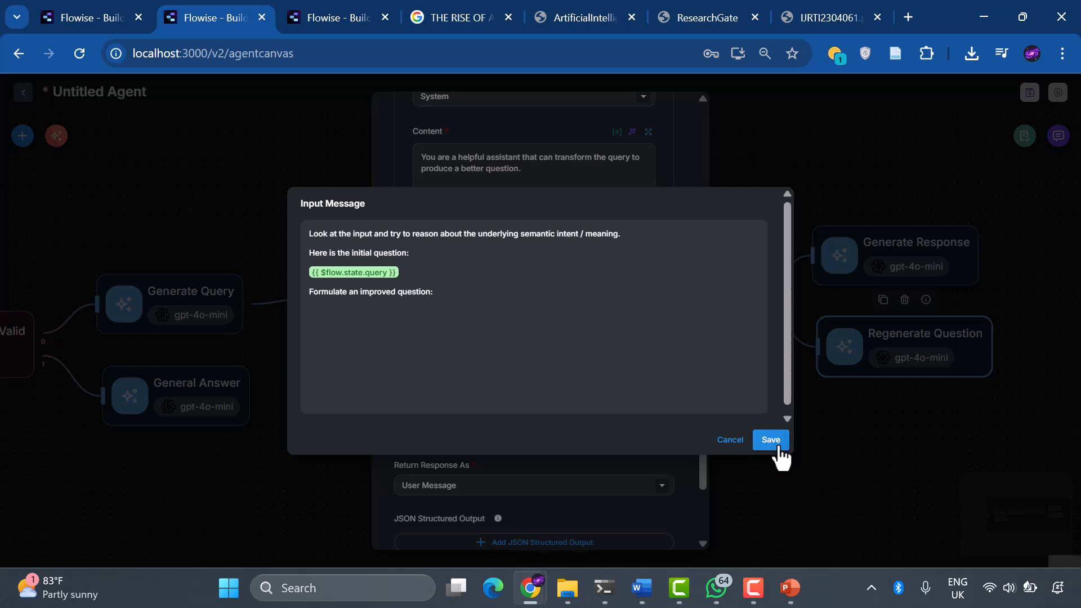
pyautogui.click(770, 440)
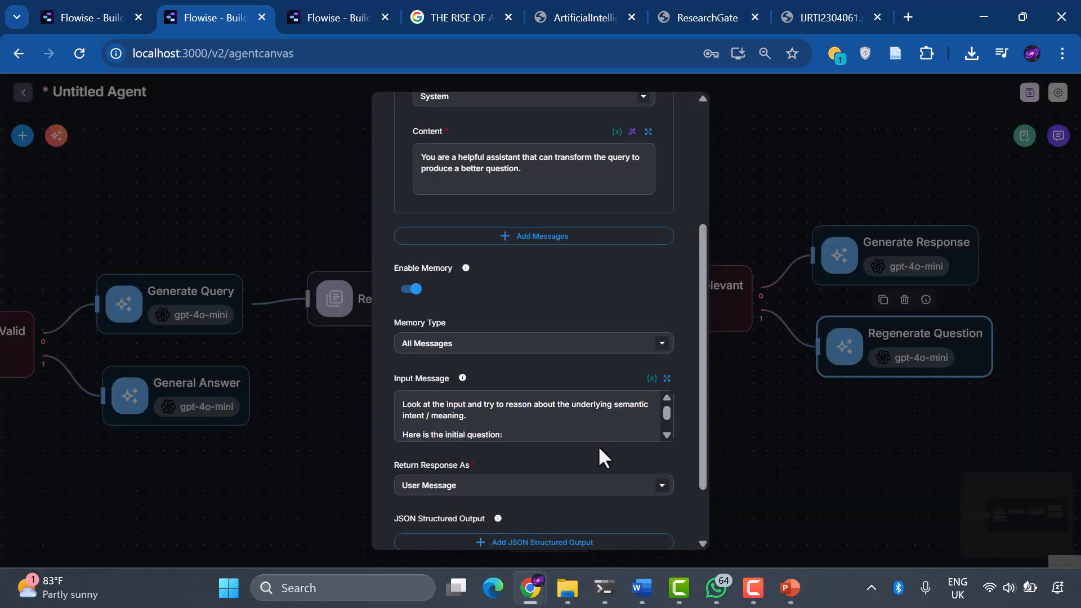
# Add an Update Flow State entry storing the node's output in the query state.
pyautogui.scroll(-3)
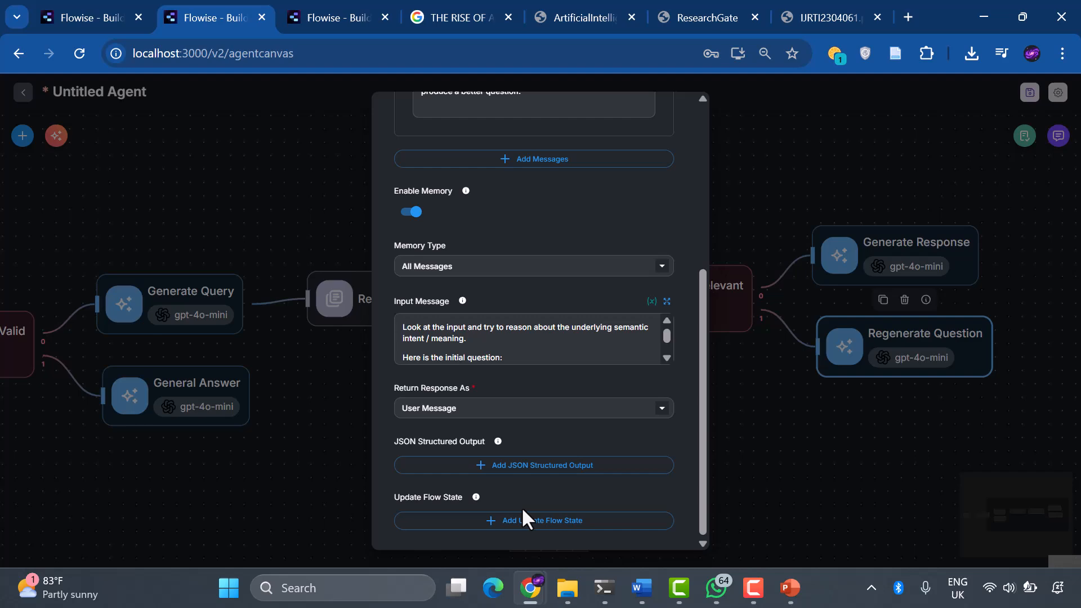
pyautogui.click(533, 520)
pyautogui.write('{{')
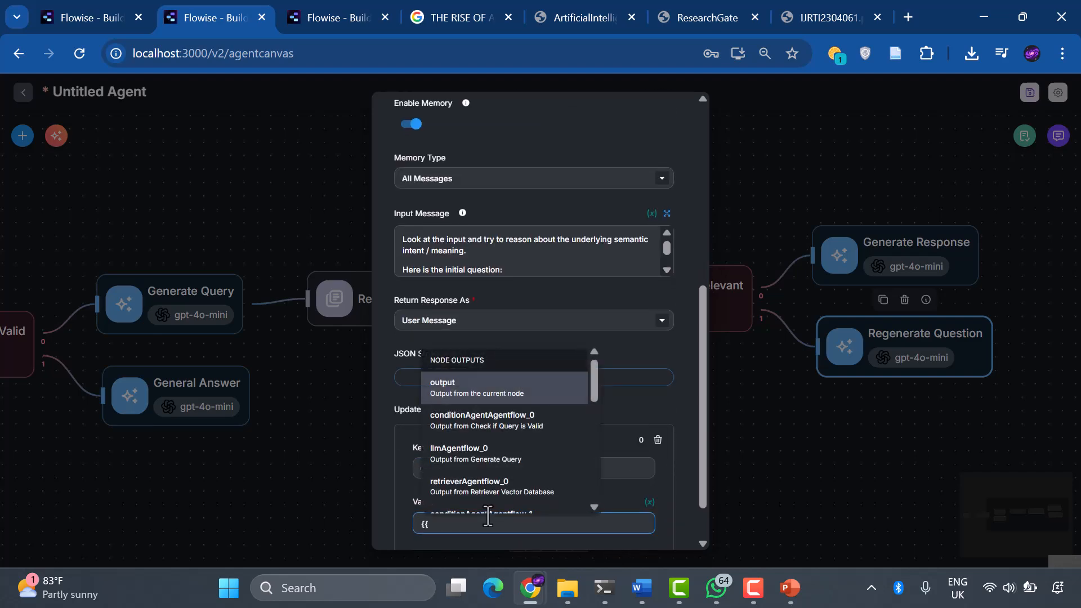
pyautogui.click(21, 136)
pyautogui.write('Loop back to Retriever')
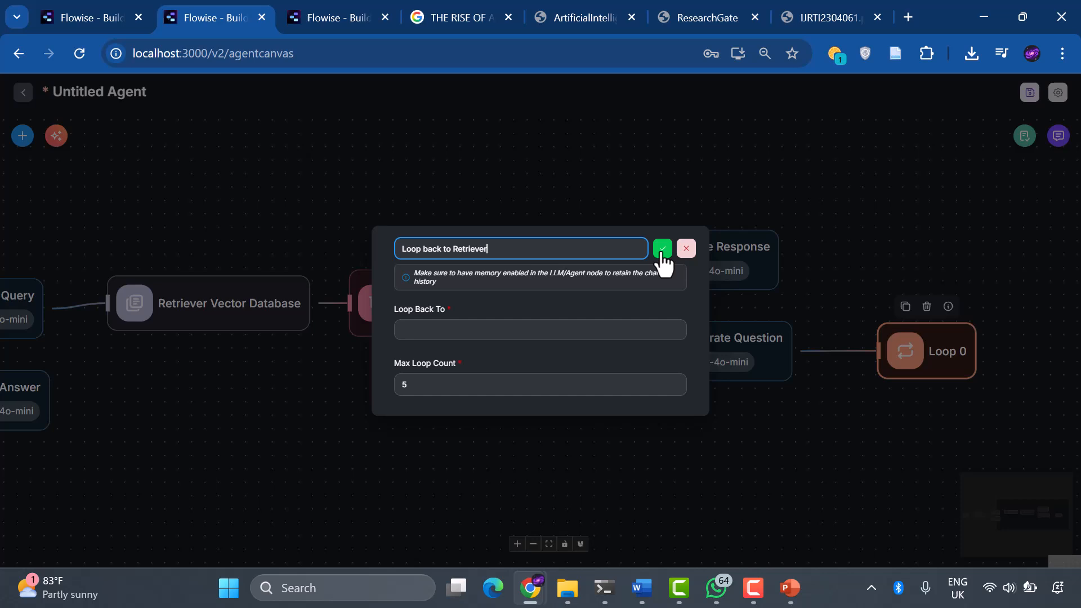
# Name the new Loop node 'Loop back to Retriever', keeping Max Loop Count 5.
pyautogui.click(661, 249)
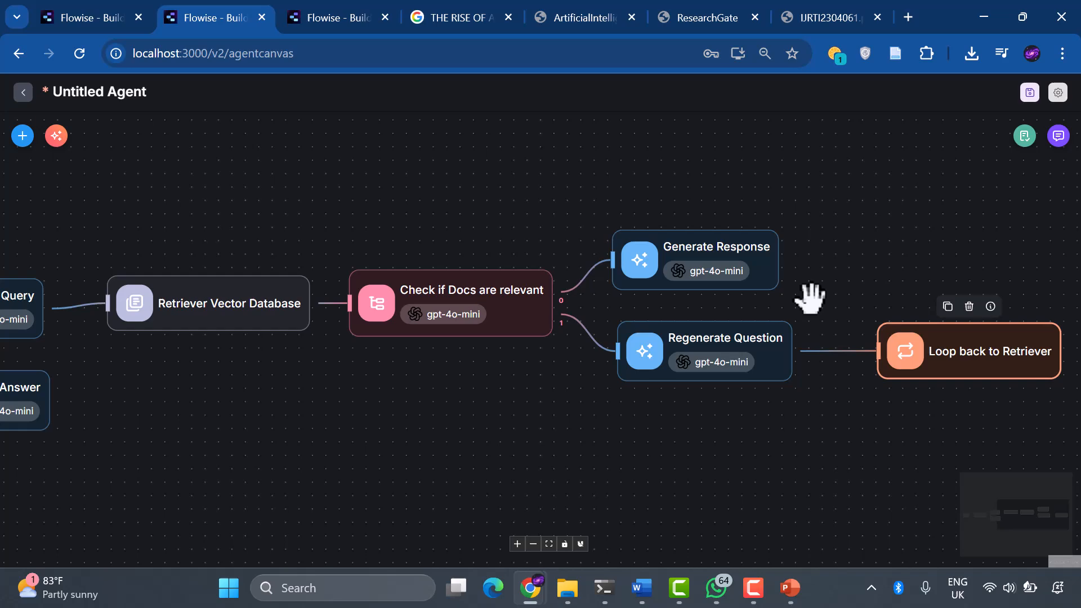
pyautogui.moveTo(557, 559)
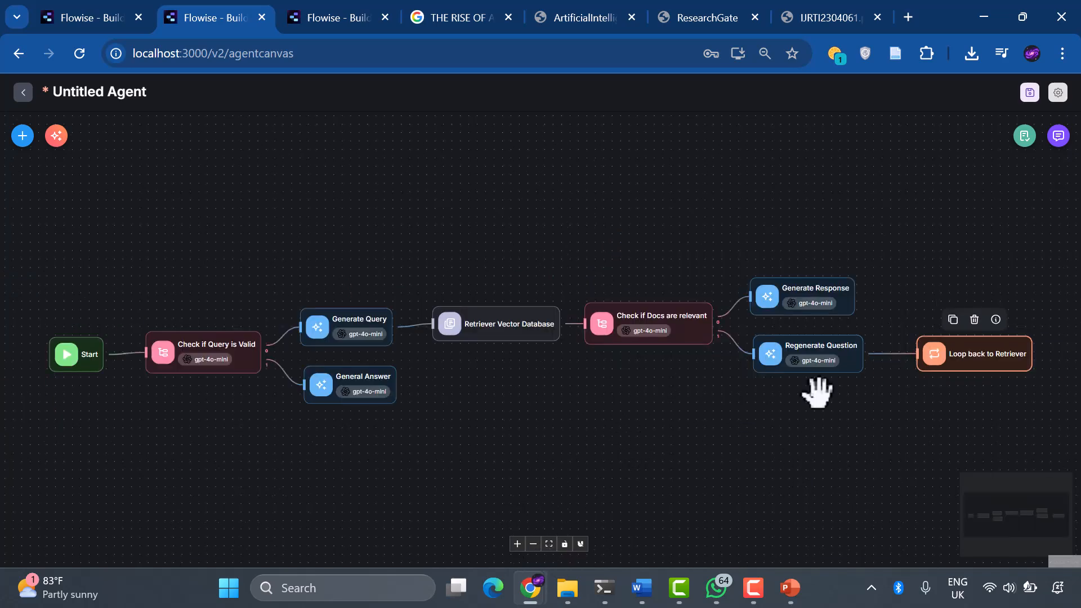
# Save the new agent flow as 'Agentic RAG' and bring up the test chat.
pyautogui.click(1028, 91)
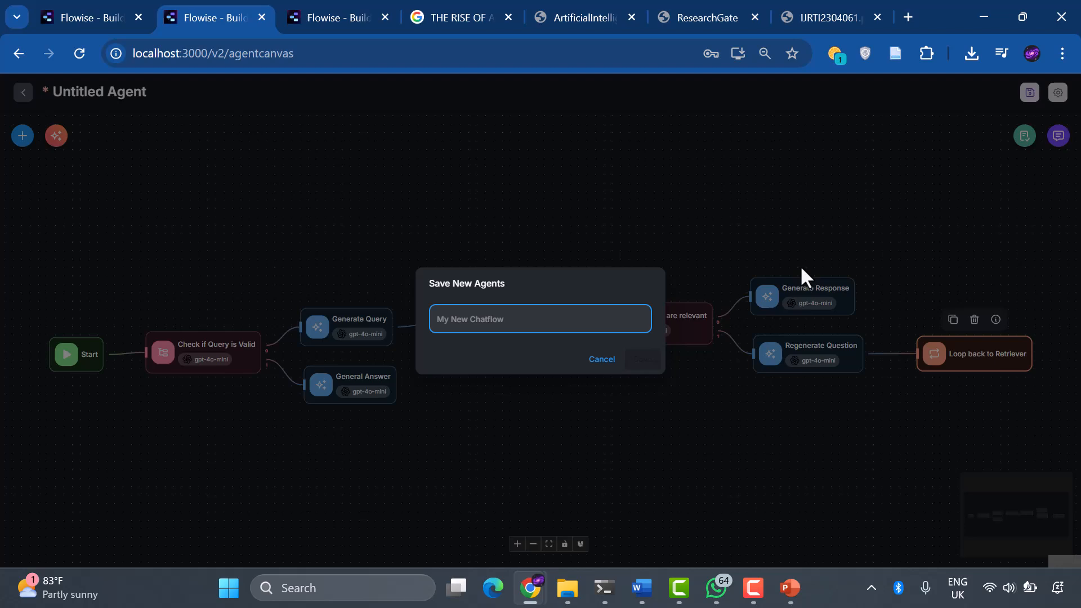
pyautogui.click(600, 359)
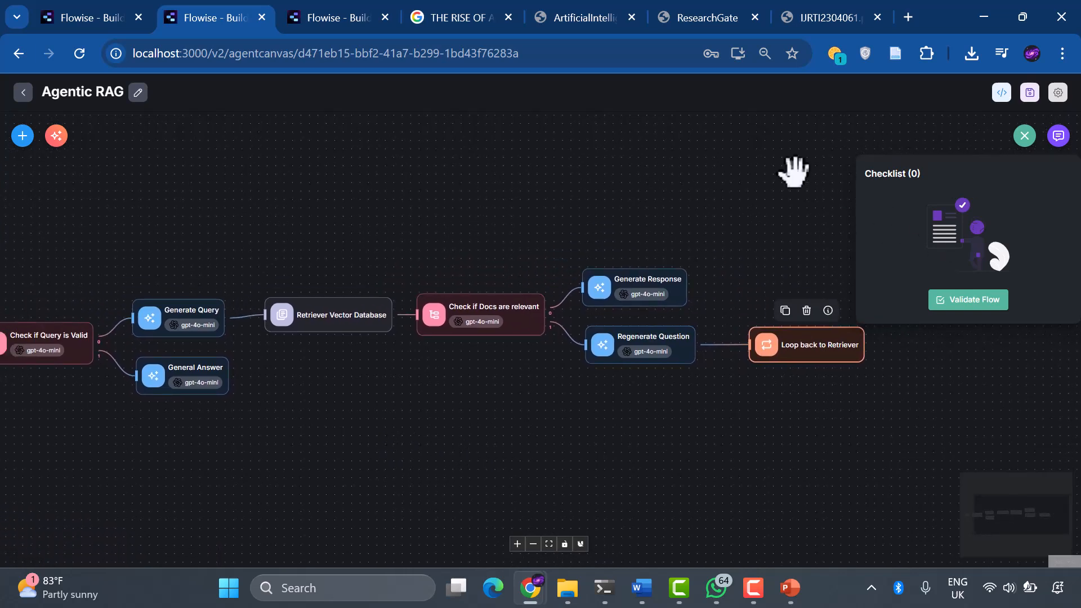
pyautogui.click(1057, 135)
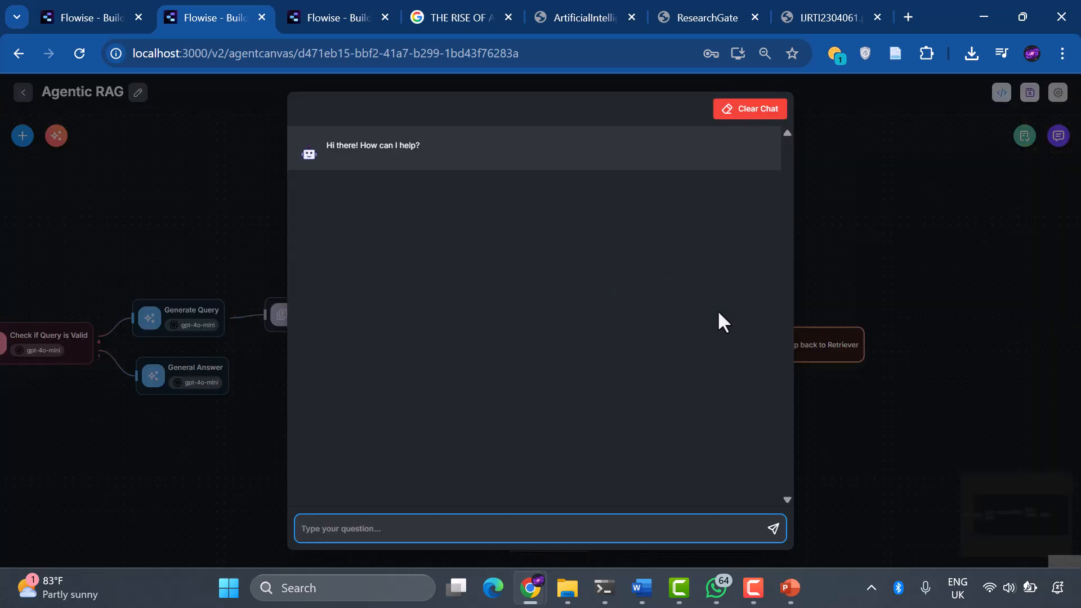
# Ask the agent 'What are the benefits of renewable energy?' and start a second 'What is' question.
pyautogui.write('What are the benefits of renewa')
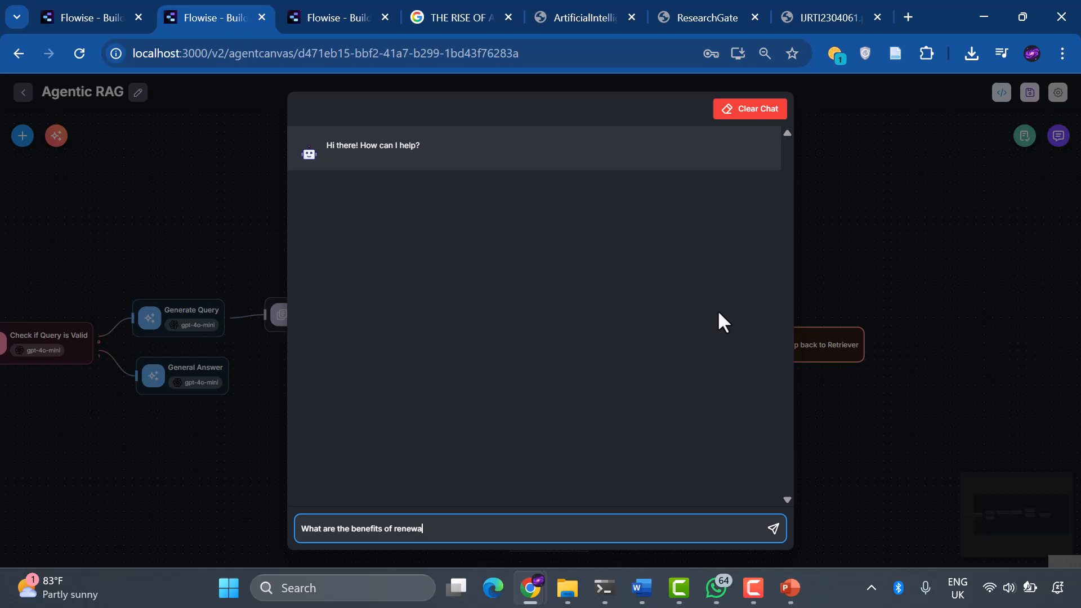
pyautogui.click(773, 529)
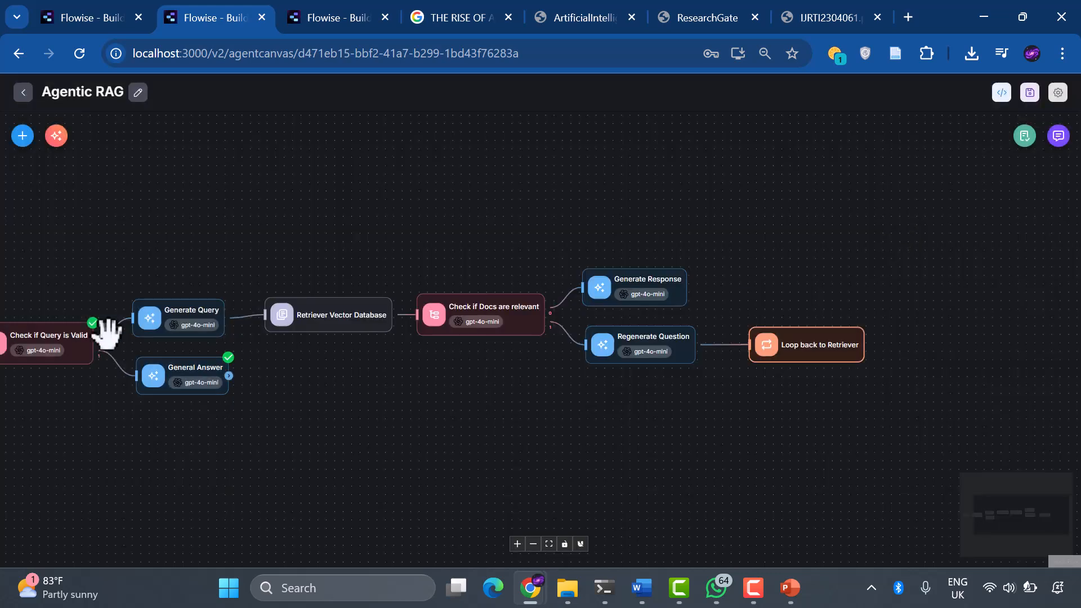
pyautogui.moveTo(817, 207)
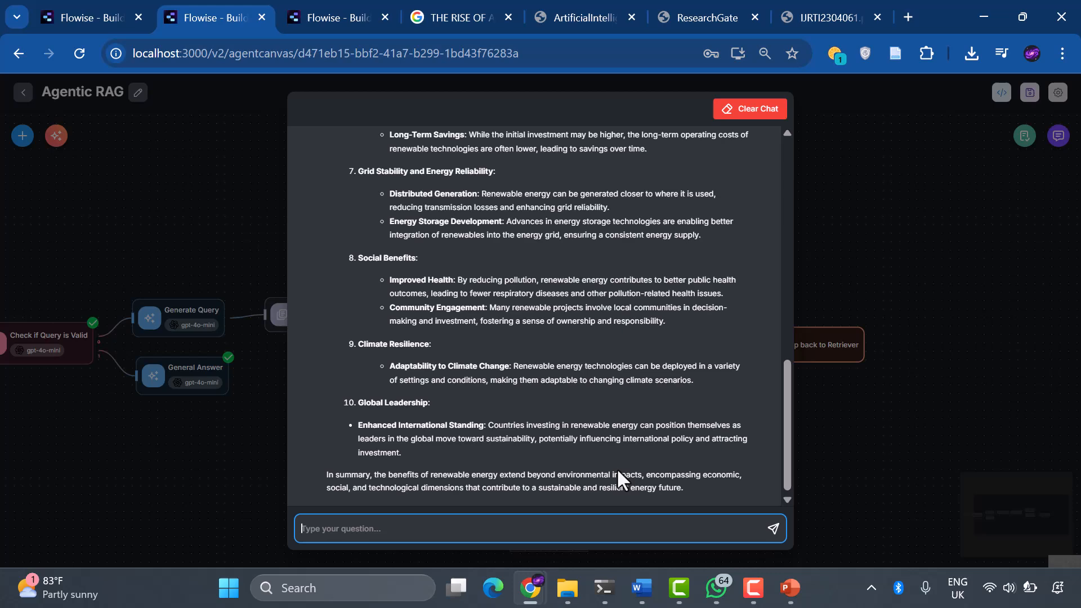
pyautogui.write('What is')
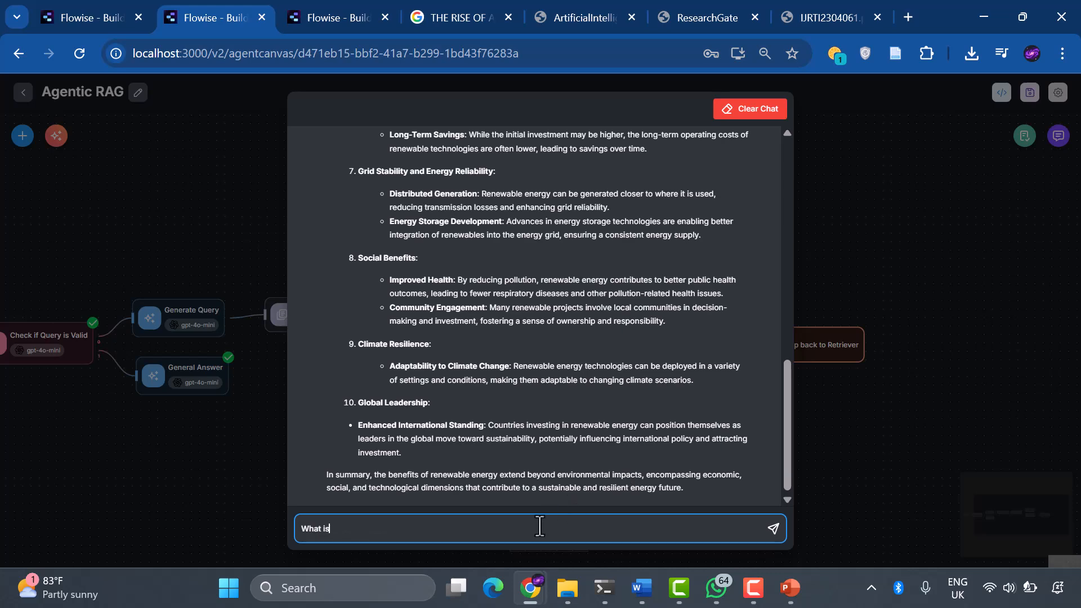
# Ask 'What is Artificial Intelligence?' and let the flow run through to Generate Response.
pyautogui.write('Artificial Intelligen')
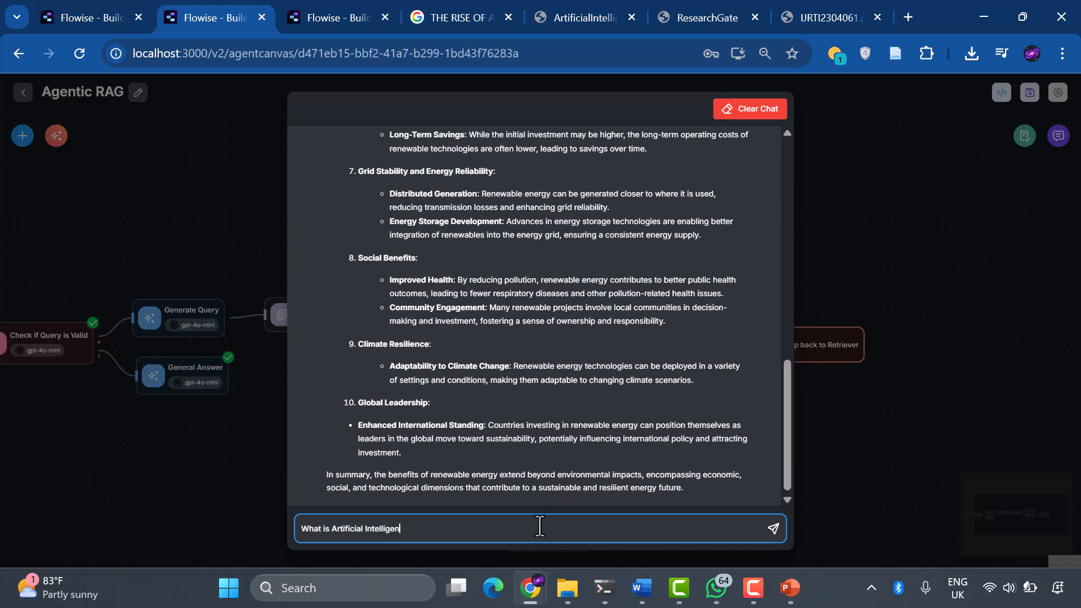
pyautogui.click(771, 529)
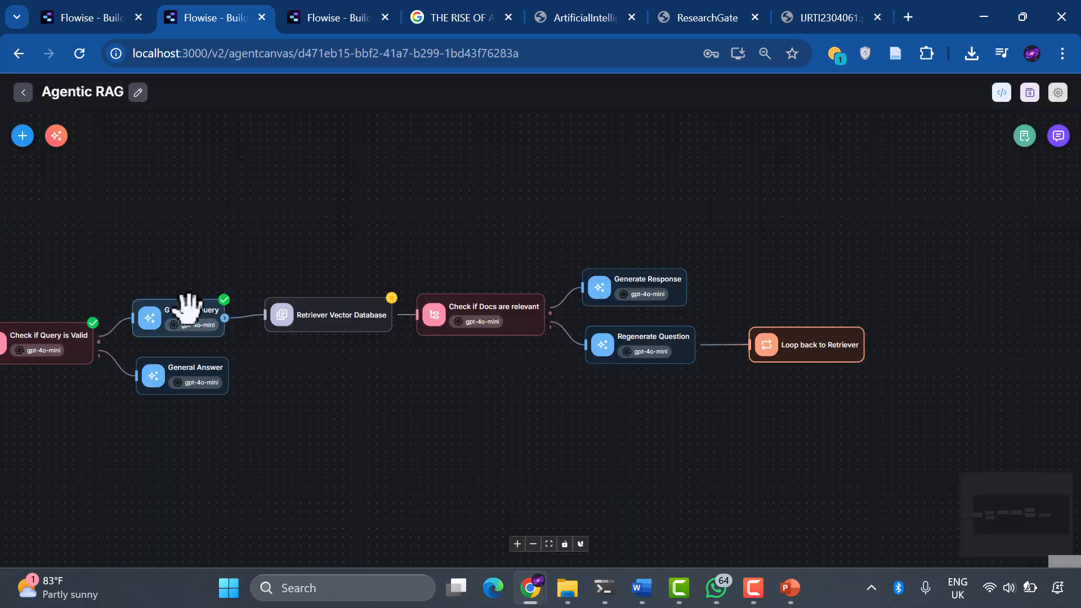
pyautogui.moveTo(317, 328)
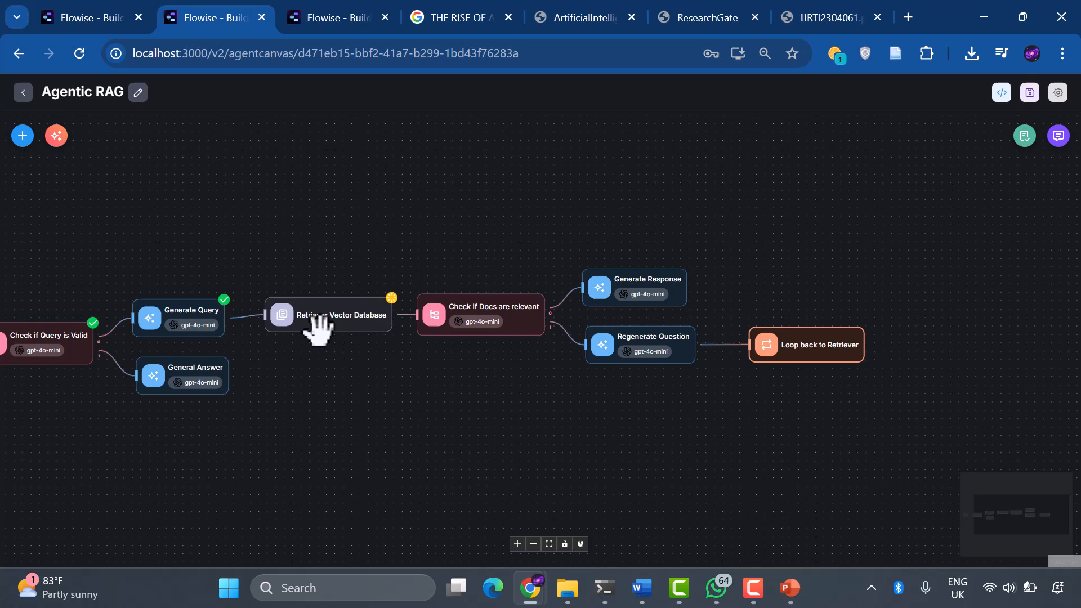
pyautogui.moveTo(527, 314)
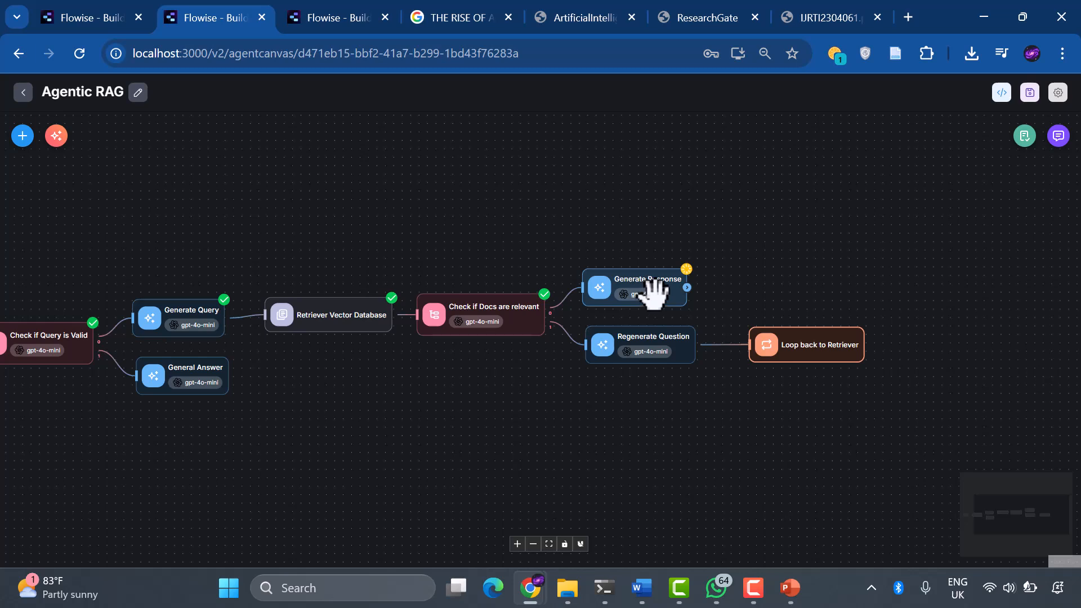
pyautogui.moveTo(952, 208)
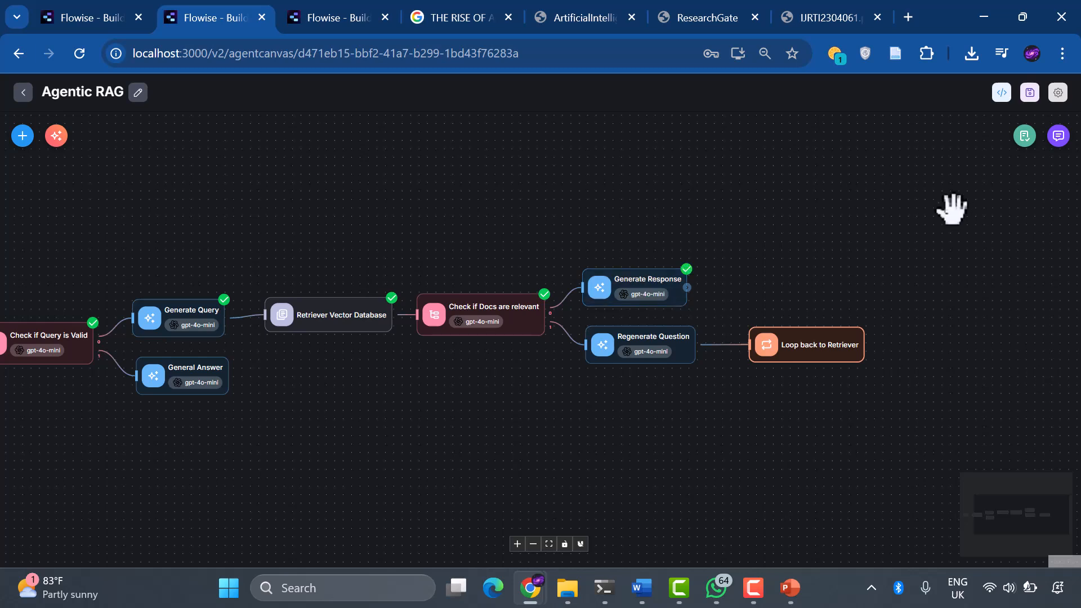
pyautogui.click(1058, 137)
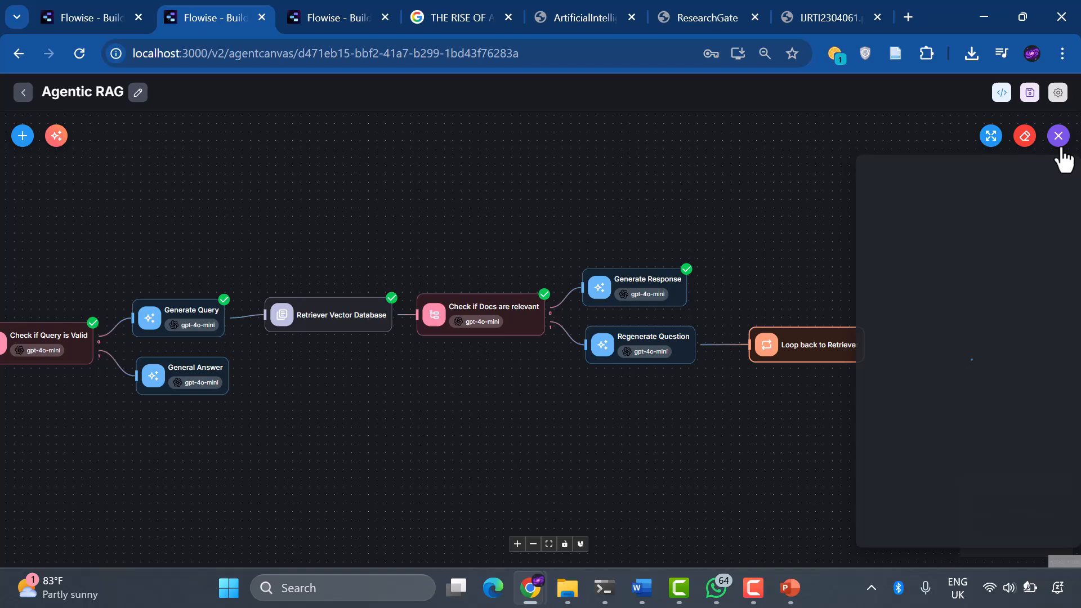
# Read the full Artificial Intelligence answer in the enlarged chat, closing and re-expanding it.
pyautogui.click(1057, 135)
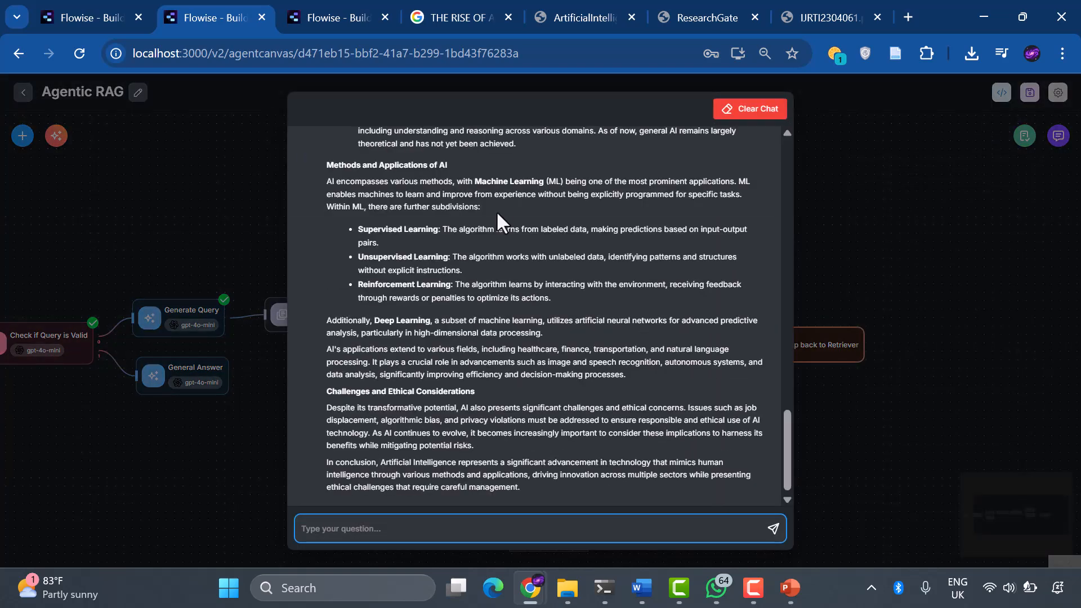
pyautogui.scroll(3)
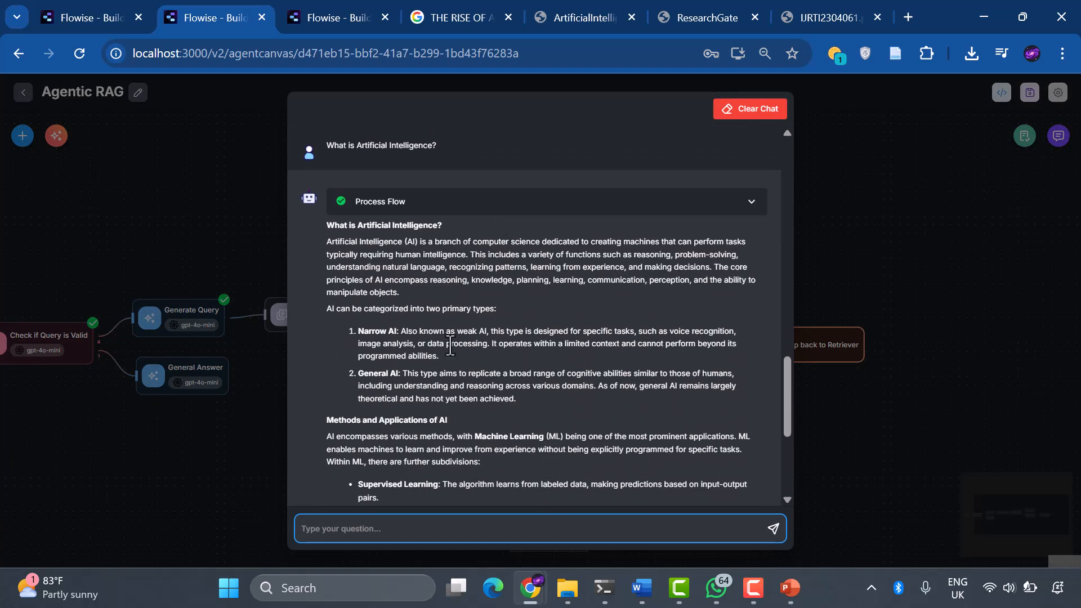
pyautogui.scroll(-3)
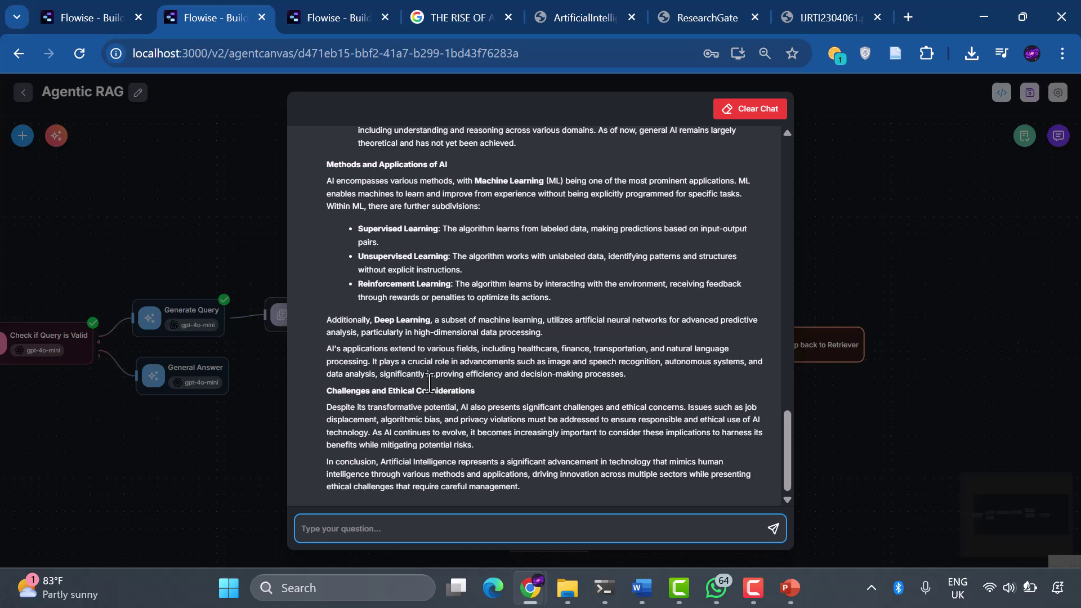
pyautogui.scroll(3)
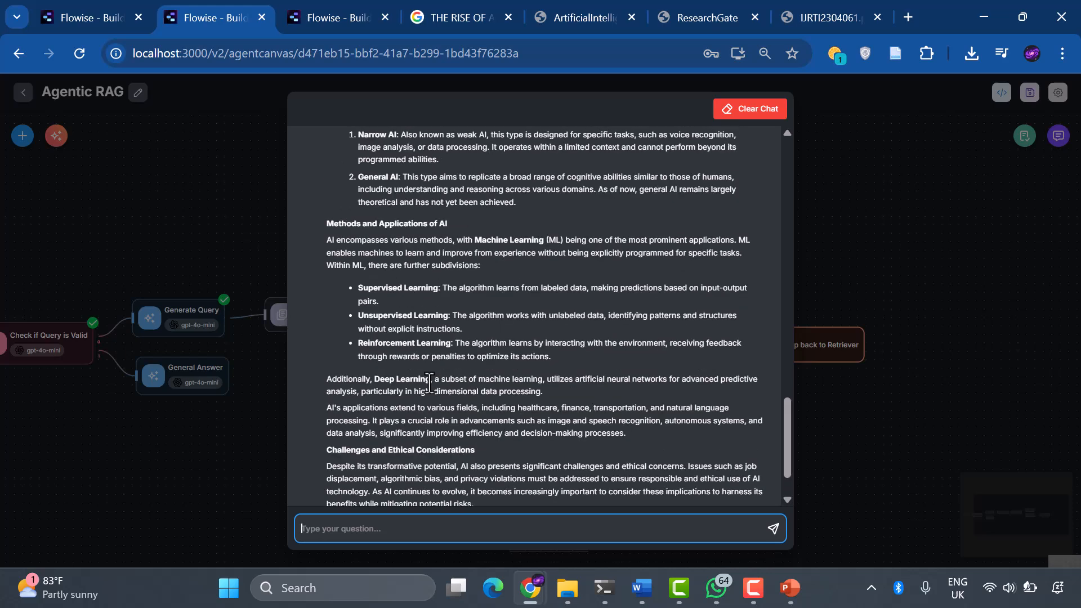
pyautogui.scroll(3)
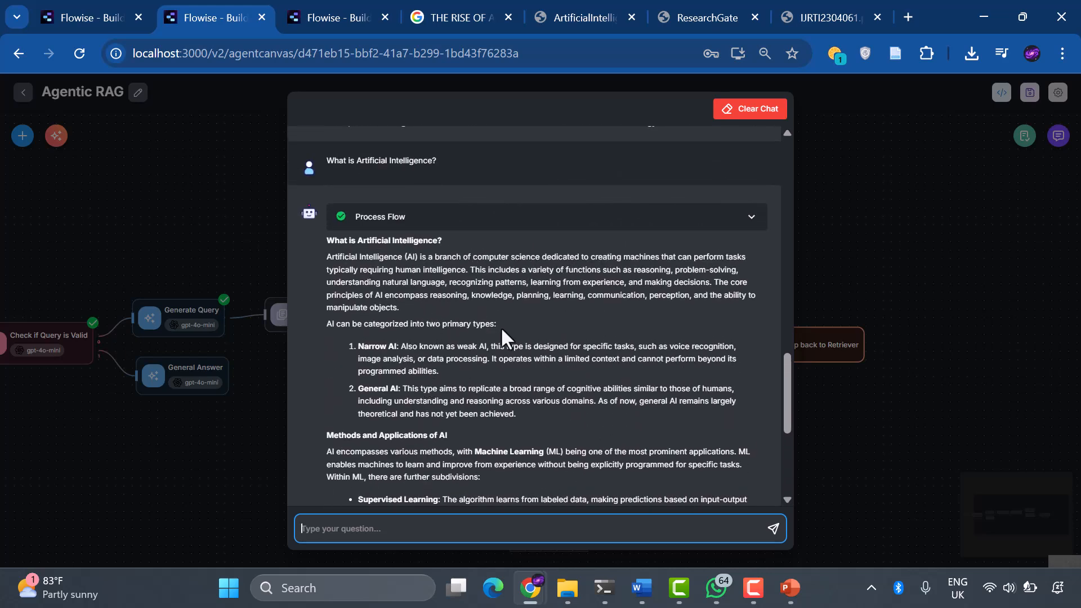
pyautogui.click(1057, 135)
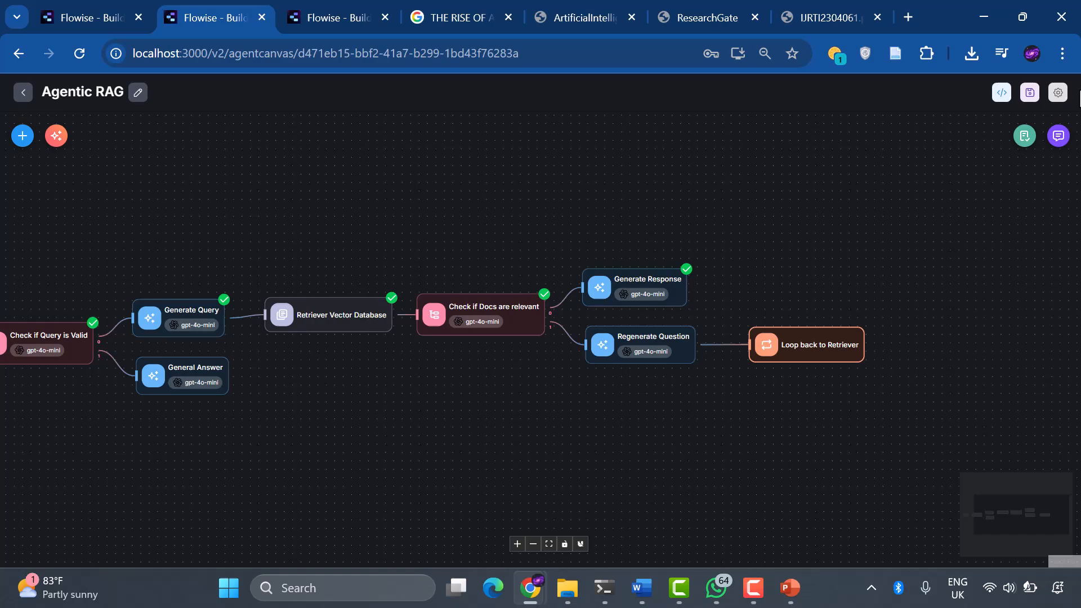
pyautogui.click(1057, 135)
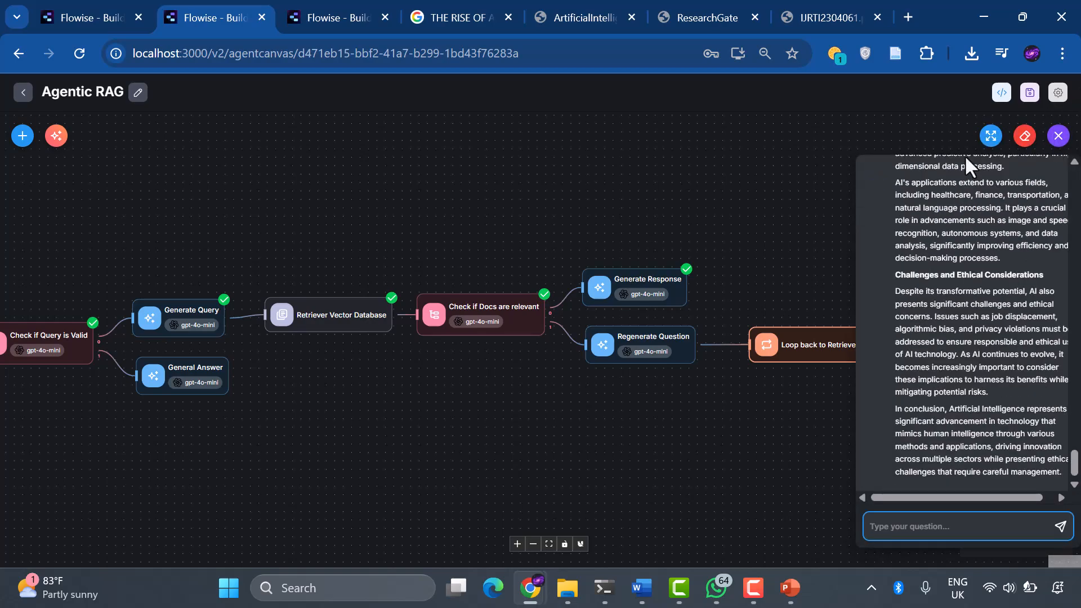
pyautogui.click(990, 137)
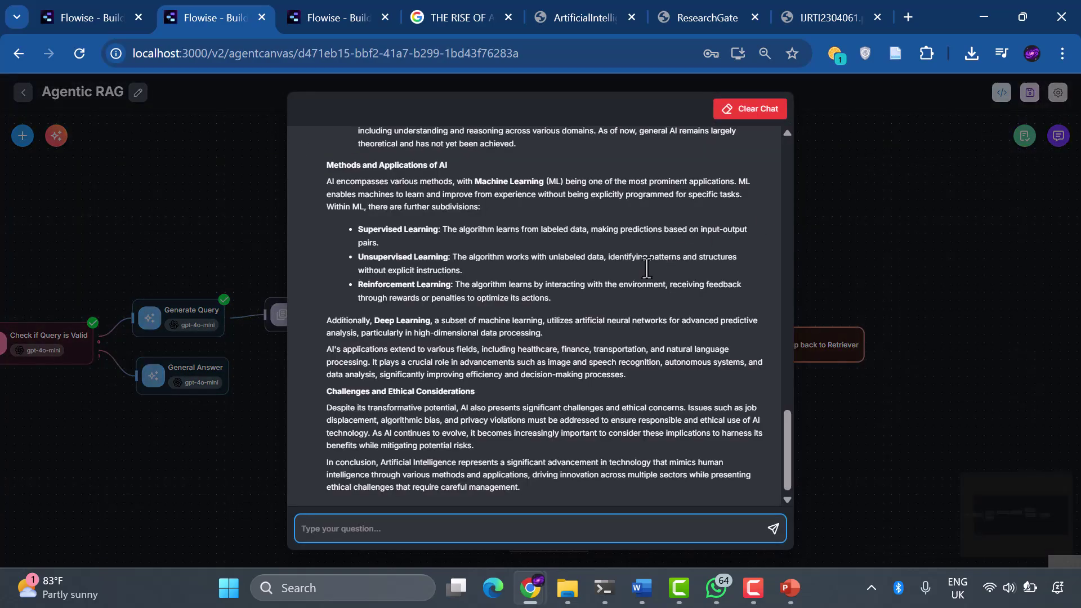
pyautogui.moveTo(600, 311)
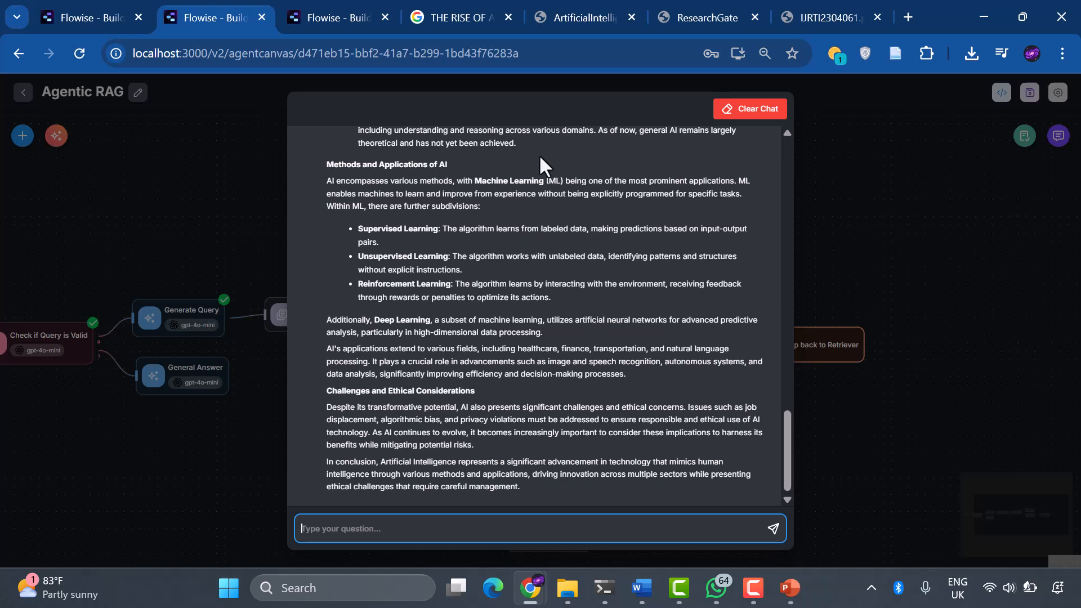
pyautogui.moveTo(552, 196)
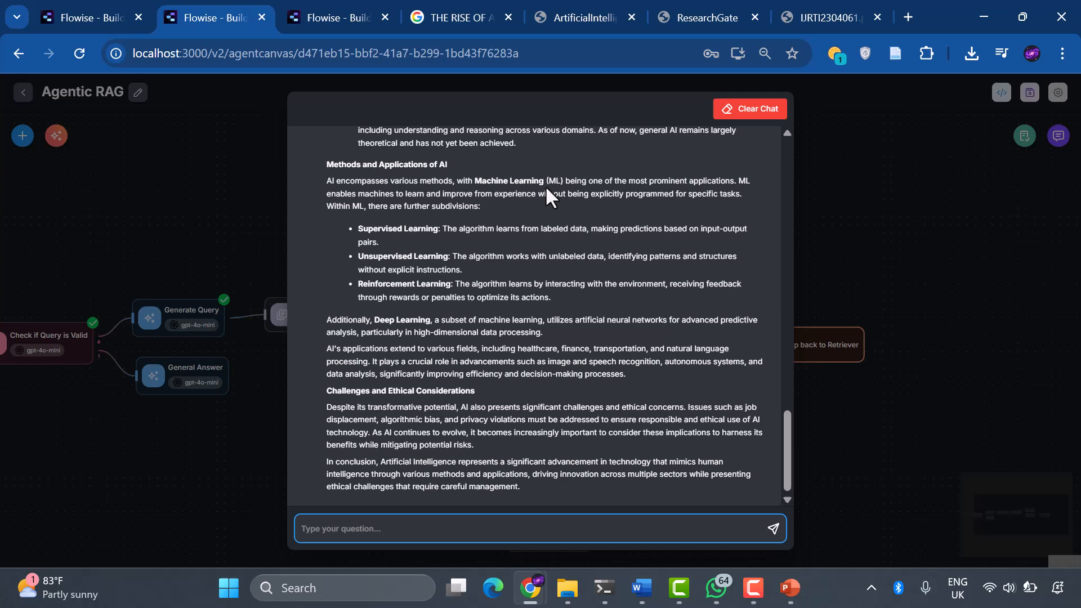
pyautogui.moveTo(649, 182)
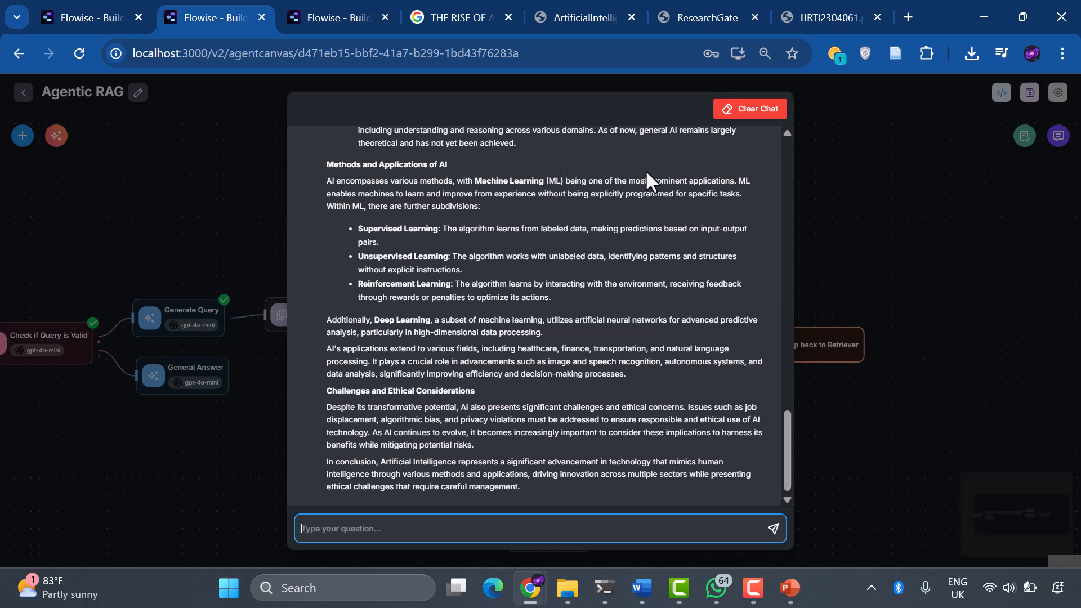
pyautogui.moveTo(728, 97)
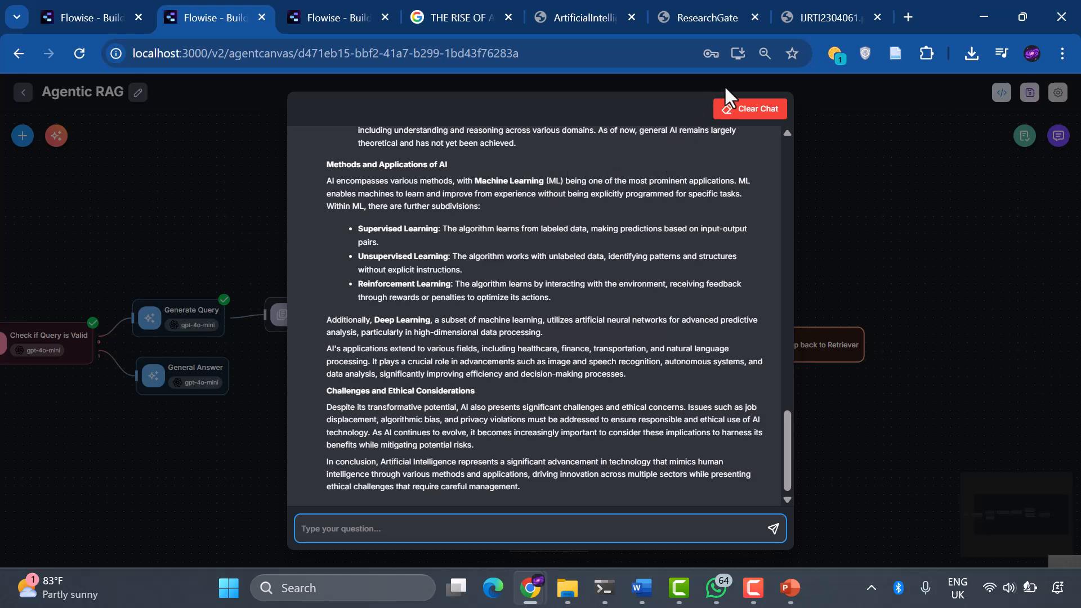